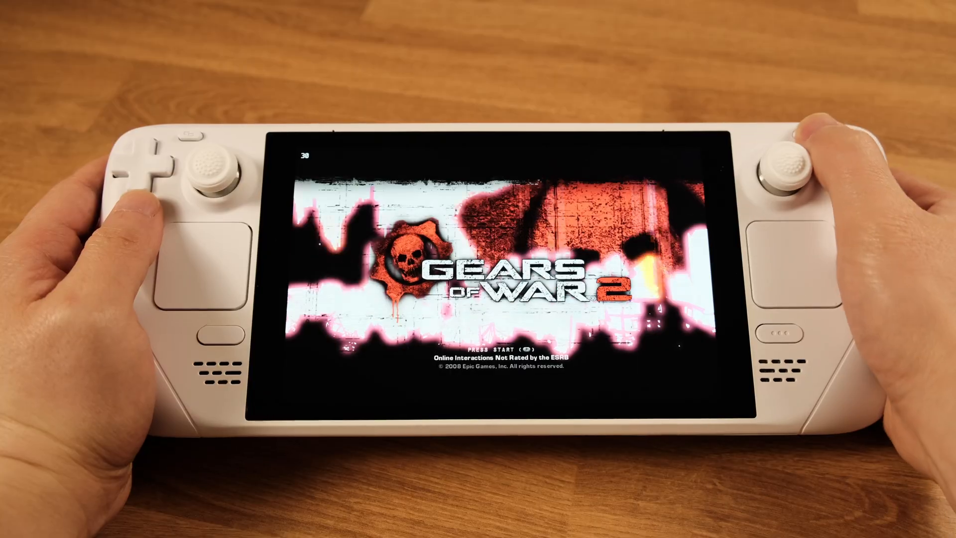
Exit the running Gears of War 2 session and return to the Steam Deck desktop.
key(start)
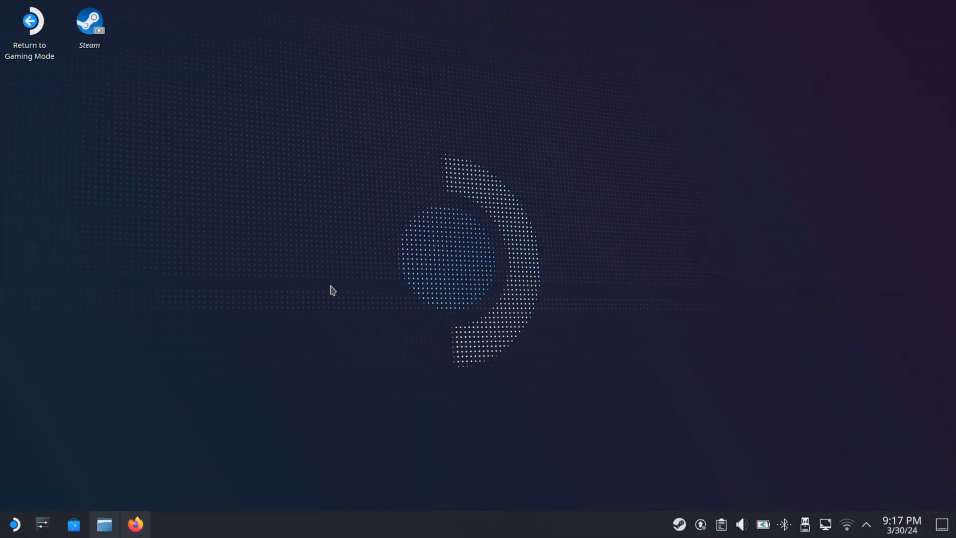
Create an 'Xbox360 Emulation' folder on the primary storage drive in Dolphin.
click(103, 524)
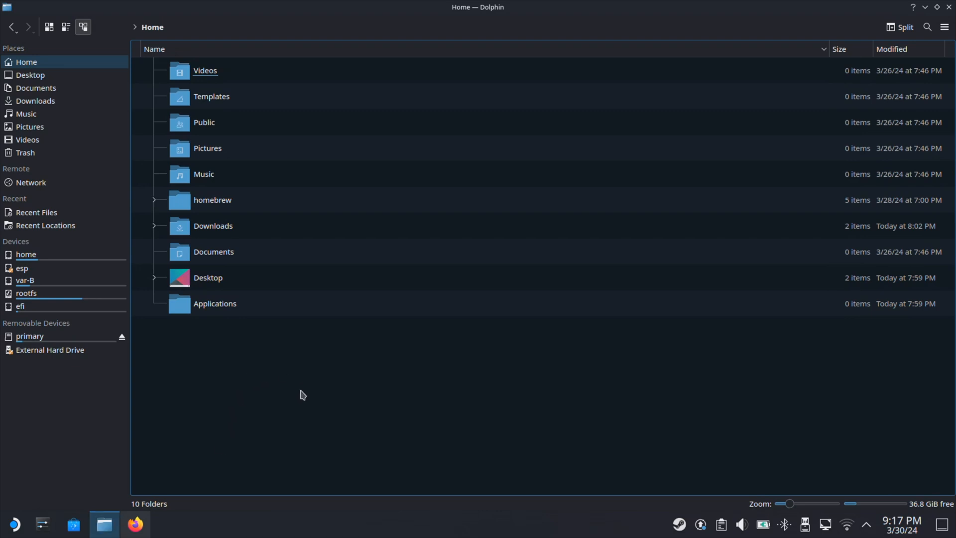
click(29, 336)
text(Xb)
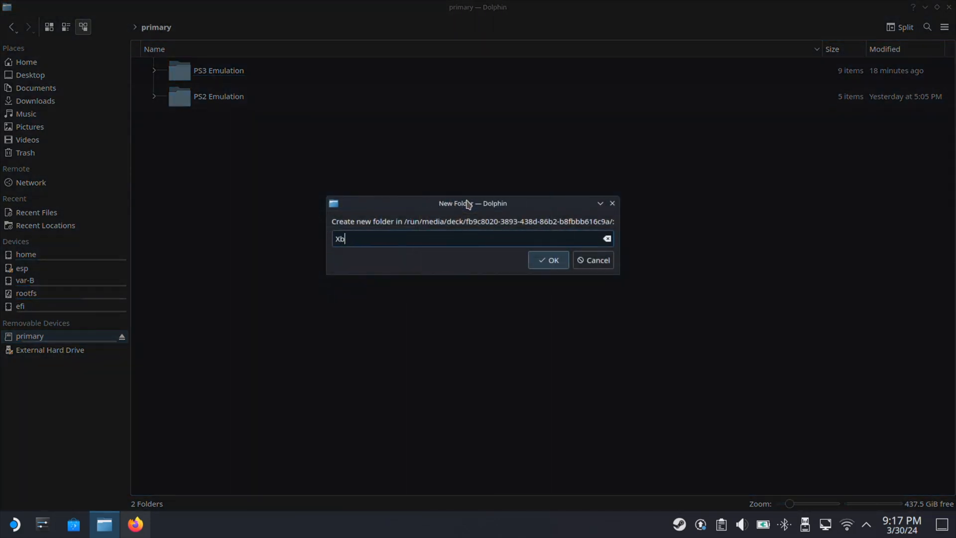
text(ox360 E)
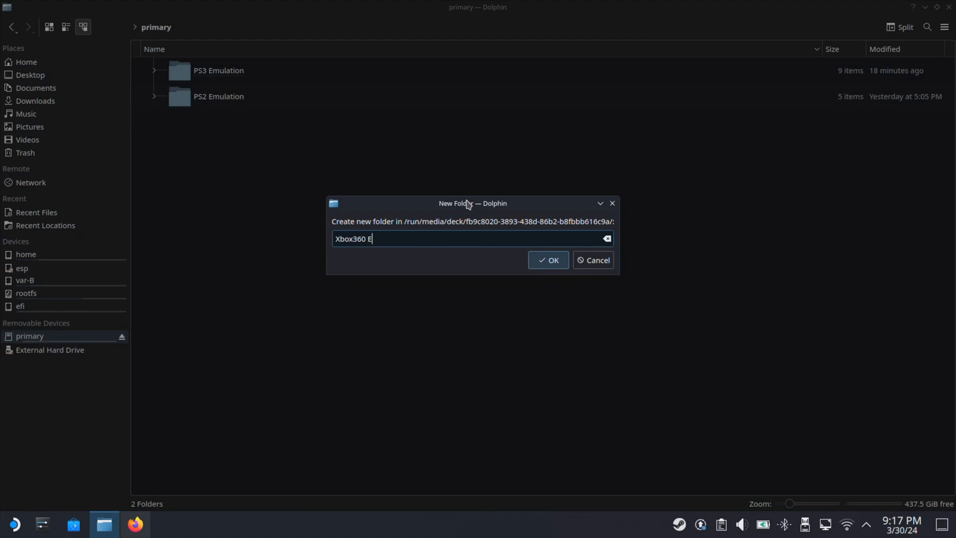
text(mulation)
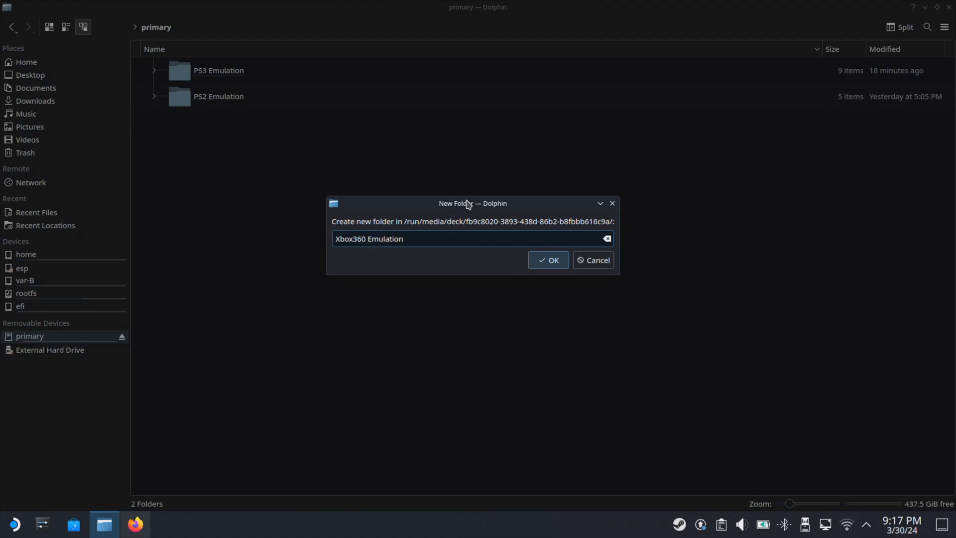
click(548, 260)
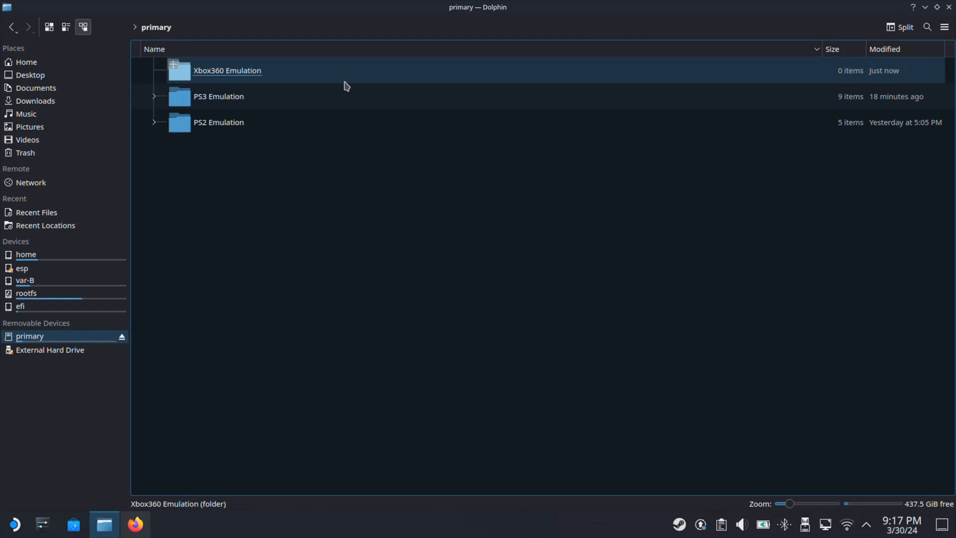
Inside it create a 'Template' folder, and inside Template a 'game' folder.
double_click(227, 70)
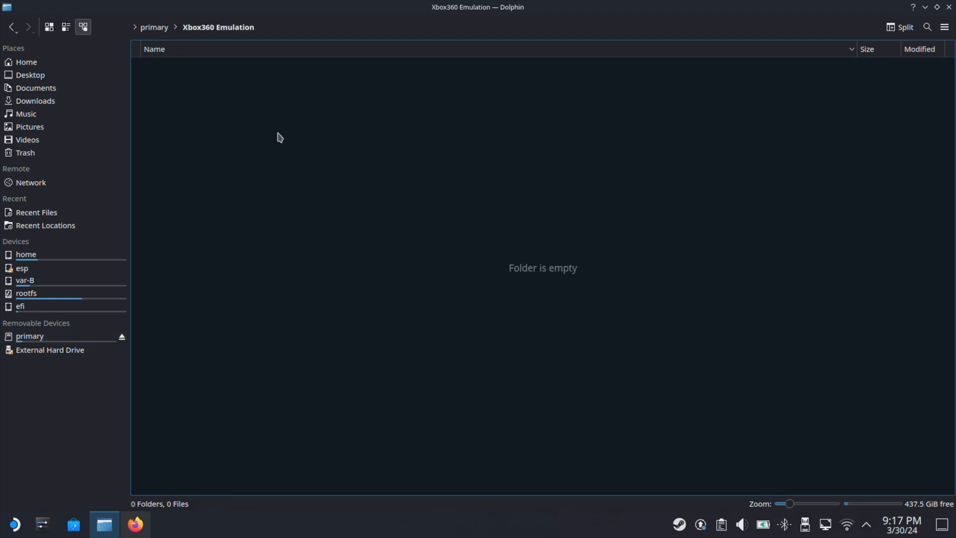
click(479, 141)
text(Template)
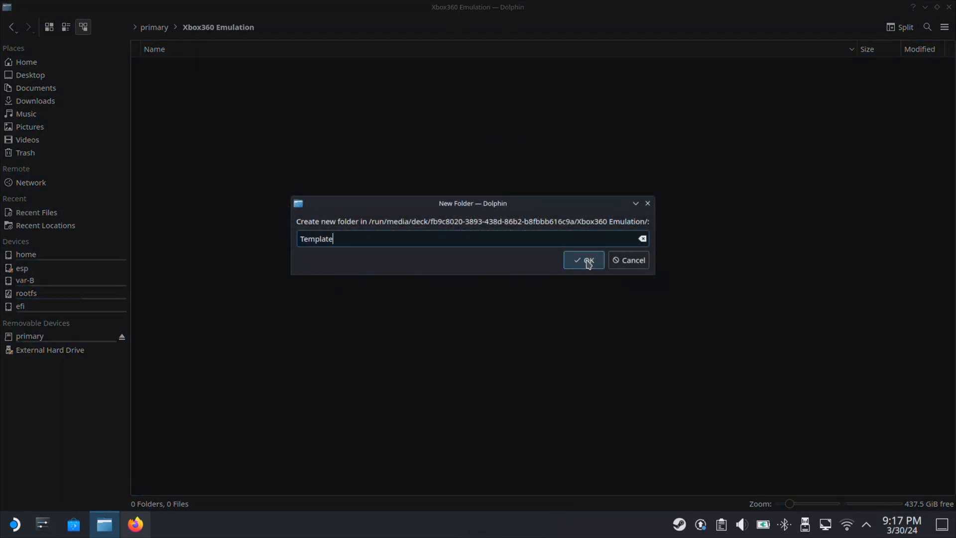
click(582, 260)
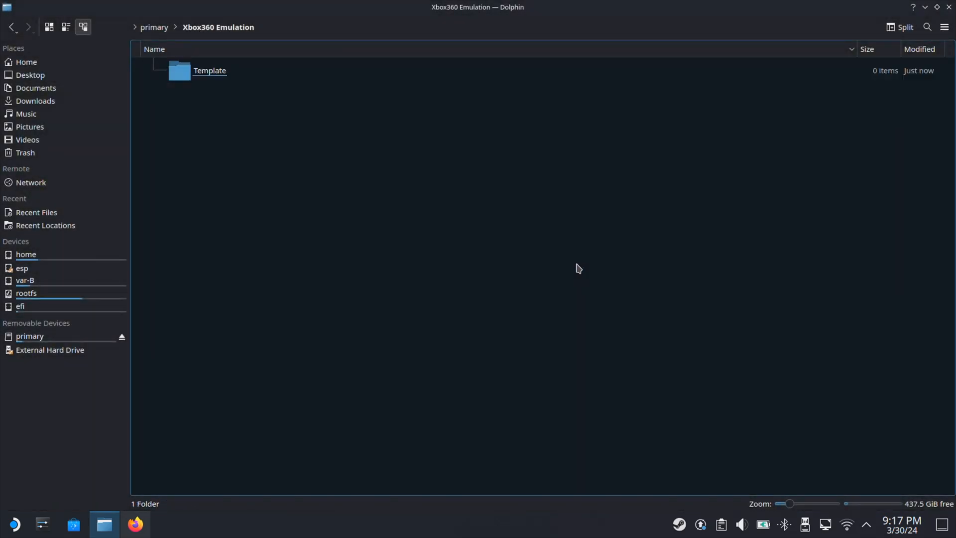
click(209, 70)
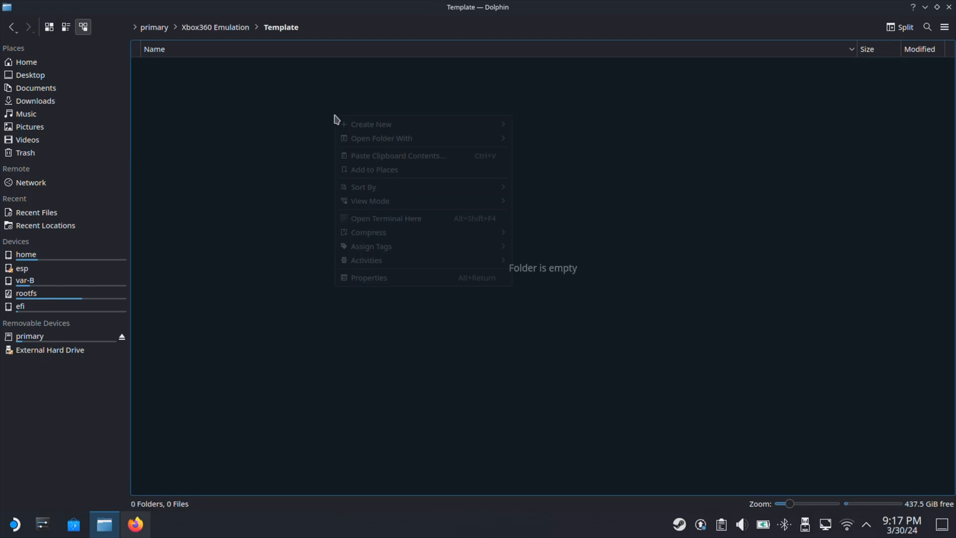
click(370, 123)
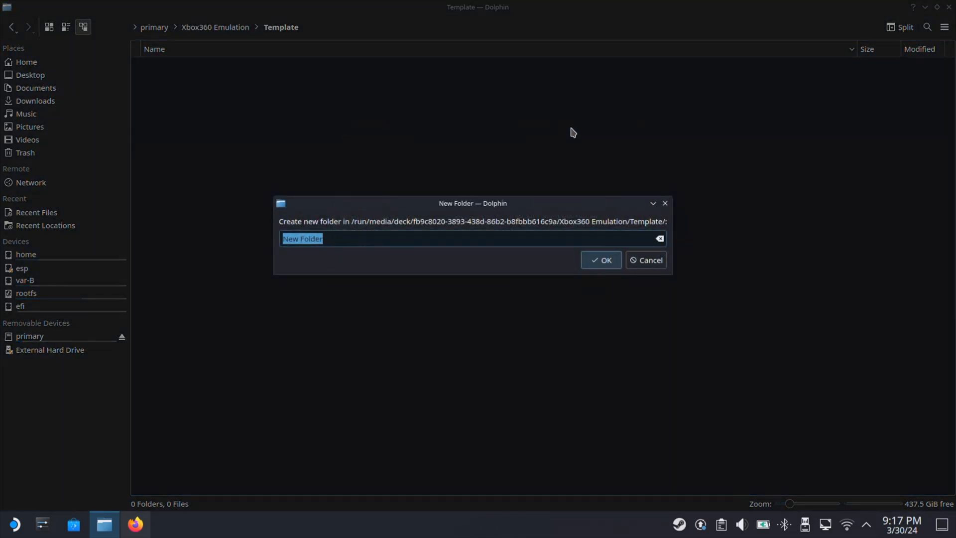
text(game)
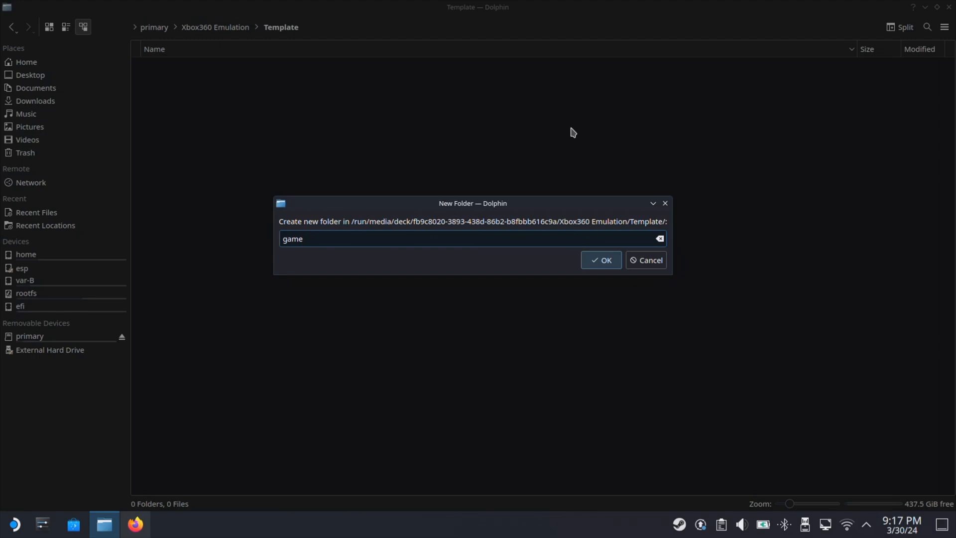
click(601, 260)
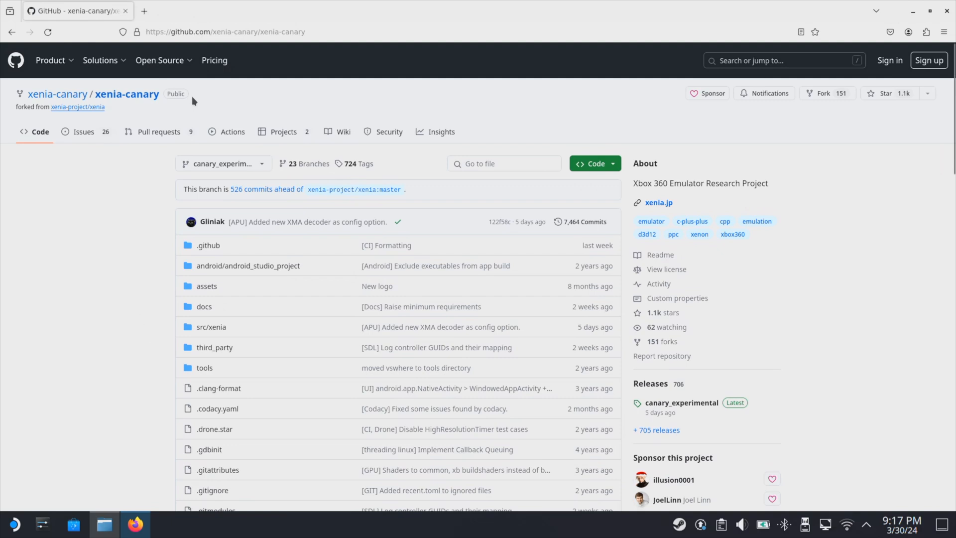
mouse_move(667, 356)
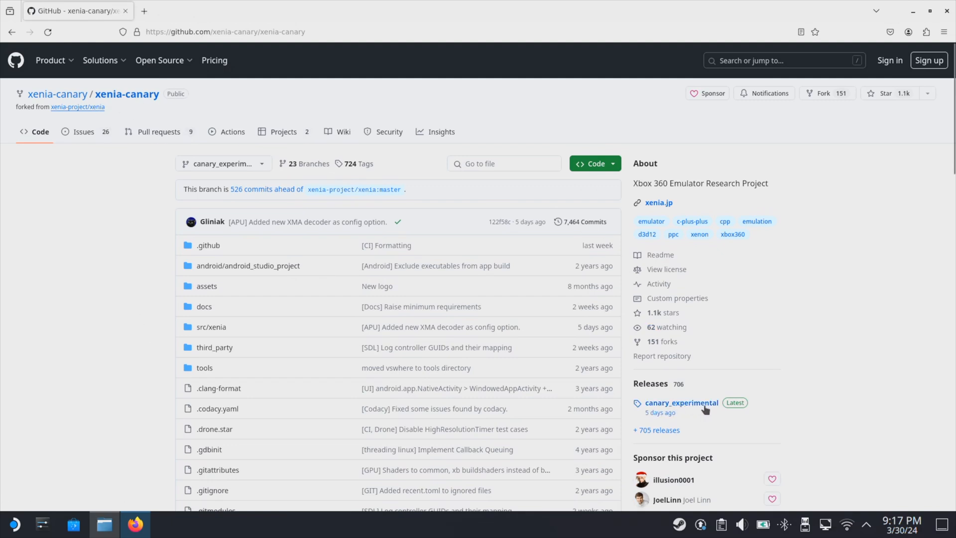
mouse_move(698, 413)
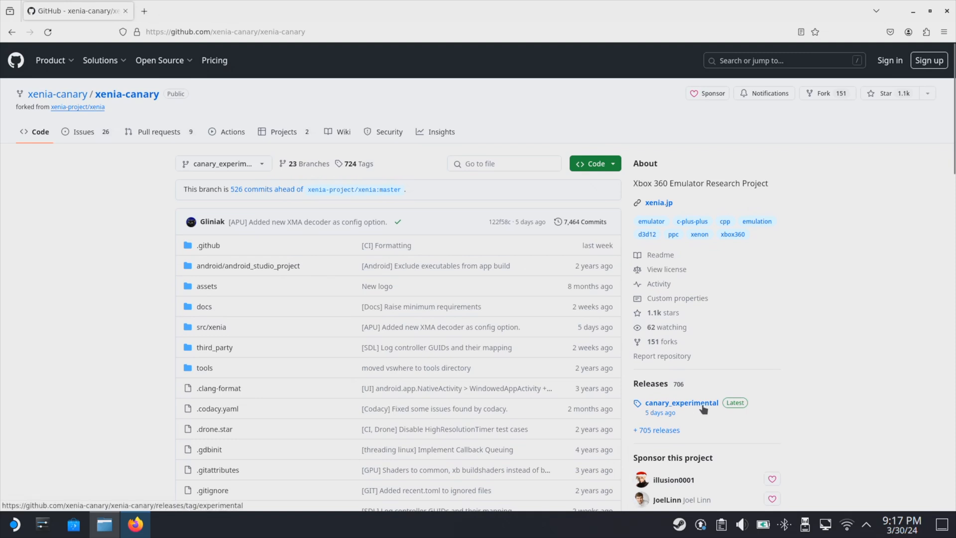
Download xenia_canary.zip from the canary_experimental release on GitHub.
click(681, 402)
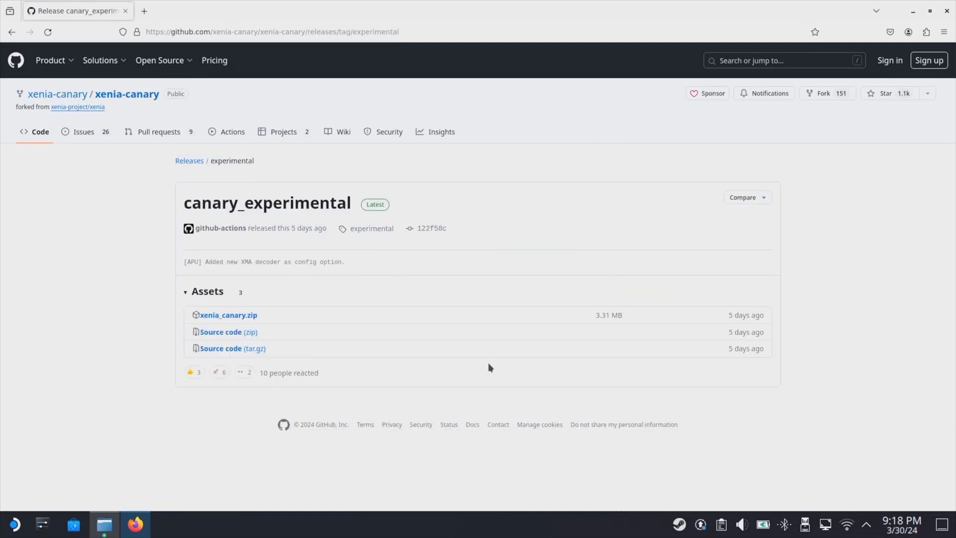
mouse_move(228, 315)
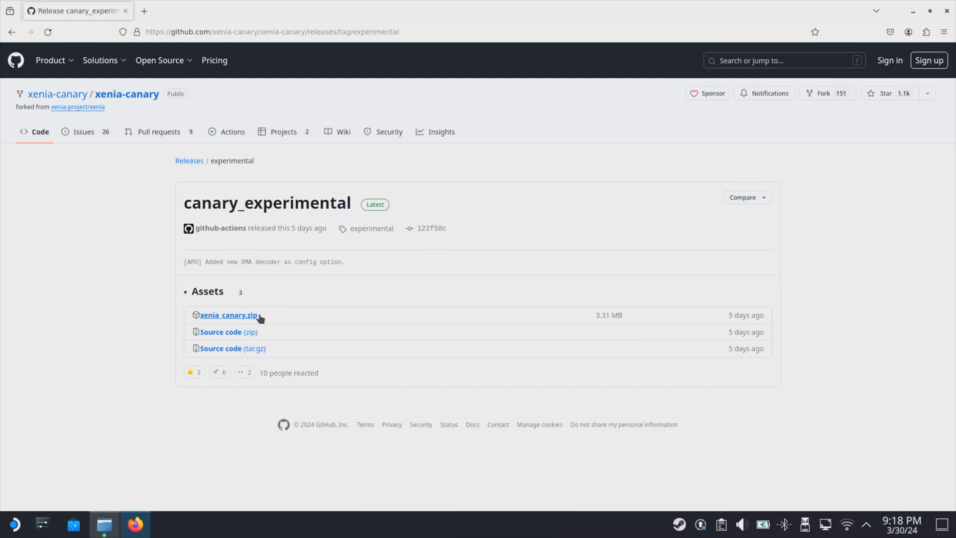
click(227, 315)
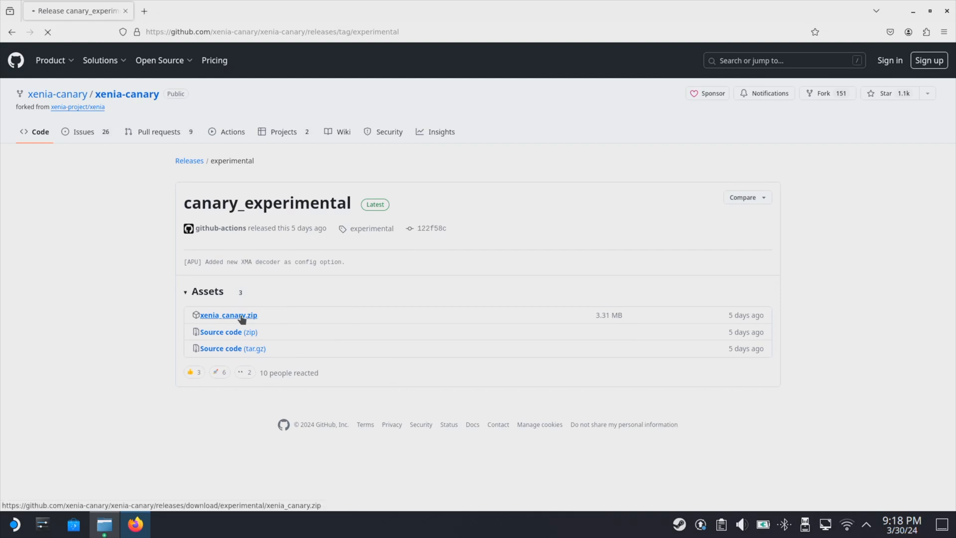
click(228, 315)
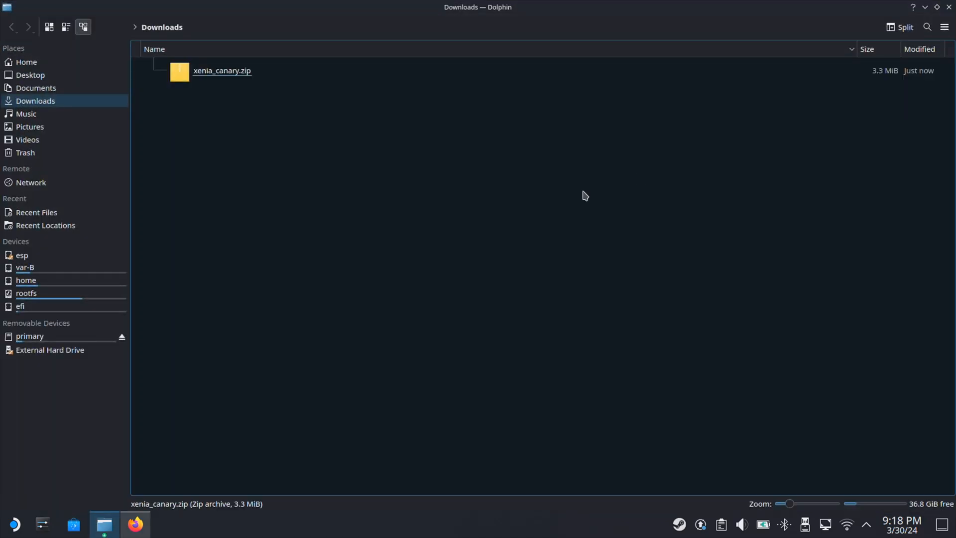
Extract xenia_canary.zip in Downloads and copy xenia_canary.exe from the extracted folder.
double_click(222, 70)
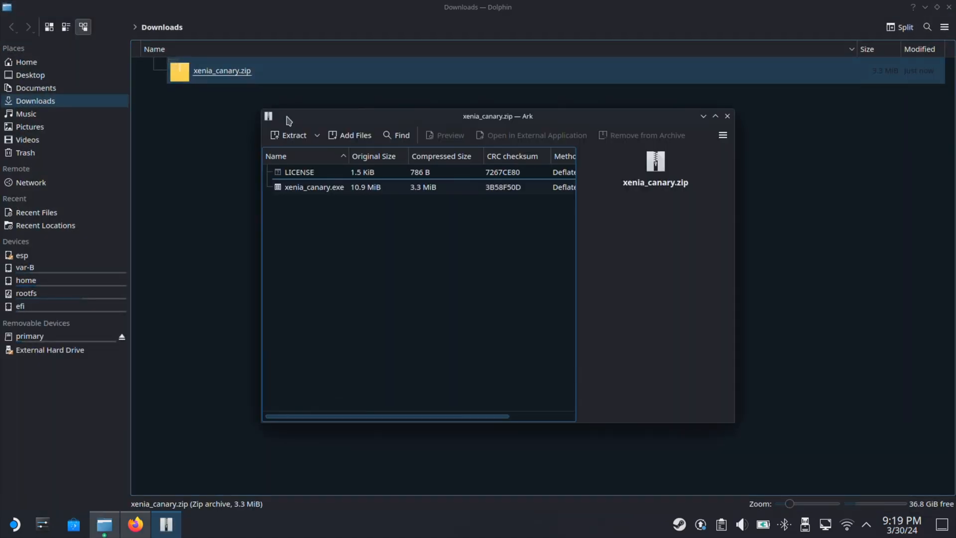
click(292, 134)
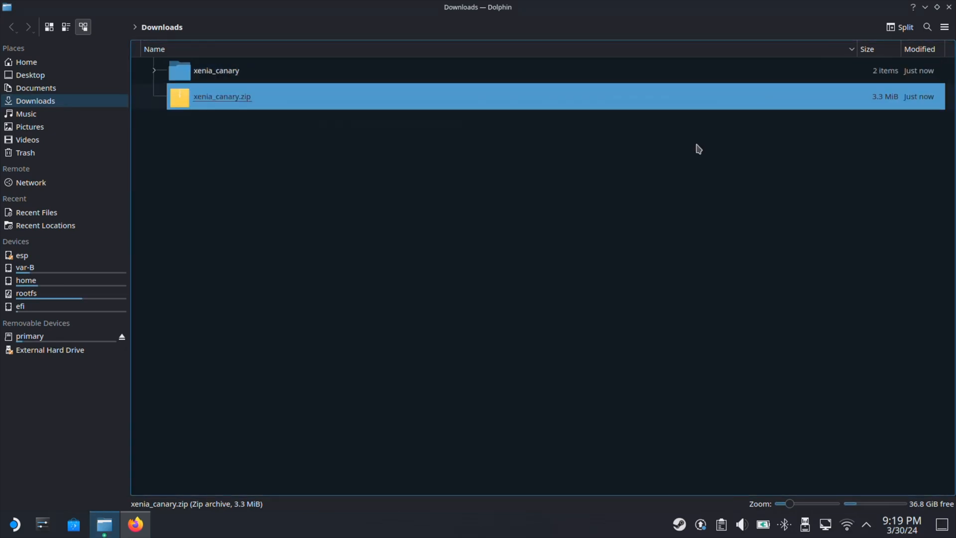
click(216, 70)
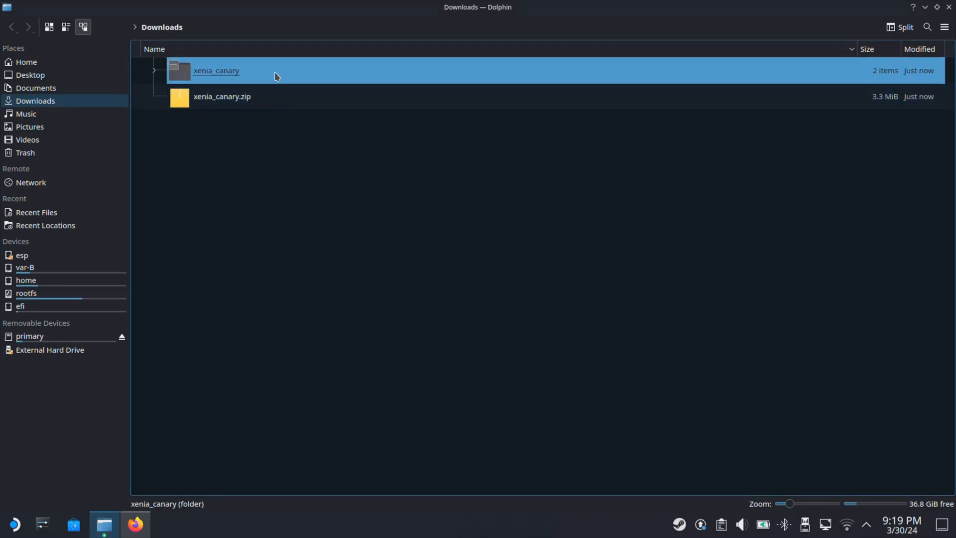
double_click(216, 69)
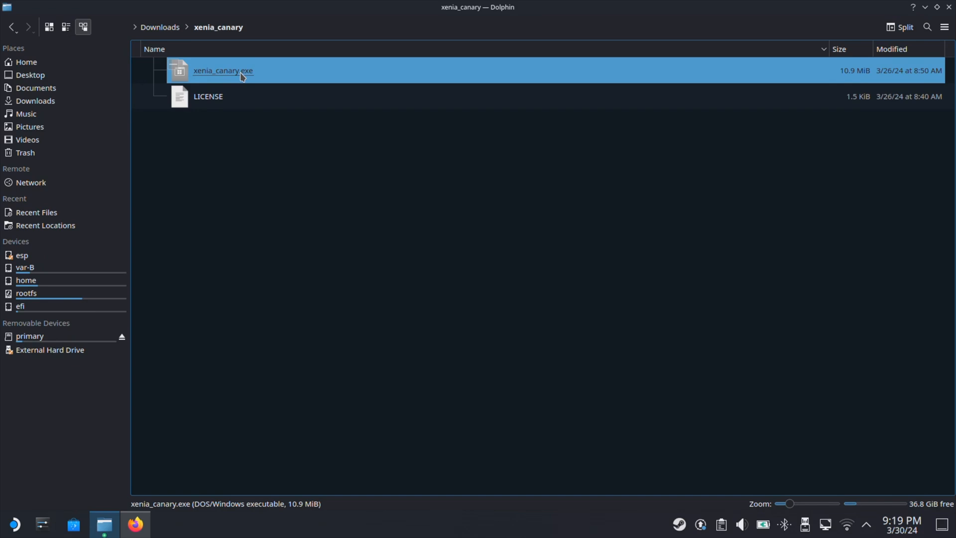
right_click(241, 70)
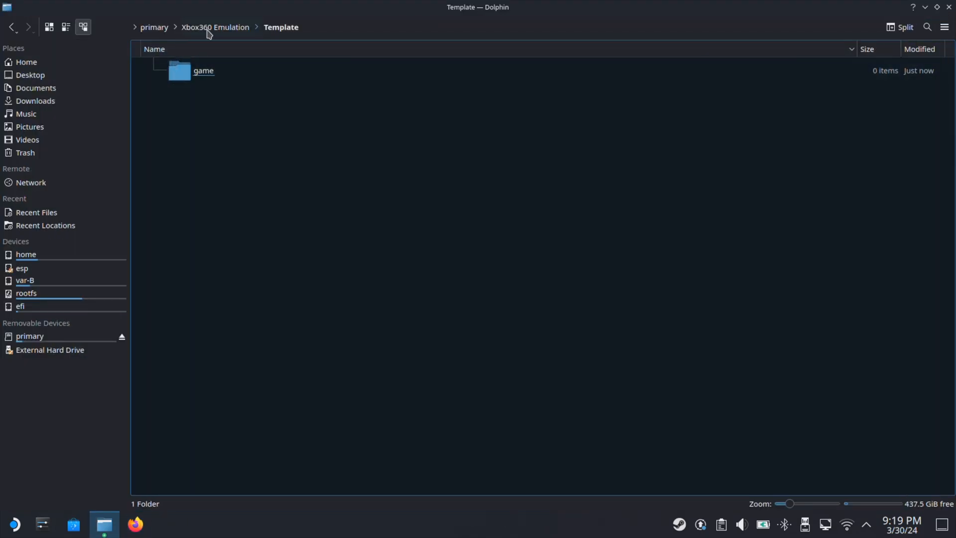
Paste xenia_canary.exe into the Template folder and add it to Steam as a non-Steam game.
right_click(207, 118)
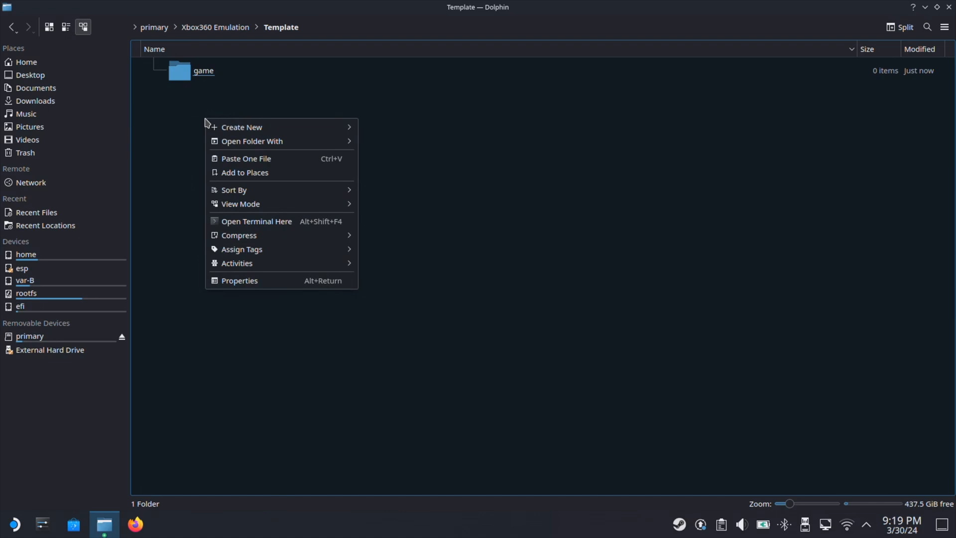
click(246, 158)
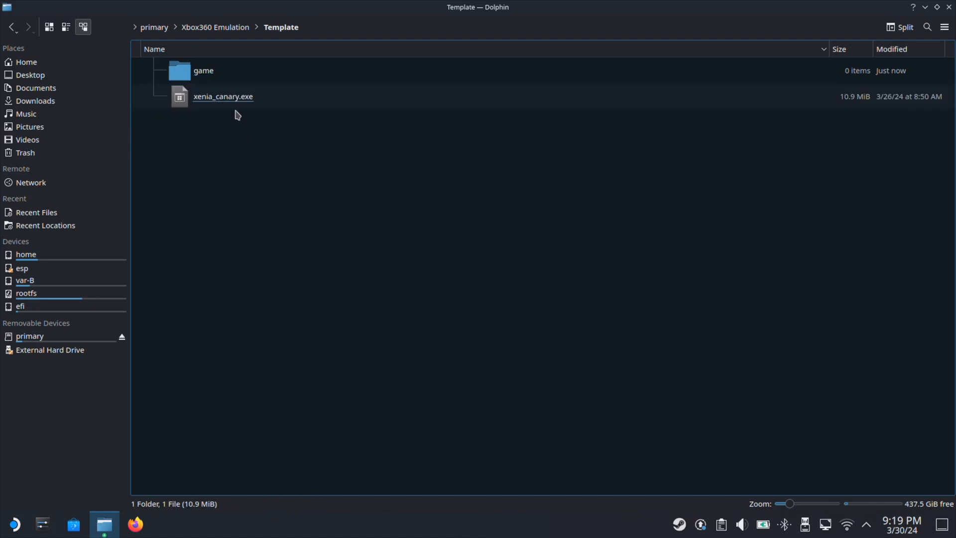
click(222, 97)
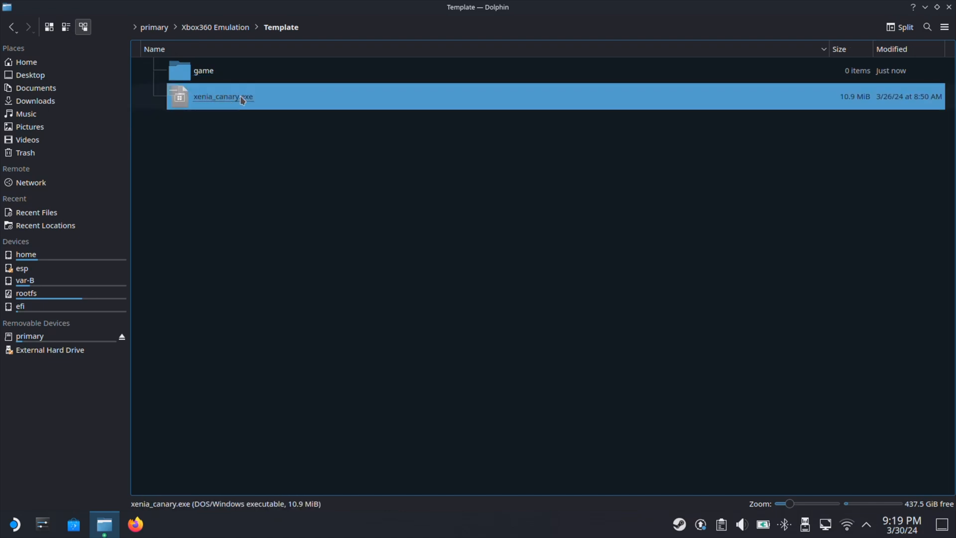
right_click(222, 96)
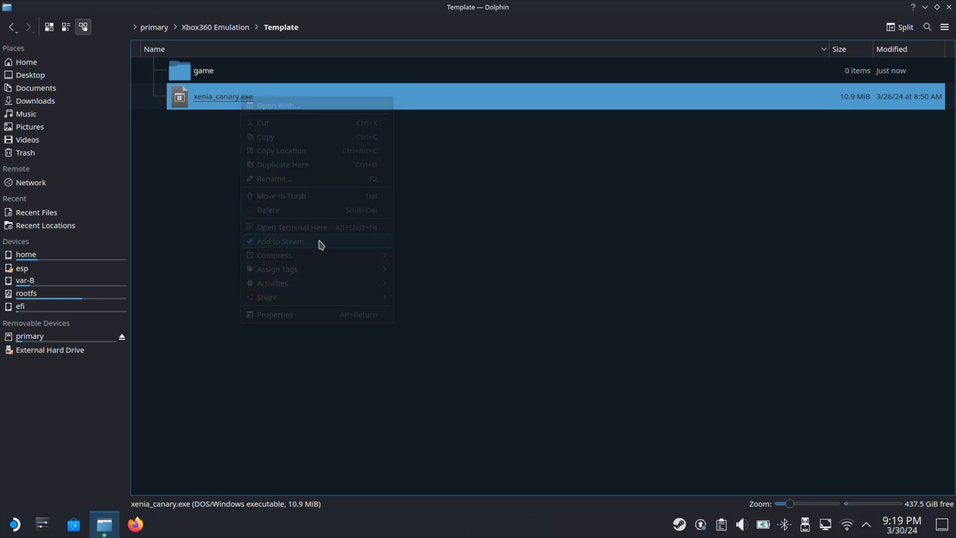
click(280, 241)
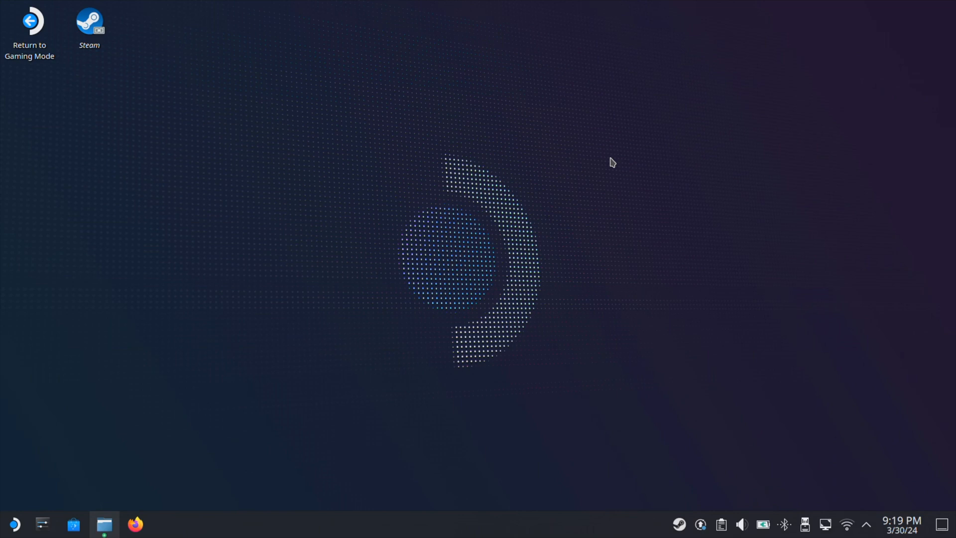
Launch Steam and select the xenia_canary.exe entry in the Library.
double_click(88, 23)
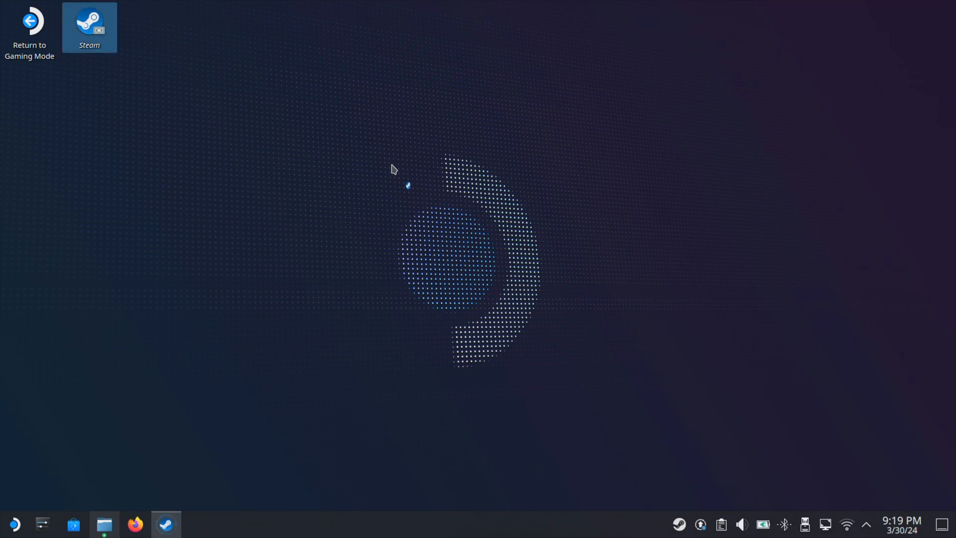
double_click(88, 24)
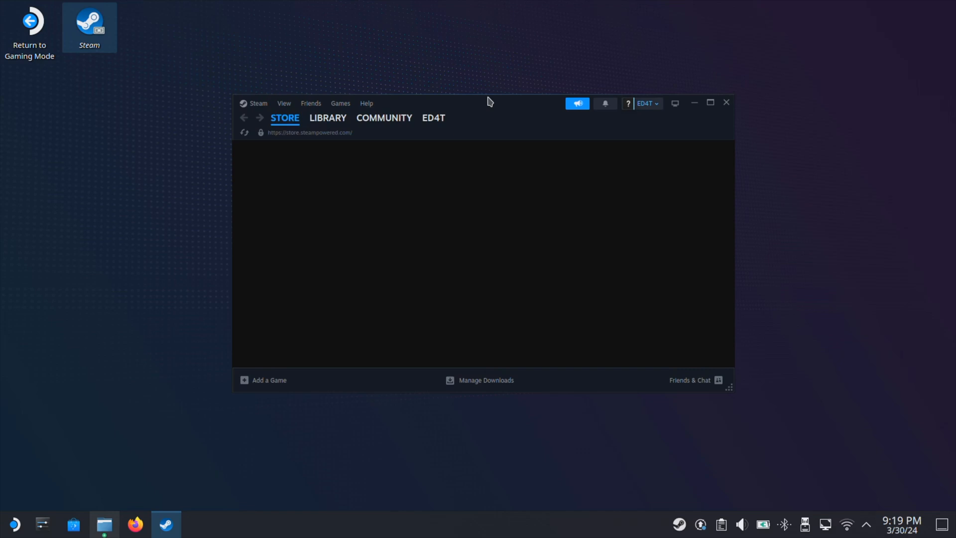
click(328, 118)
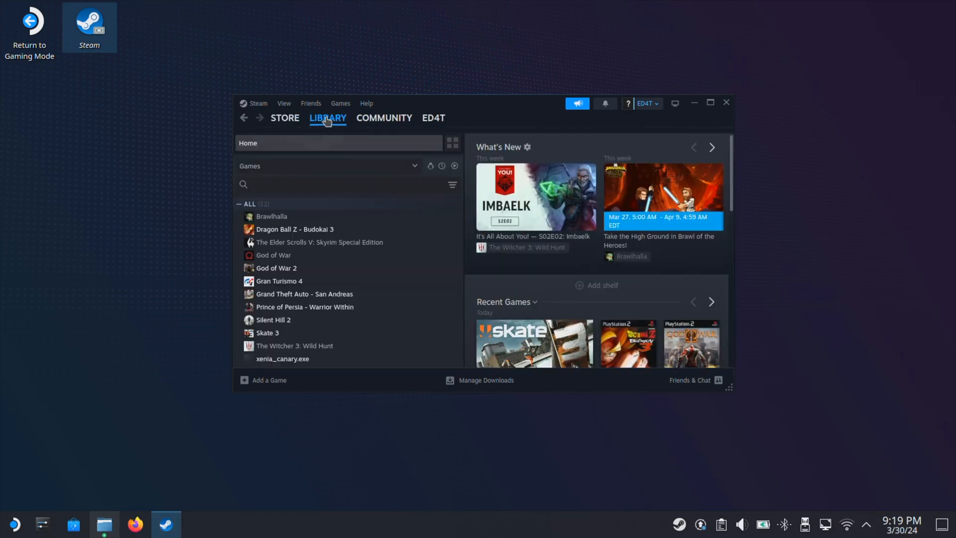
click(282, 358)
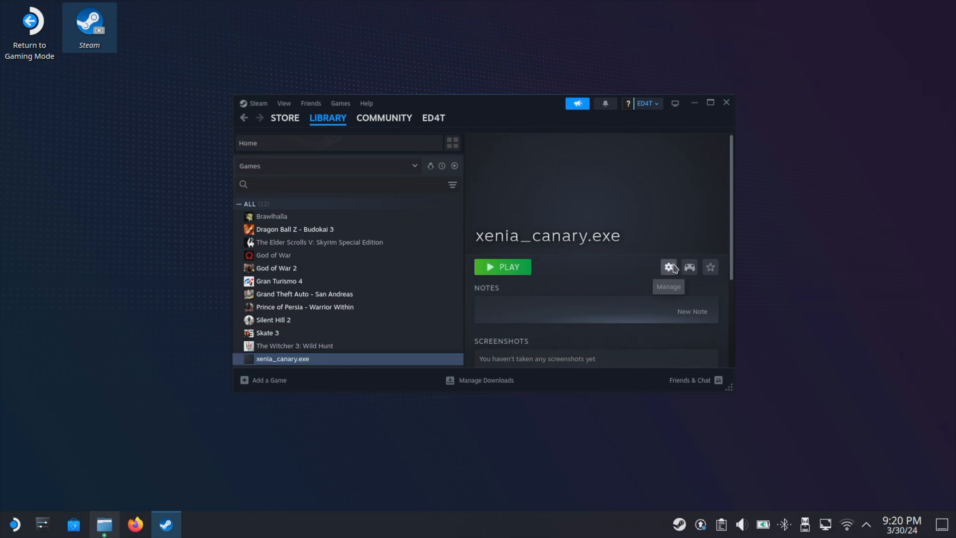
Force the shortcut to run with Proton Experimental in its Compatibility properties.
click(667, 267)
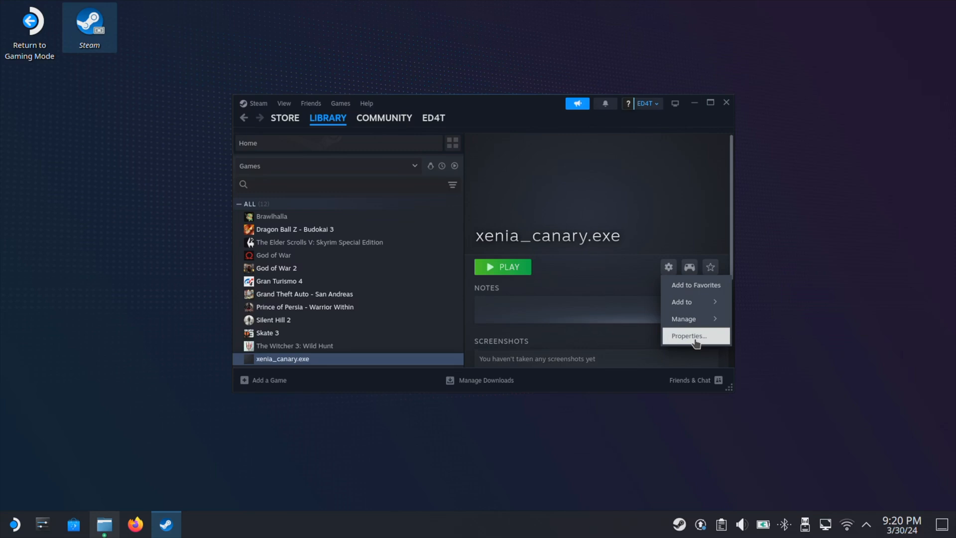
click(689, 336)
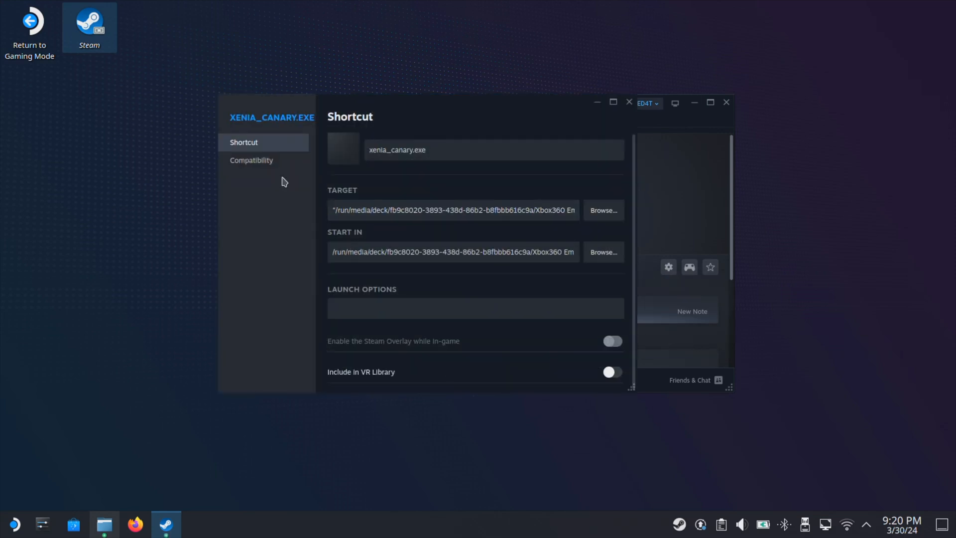
click(251, 159)
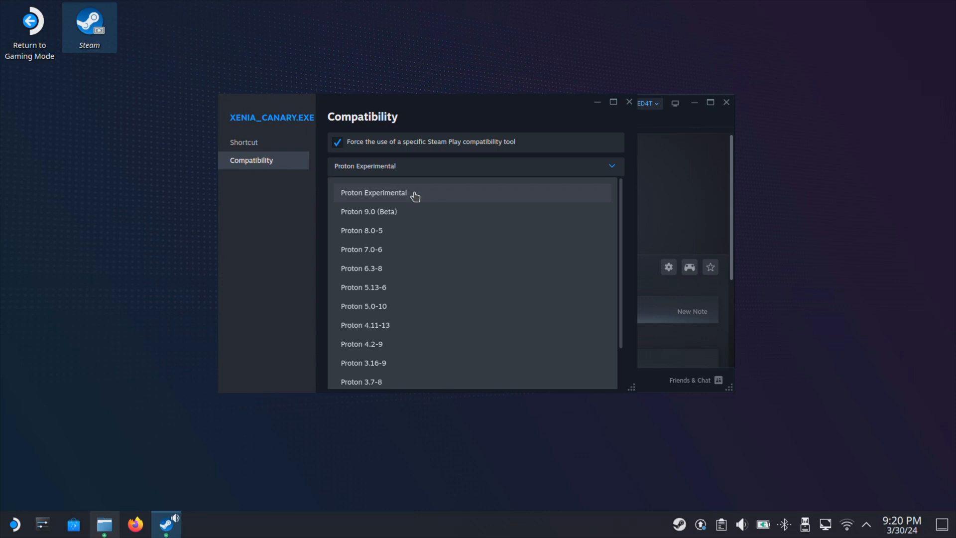
click(374, 192)
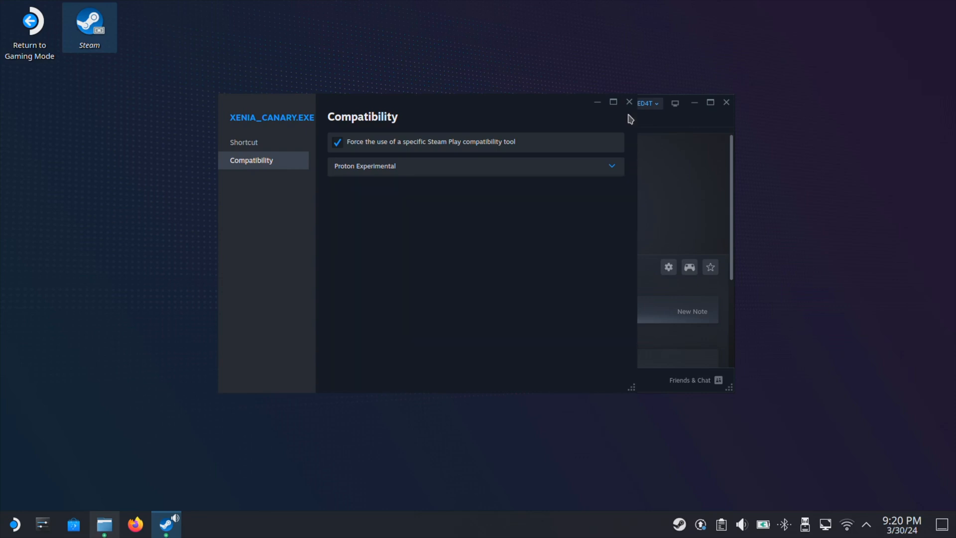
click(628, 102)
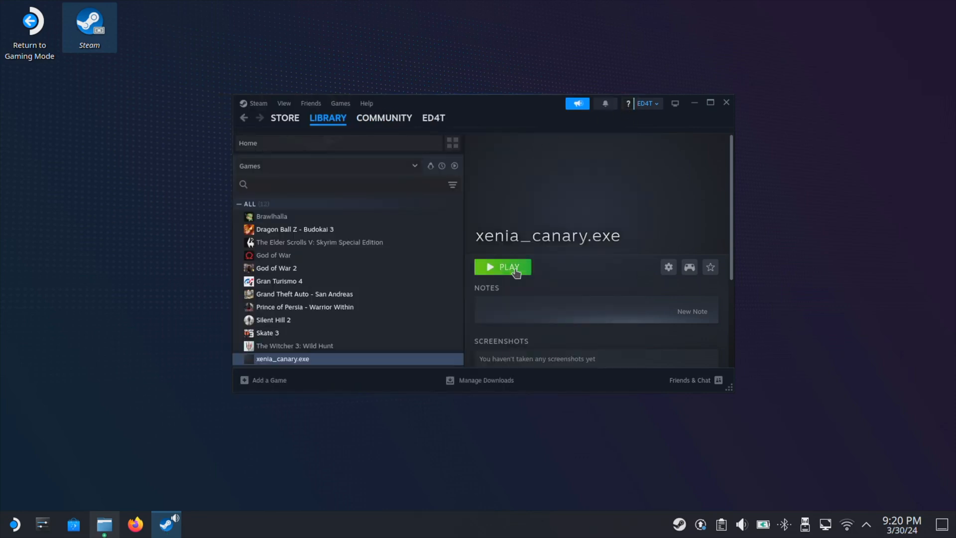
Launch the xenia_canary.exe shortcut so the emulator opens with no game loaded.
click(502, 267)
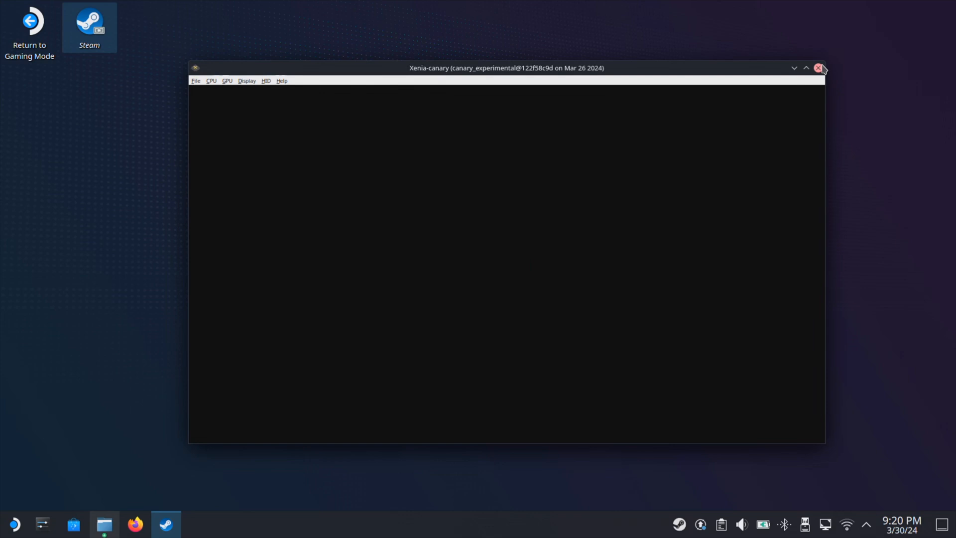
Close the emulator window and remove the xenia_canary.exe shortcut from the library.
click(819, 68)
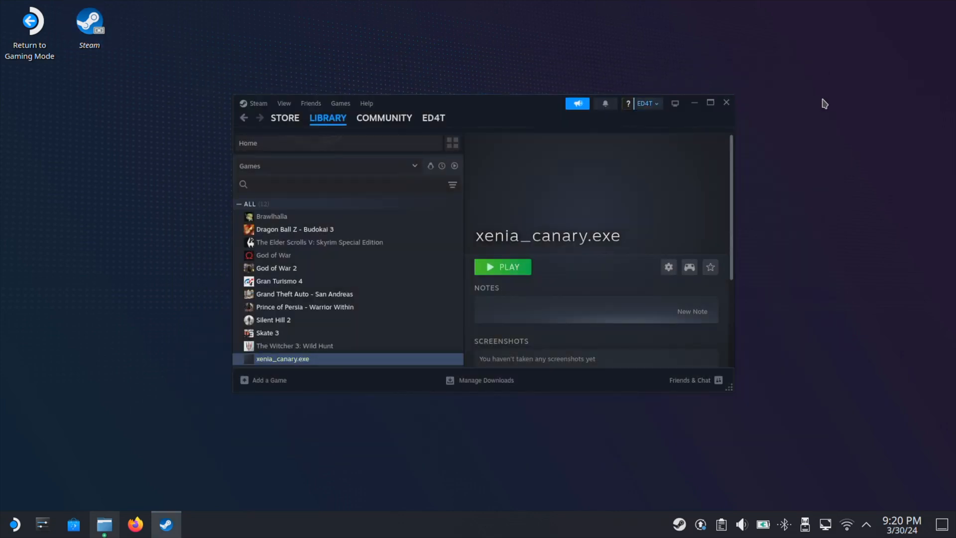
right_click(281, 358)
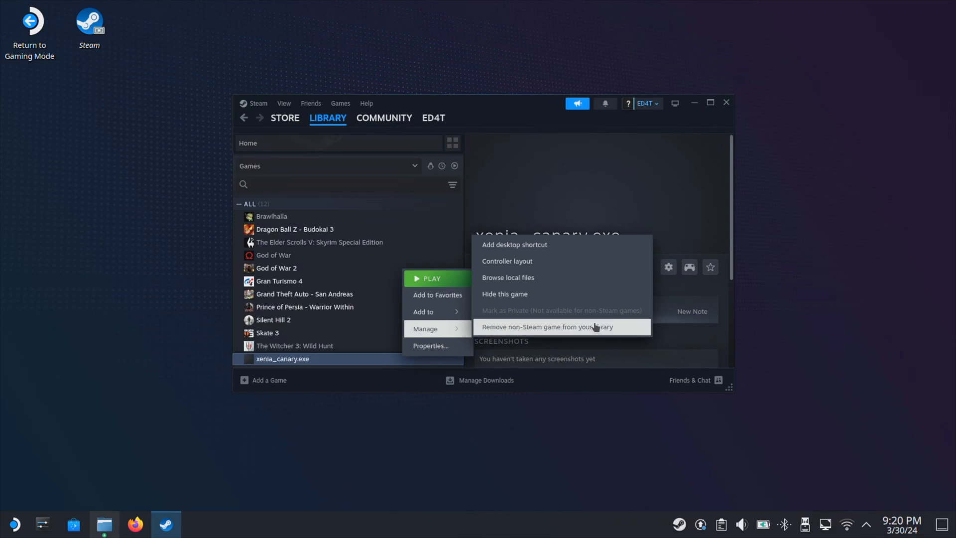
click(544, 326)
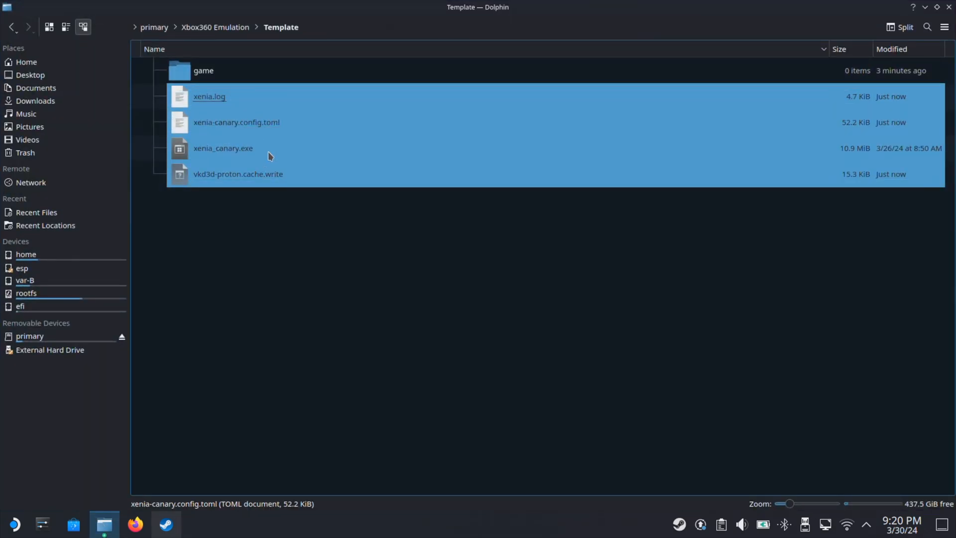
Open xenia-canary.config.toml from the Template folder in Kate.
click(237, 122)
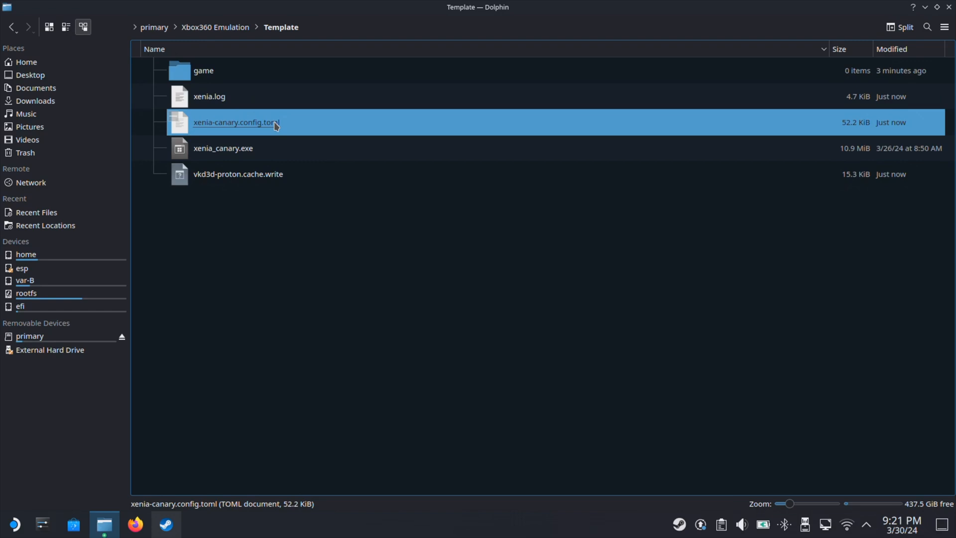
mouse_move(304, 126)
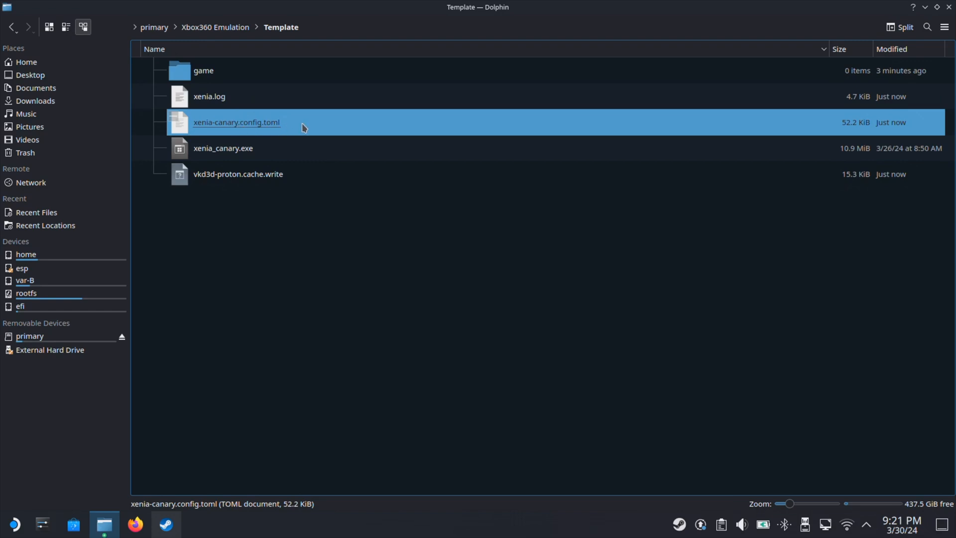
double_click(236, 122)
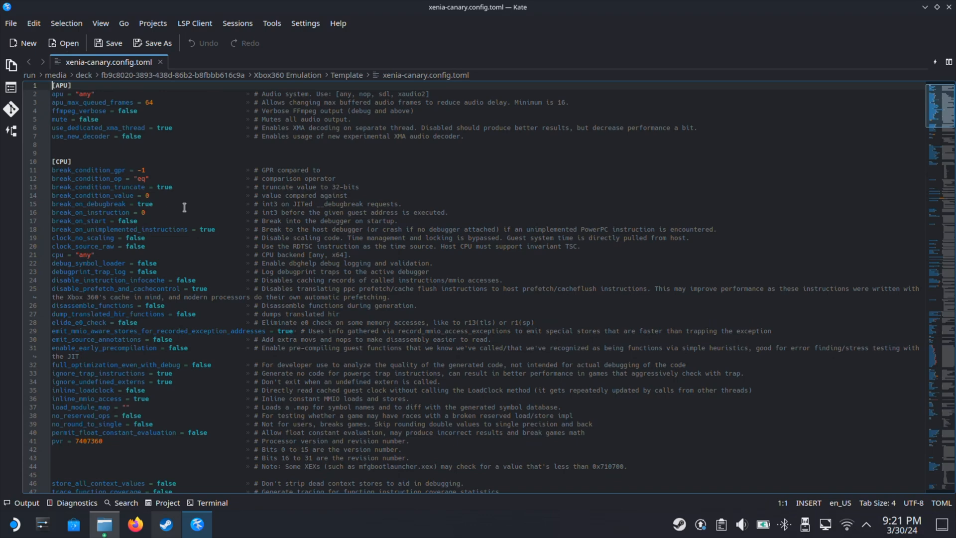
Set fullscreen to true under the [Display] section of the config file.
scroll(down, 3)
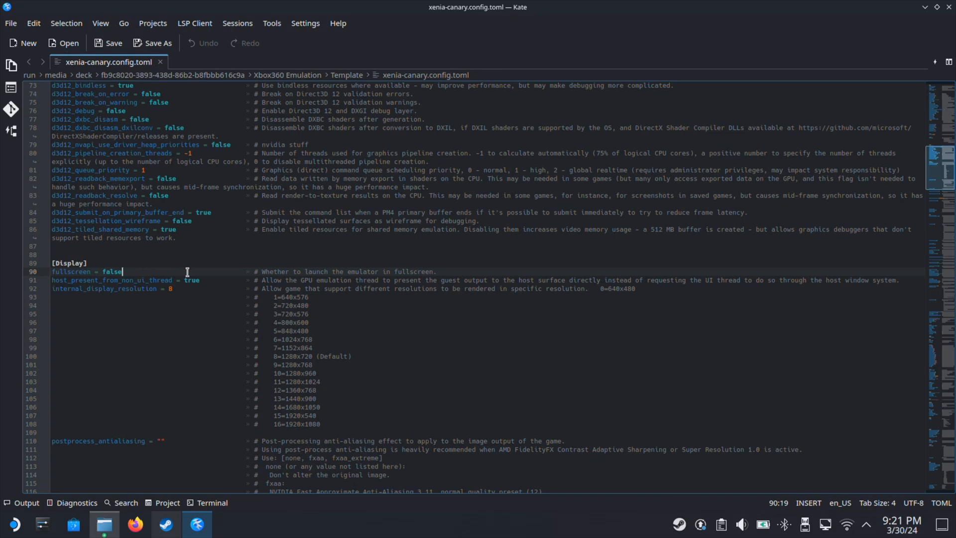
text(true)
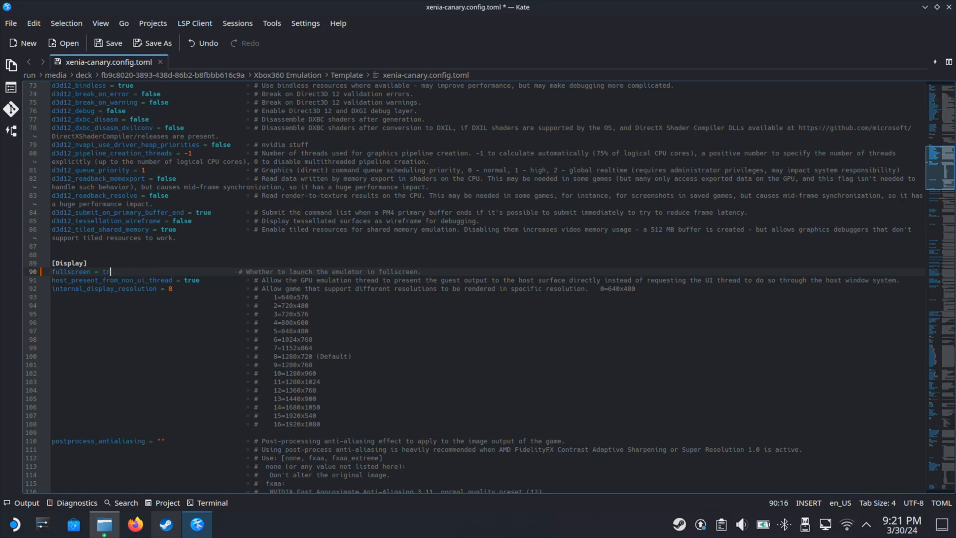
text(ue)
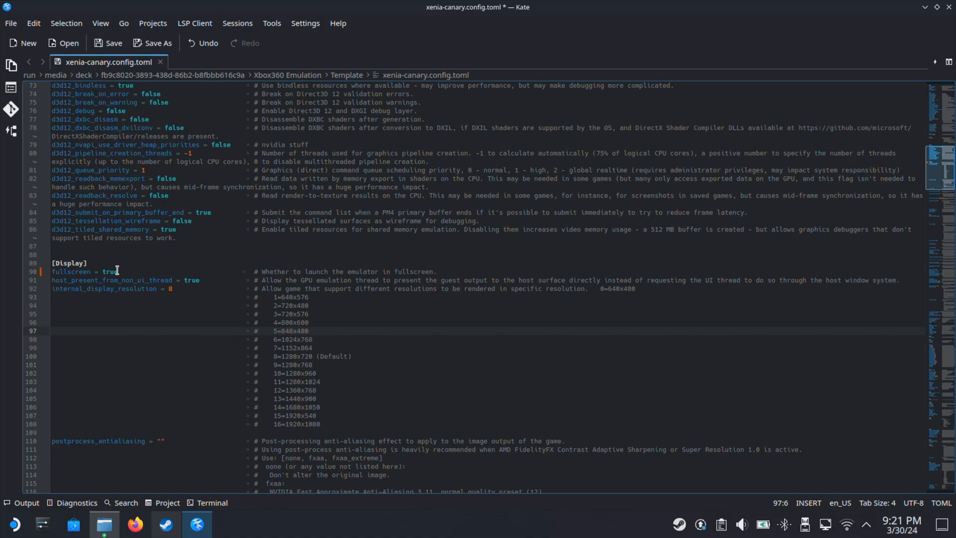
Set gpu to "vulkan" in xenia-canary.config.toml, save the file and close Kate.
scroll(down, 3)
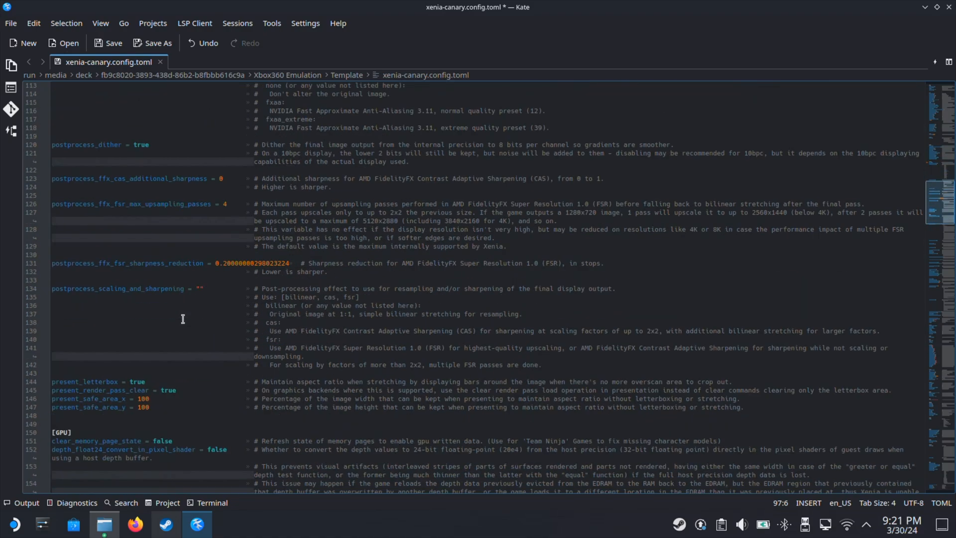
scroll(down, 3)
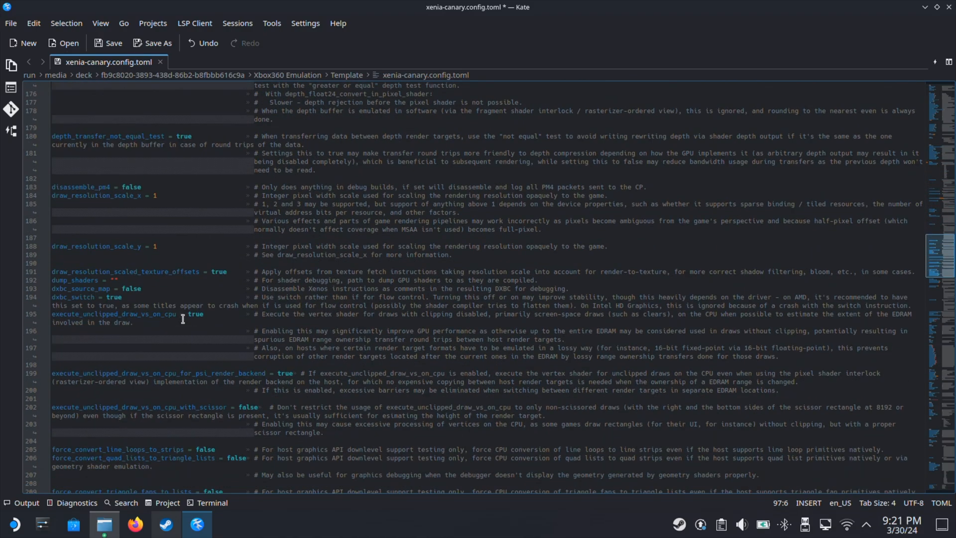
scroll(down, 3)
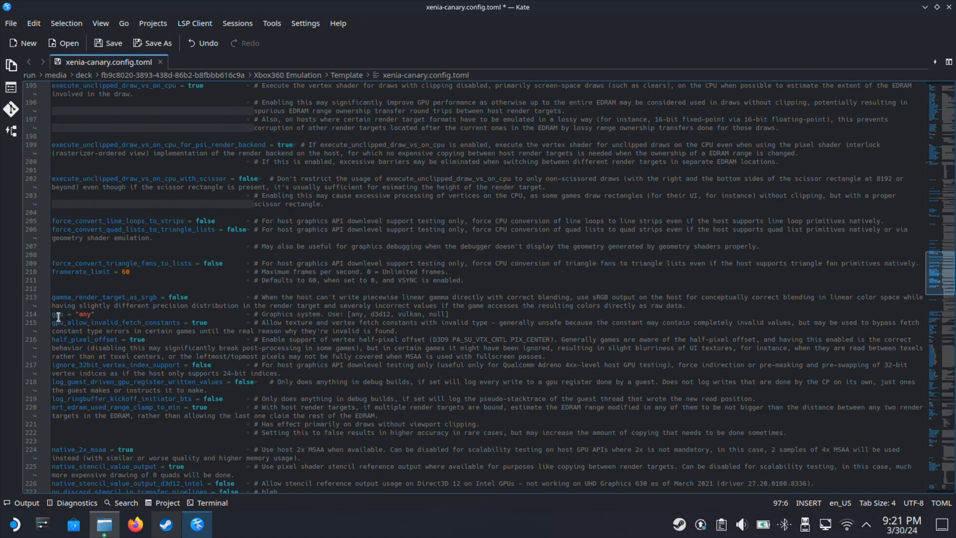
click(131, 321)
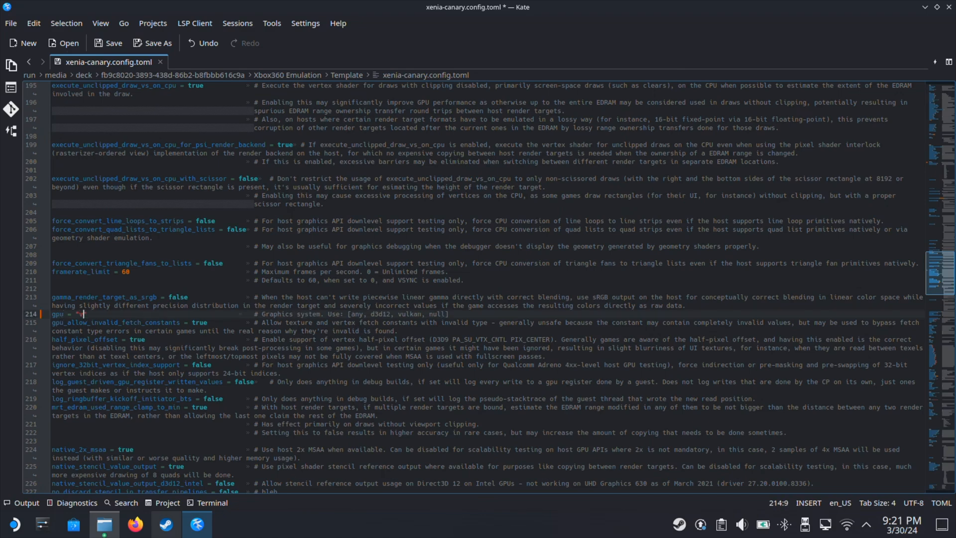
text(vulkan)
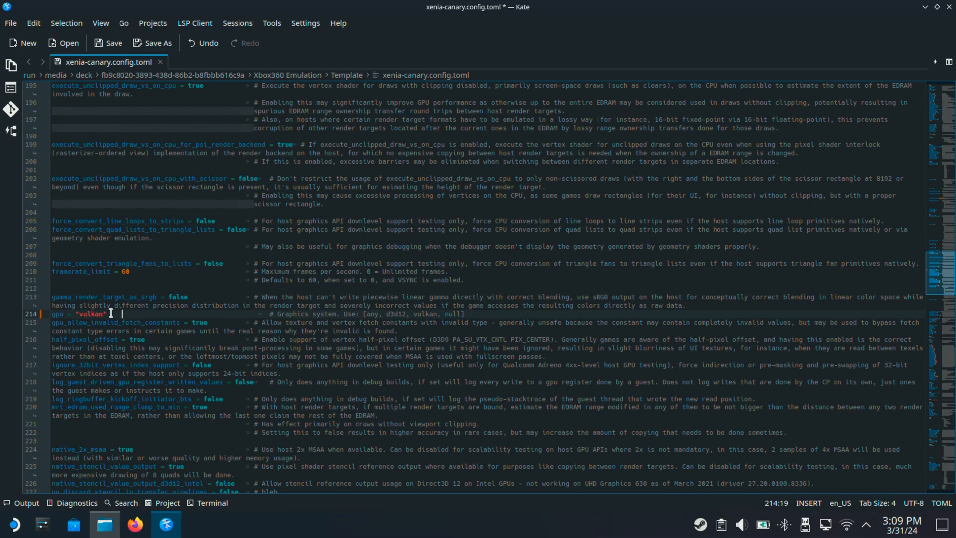
click(107, 43)
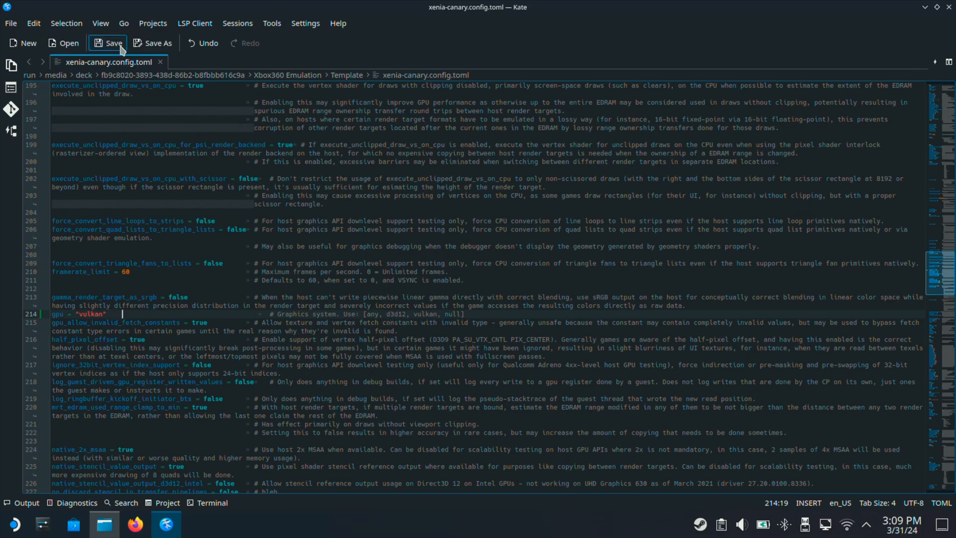
click(108, 42)
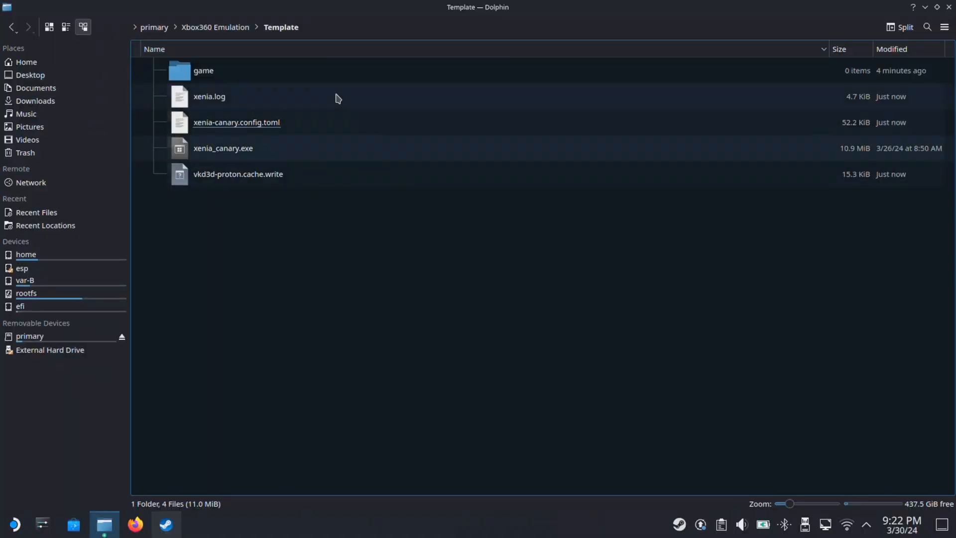
Duplicate the Template folder in Xbox360 Emulation and rename the copy Lost Odyssey.
click(215, 27)
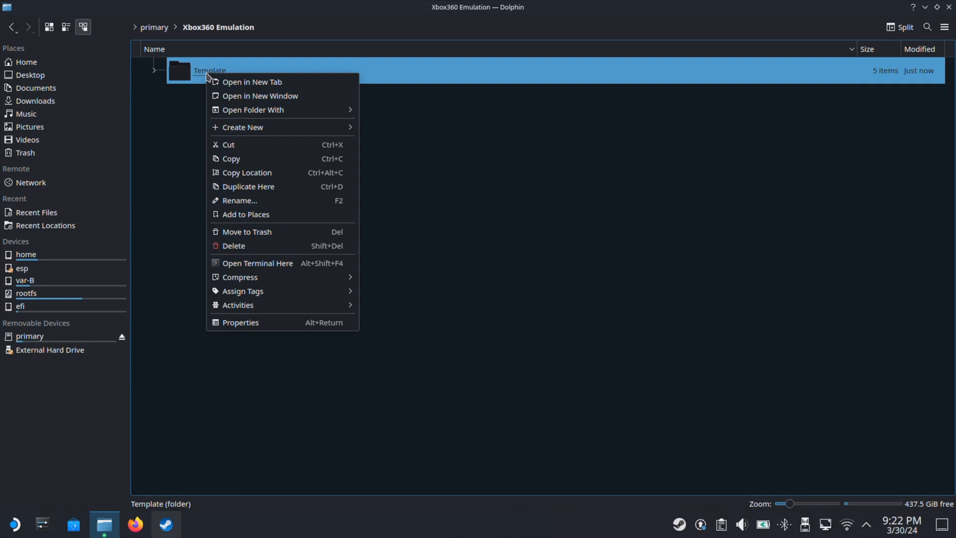
mouse_move(246, 172)
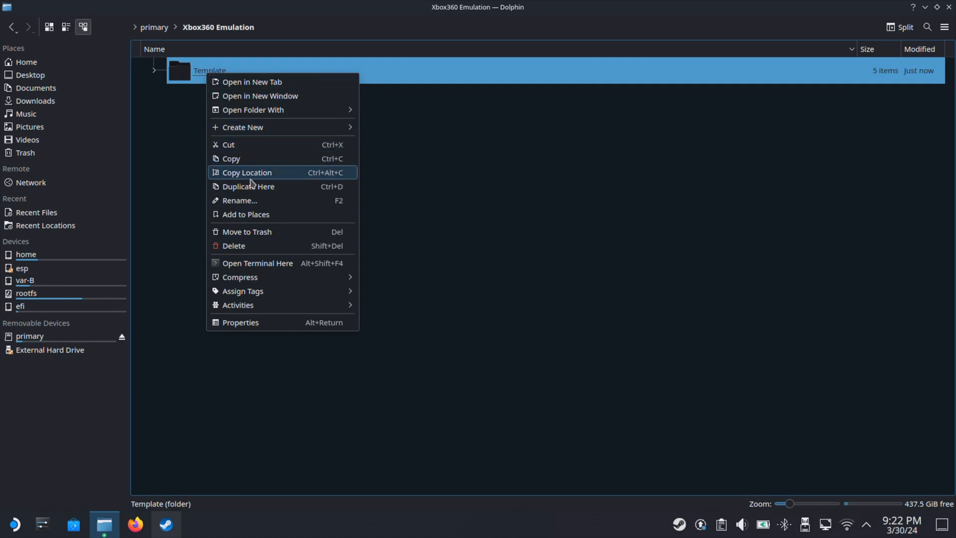
mouse_move(256, 186)
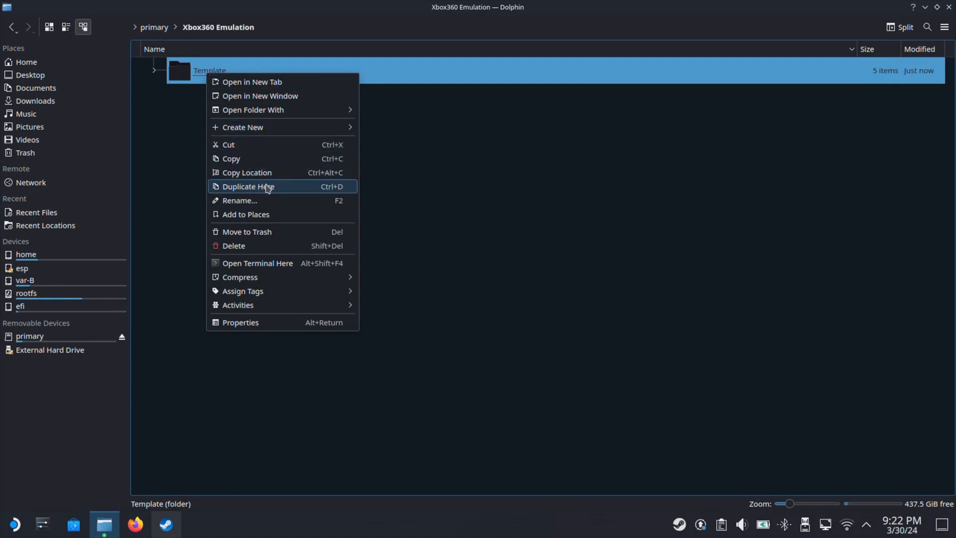
click(248, 186)
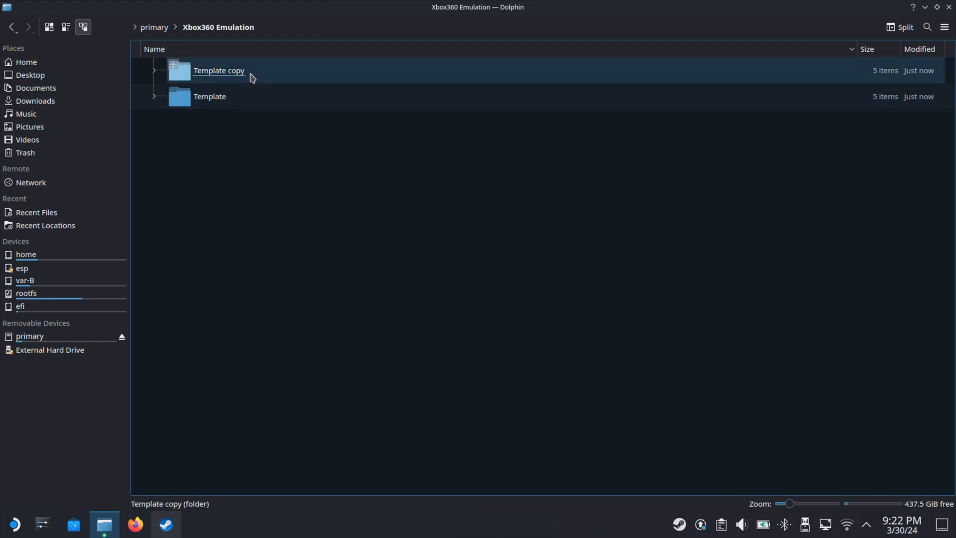
right_click(218, 69)
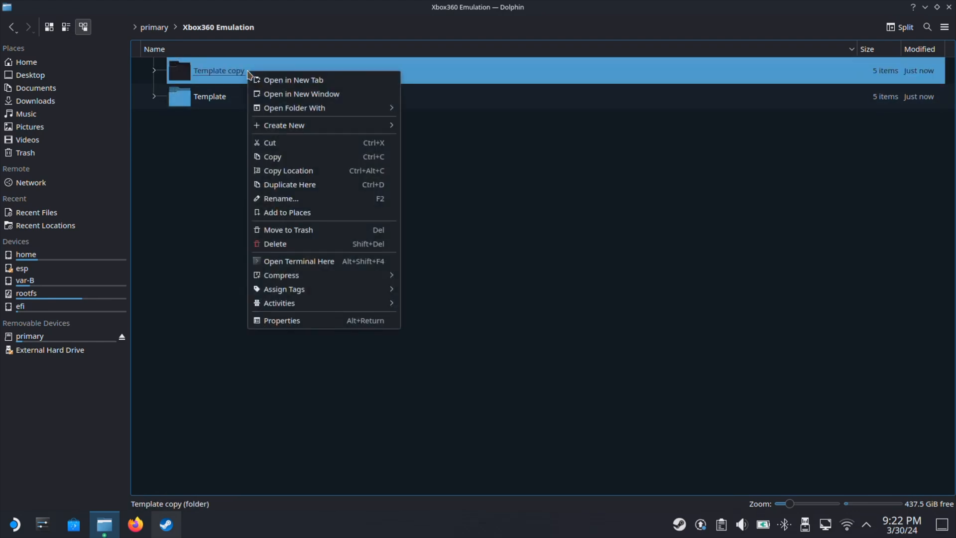
click(280, 198)
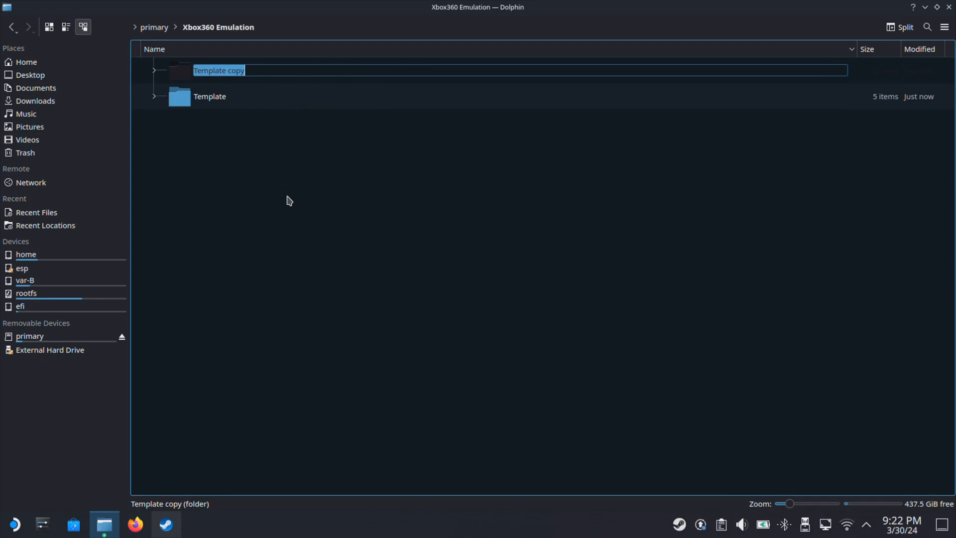
text(Lost Odyssey)
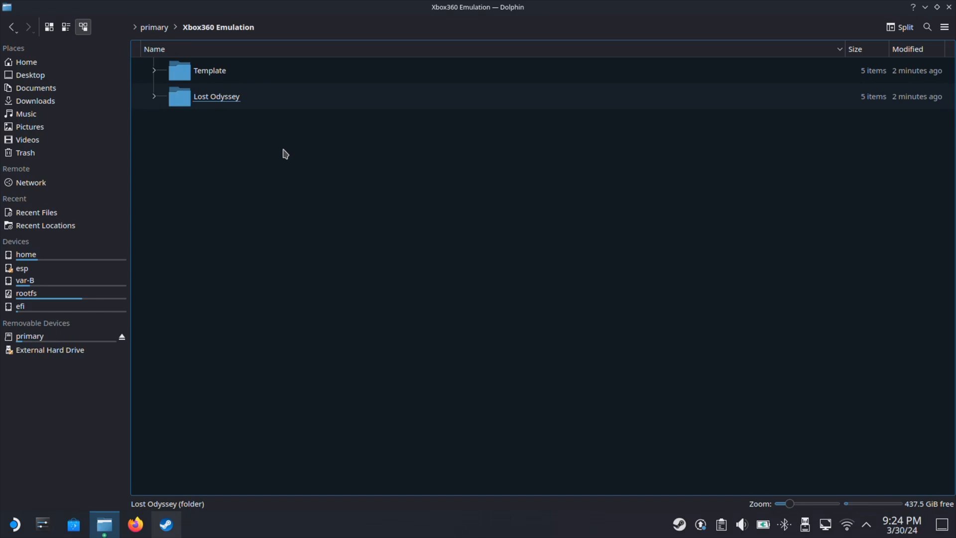
Duplicate Template again and rename the second copy Gears of War 3.
right_click(209, 69)
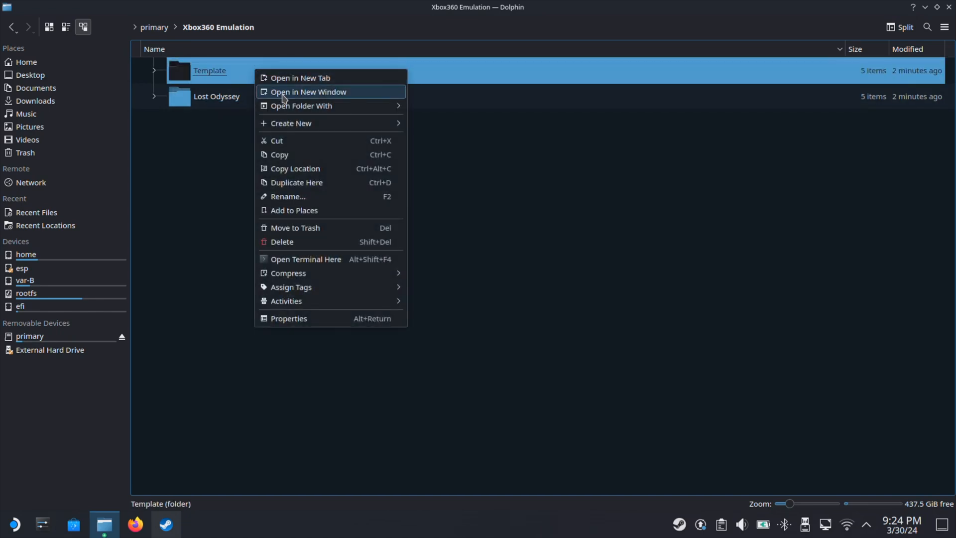
click(296, 182)
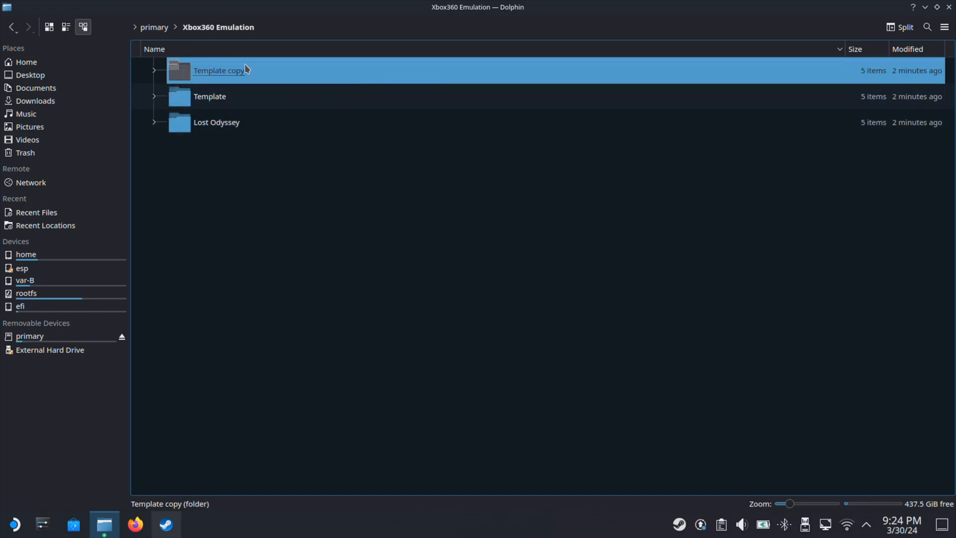
text(G)
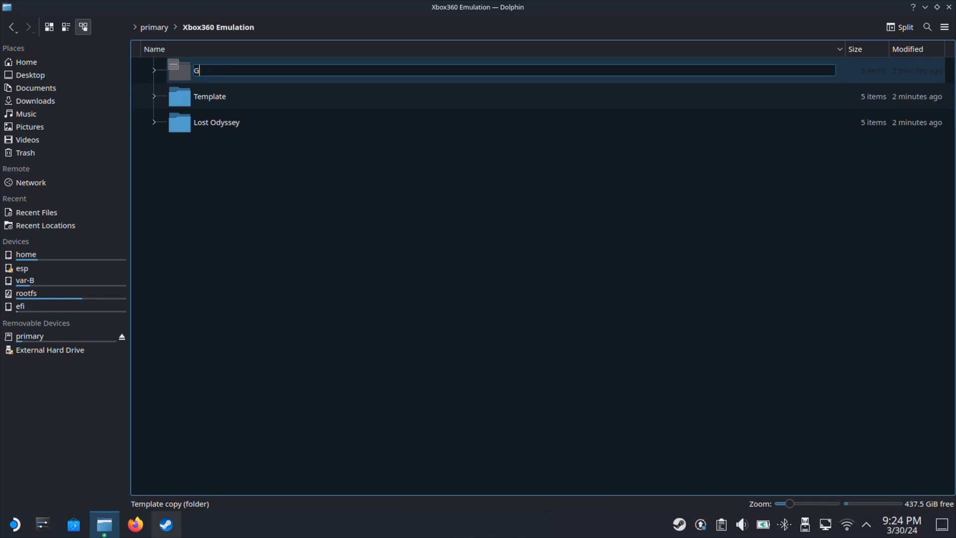
text(ears of War 3)
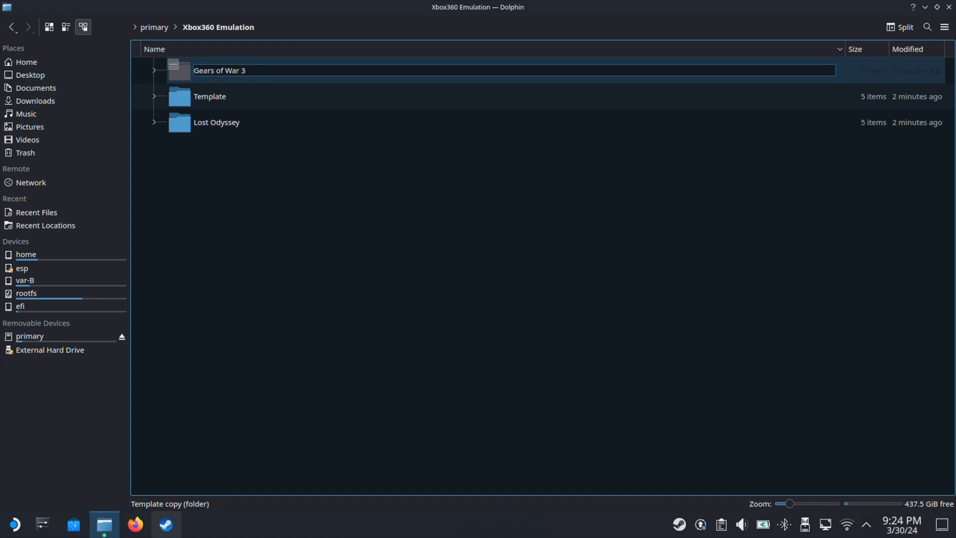
key(Return)
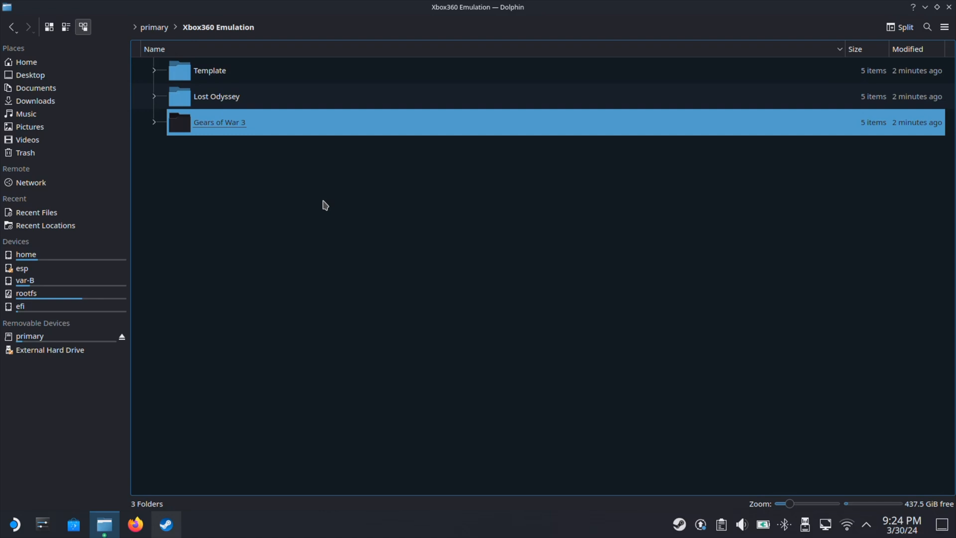
click(216, 97)
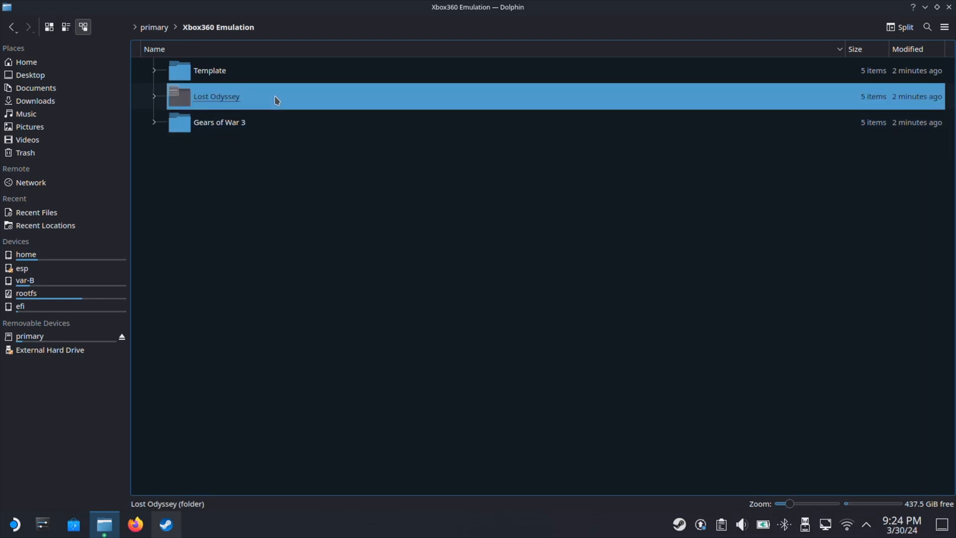
Rename xenia_canary.exe inside the Lost Odyssey folder to Lost Odyssey.exe.
double_click(216, 96)
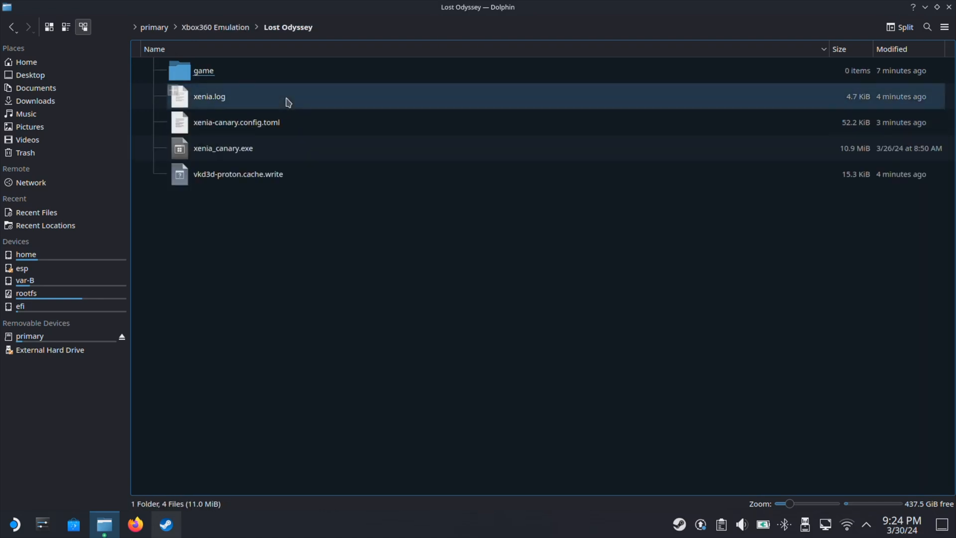
click(223, 148)
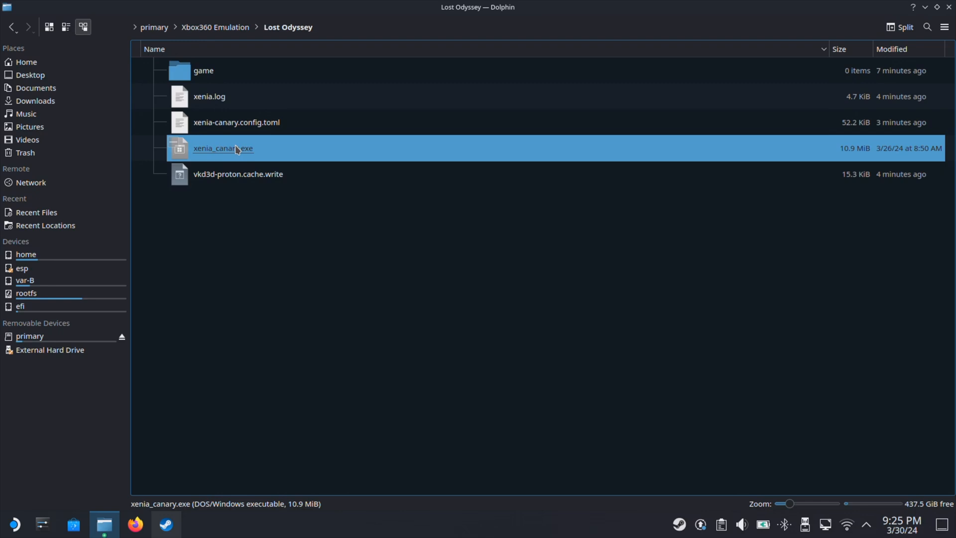
click(222, 148)
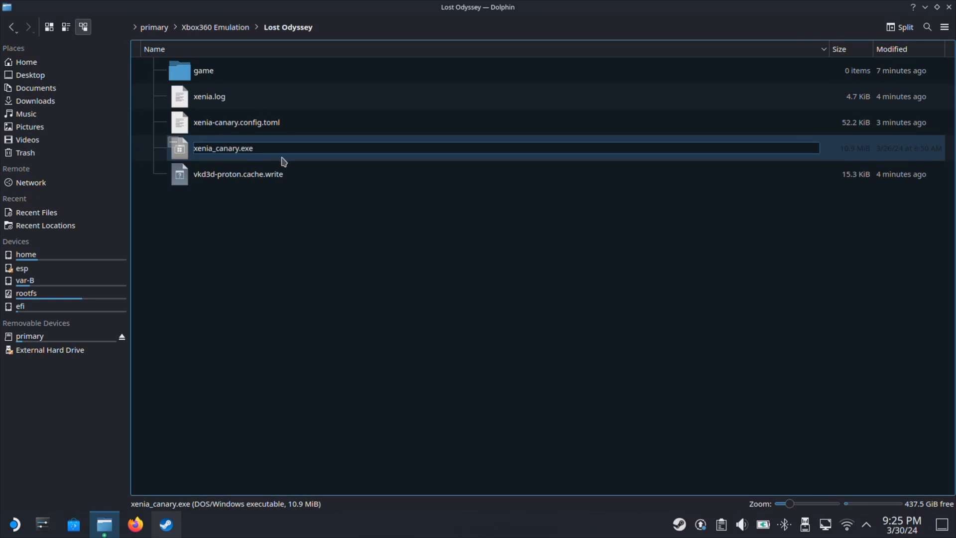
text(Lost Odyssey.exe)
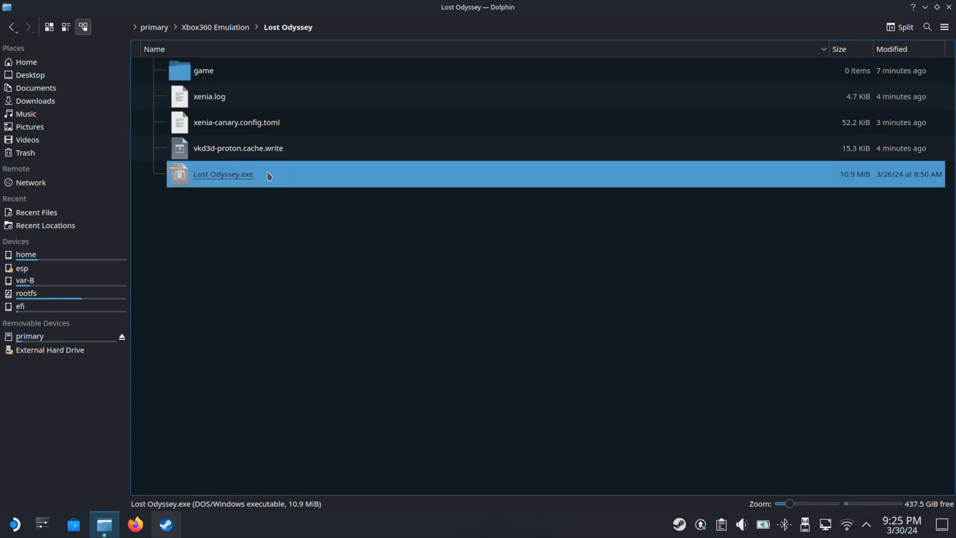
right_click(223, 173)
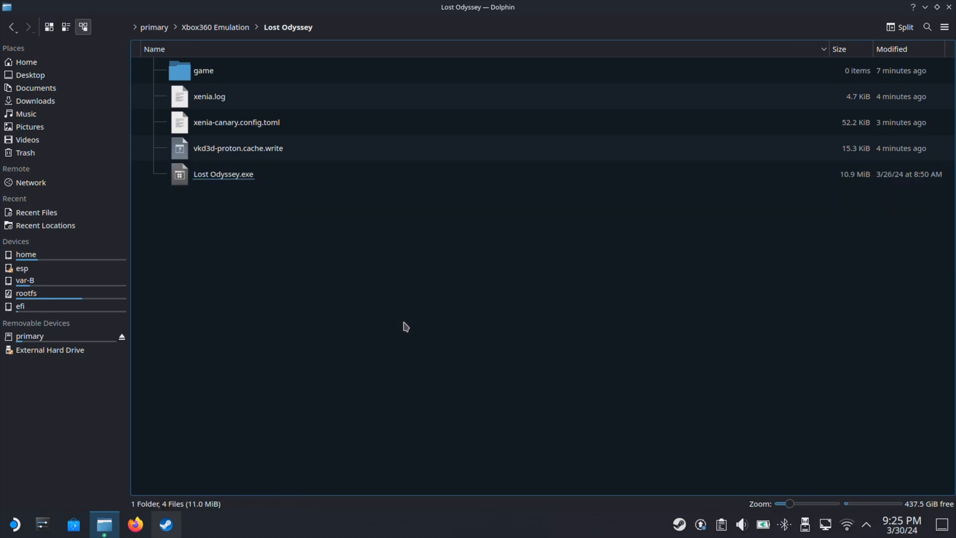
Copy Lost Odyssey.iso from the External Hard Drive into the game folder and copy its location.
double_click(203, 70)
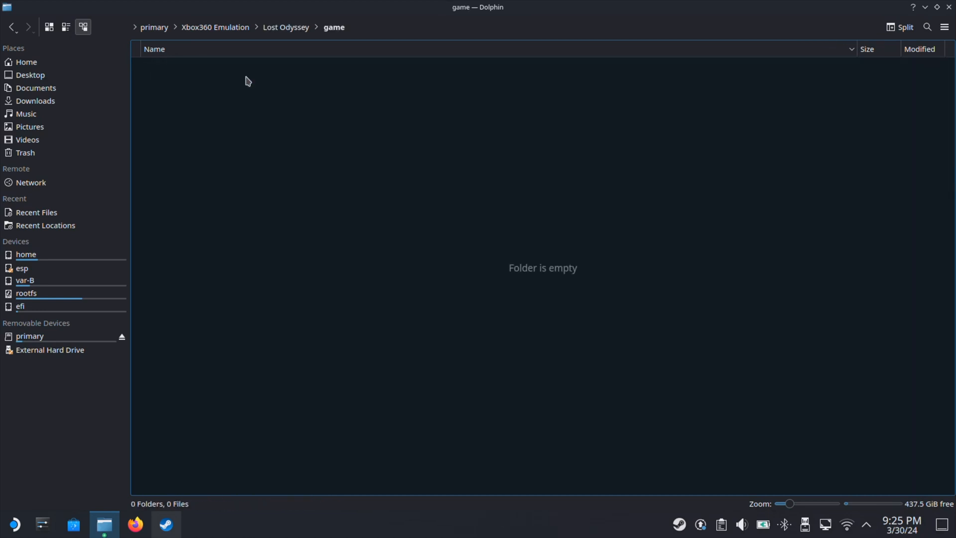
mouse_move(137, 365)
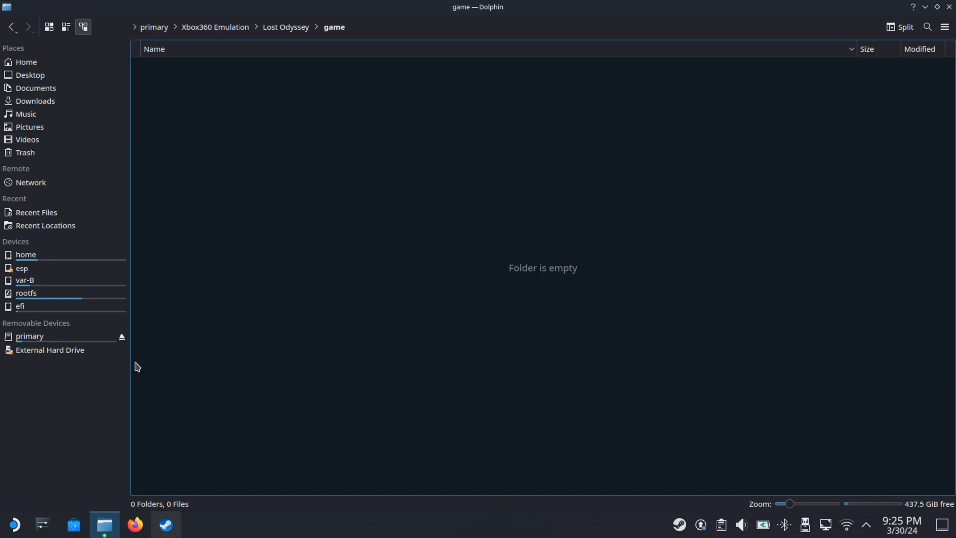
right_click(50, 350)
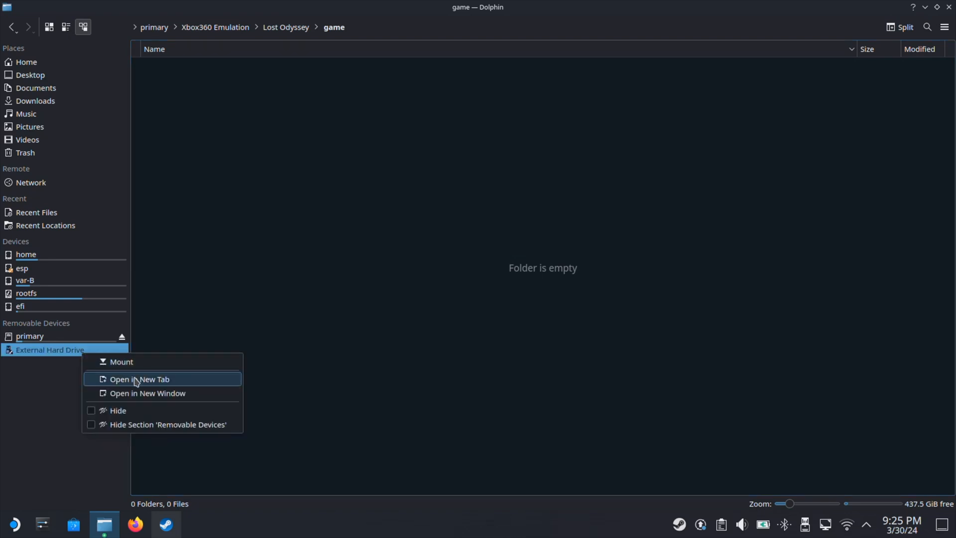
click(139, 379)
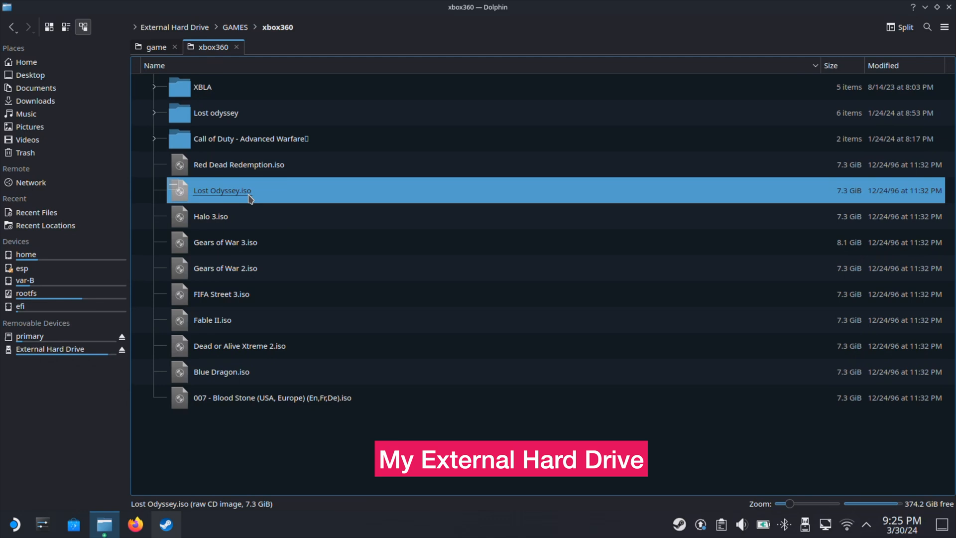
right_click(222, 190)
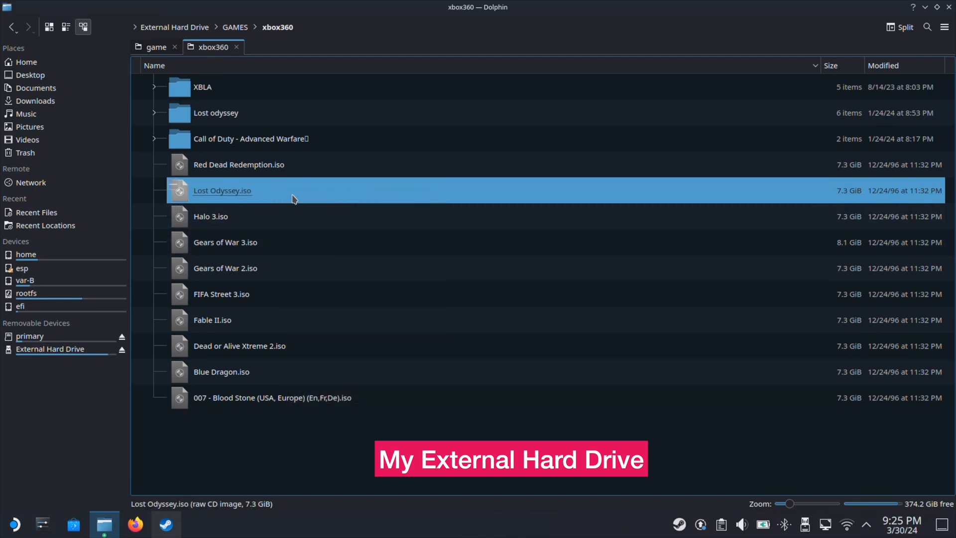
click(156, 46)
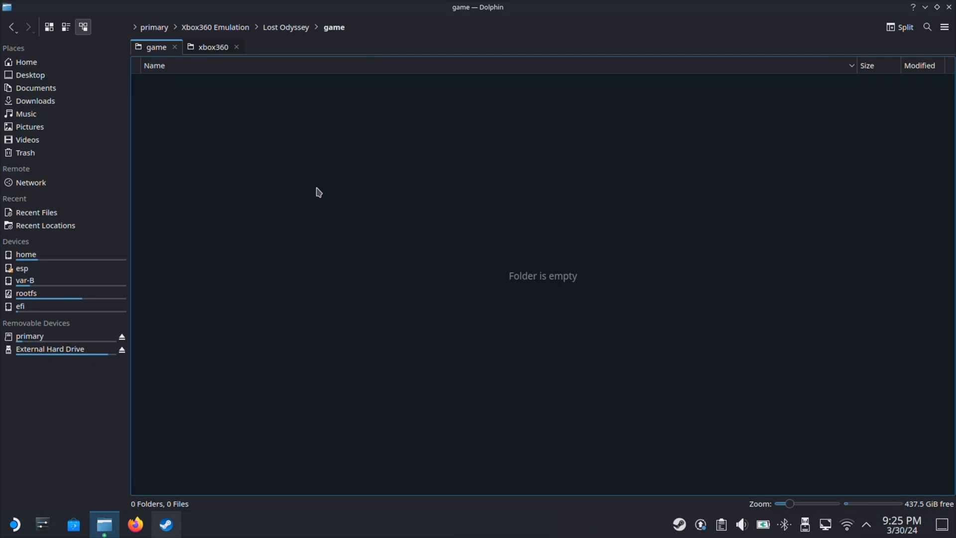
mouse_move(370, 230)
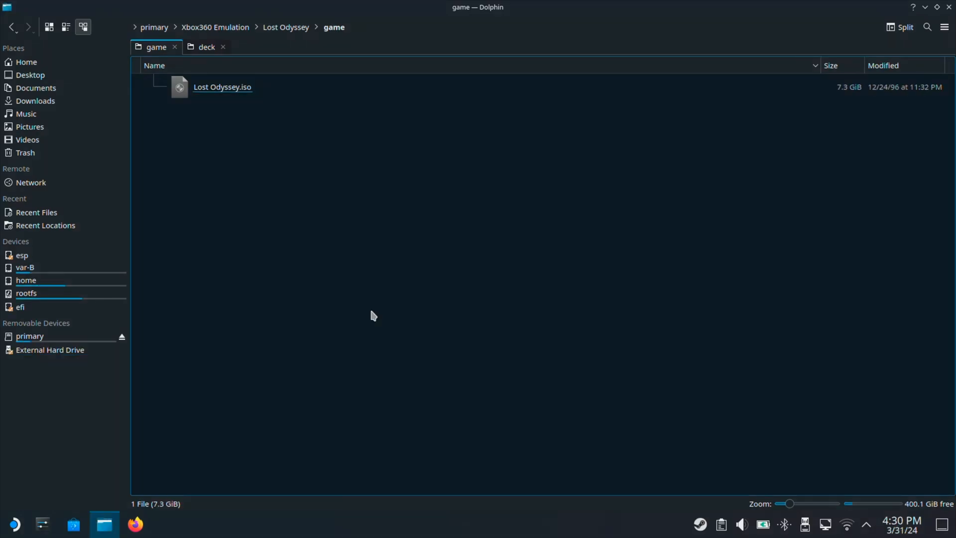
mouse_move(259, 107)
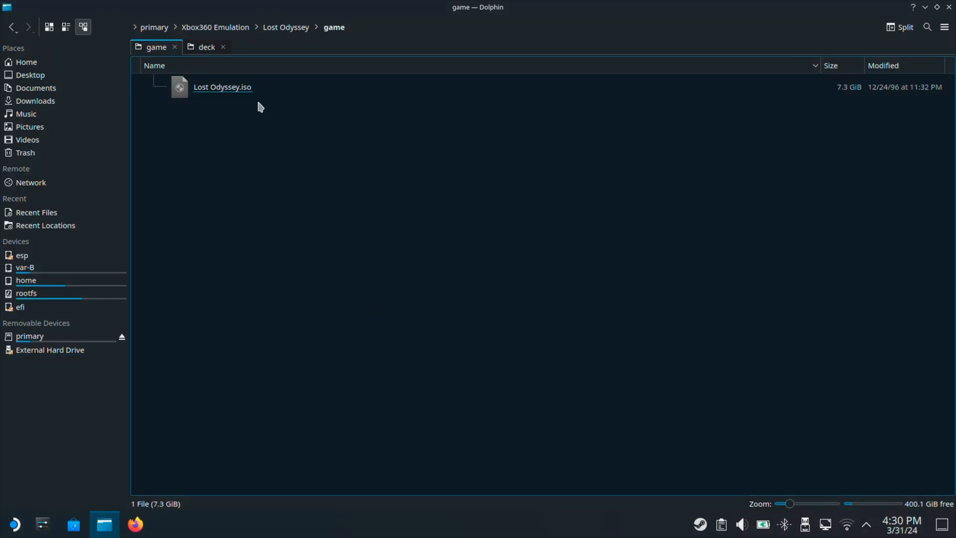
right_click(222, 86)
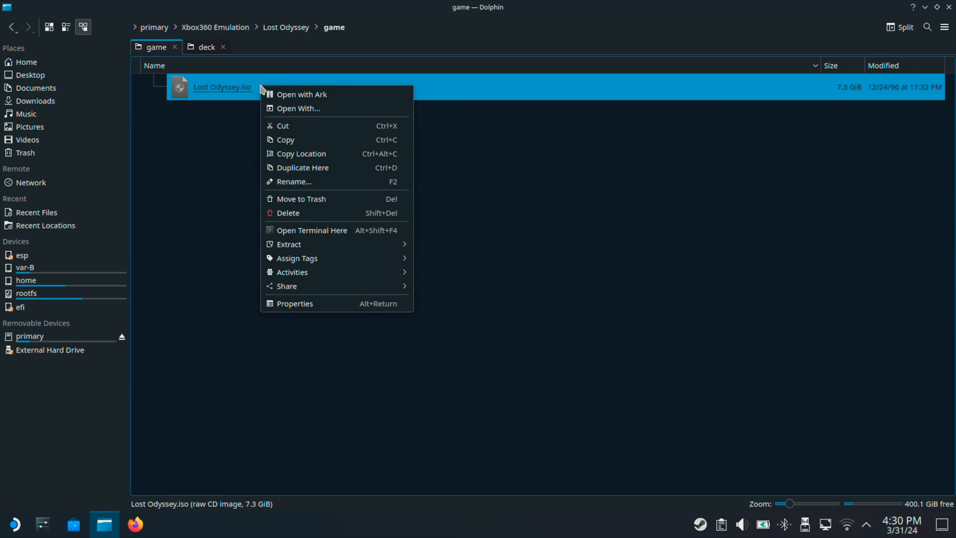
mouse_move(308, 157)
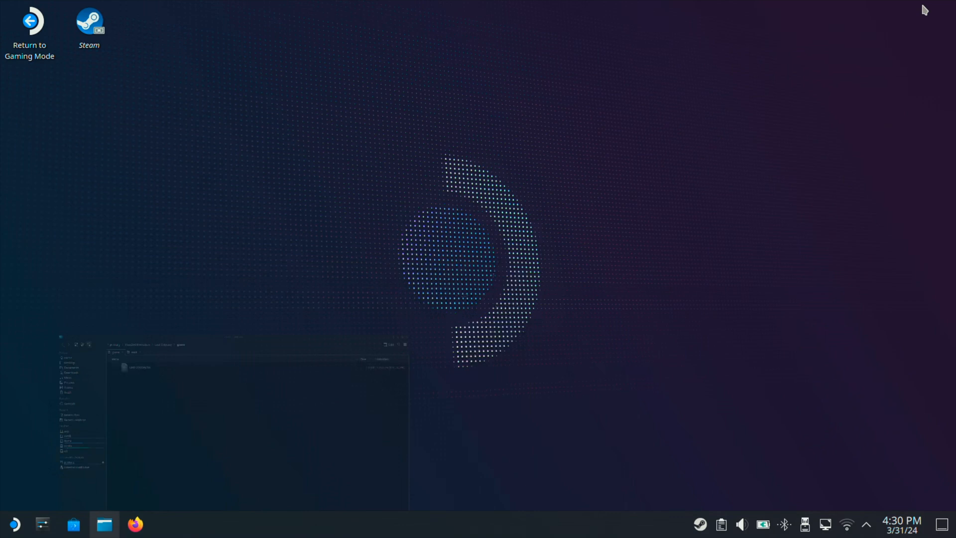
Rename the Lost Odyssey.exe shortcut to Lost Odyssey in its Steam properties.
double_click(89, 21)
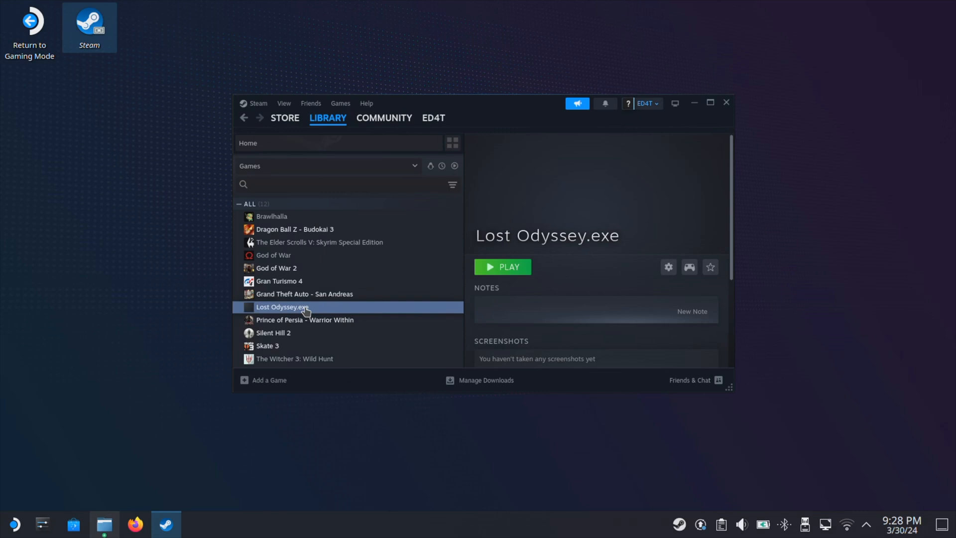
mouse_move(632, 284)
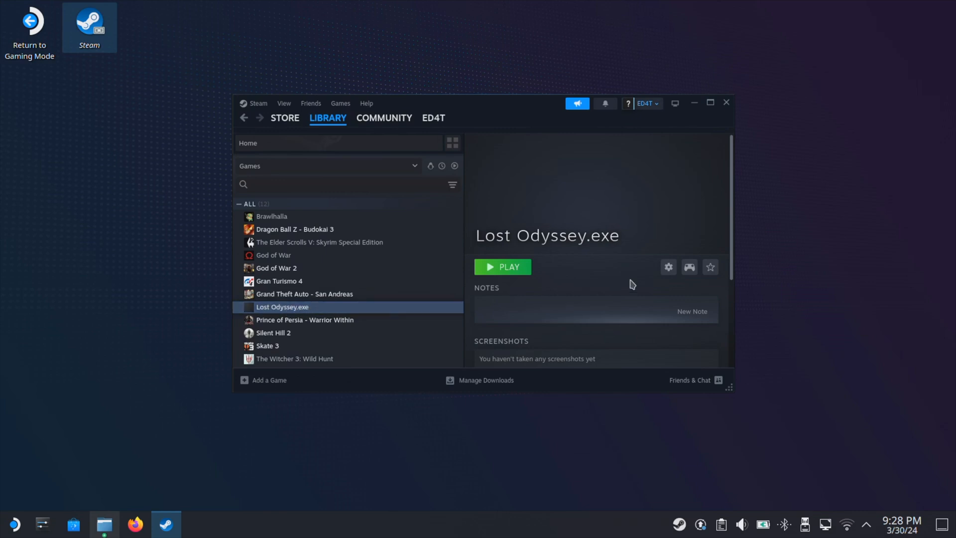
click(668, 267)
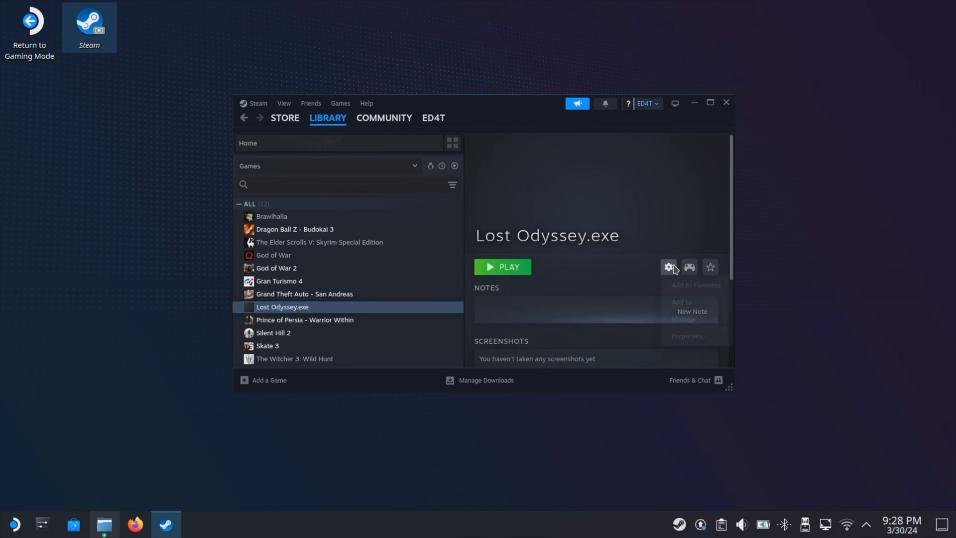
click(685, 336)
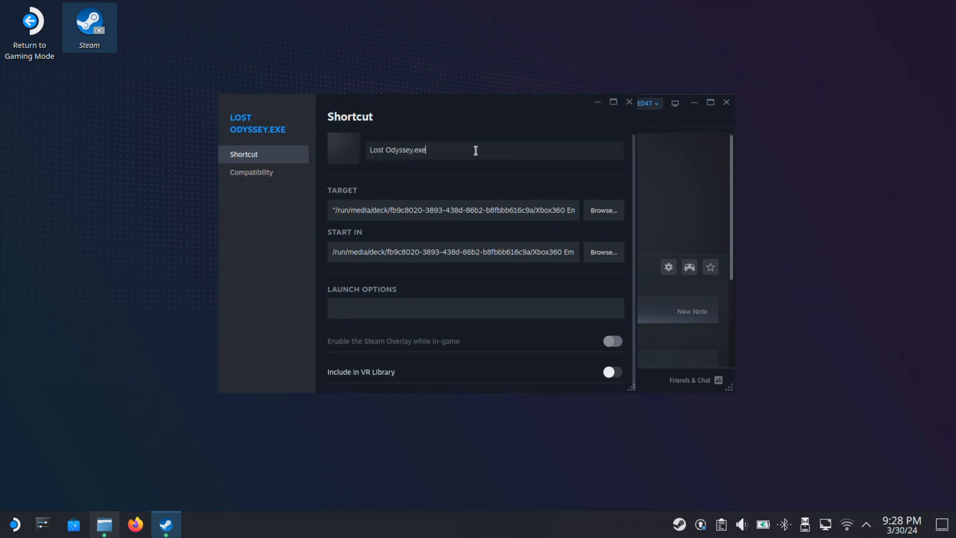
key(BackSpace)
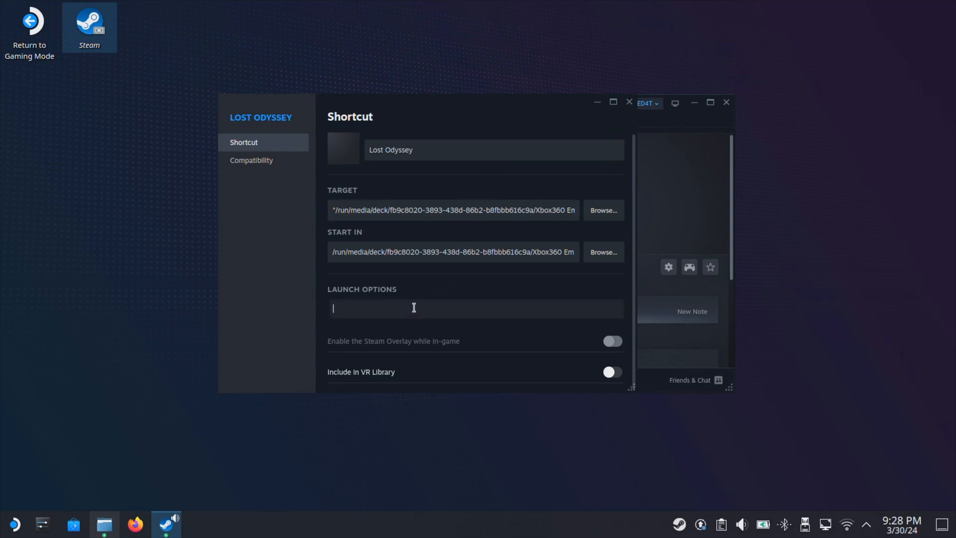
Paste the copied Lost Odyssey.iso path into the shortcut's launch options.
right_click(414, 308)
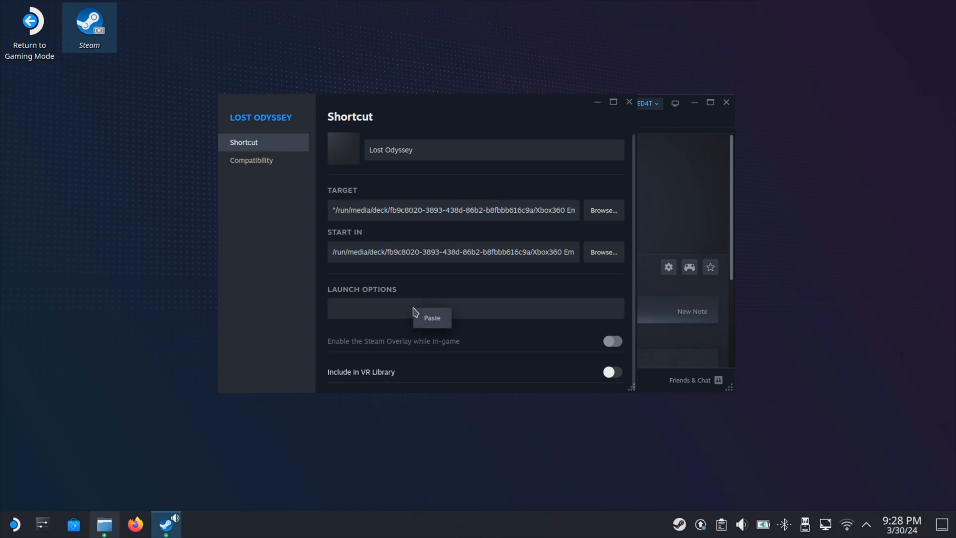
click(431, 318)
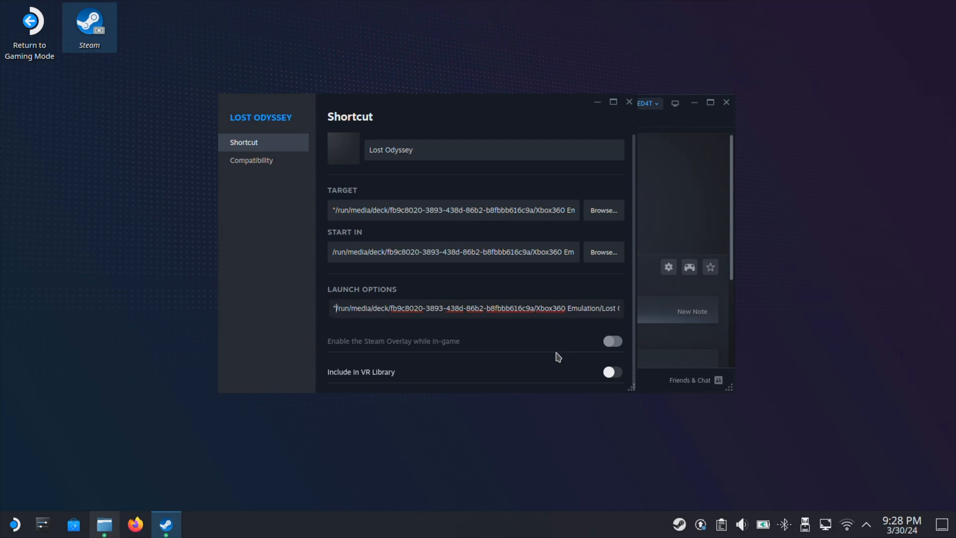
mouse_move(325, 324)
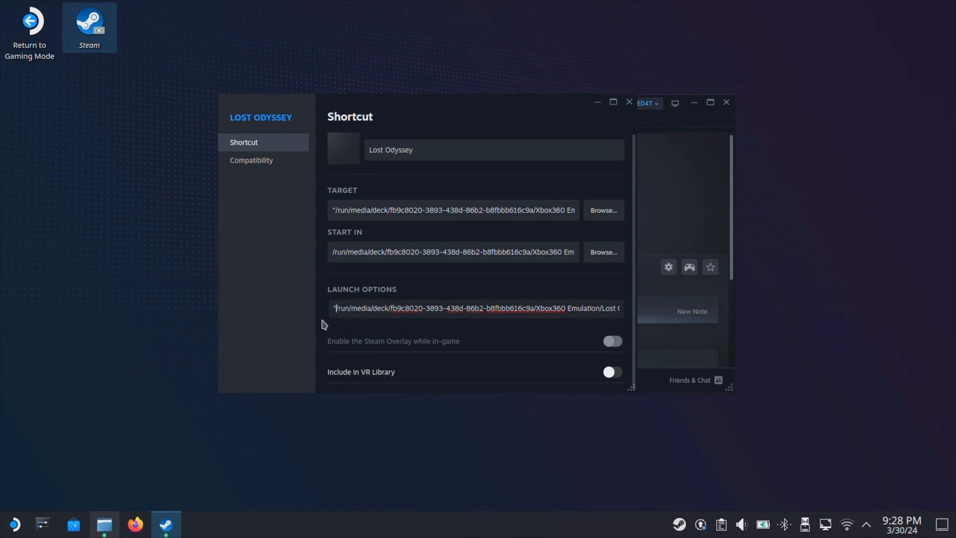
click(267, 224)
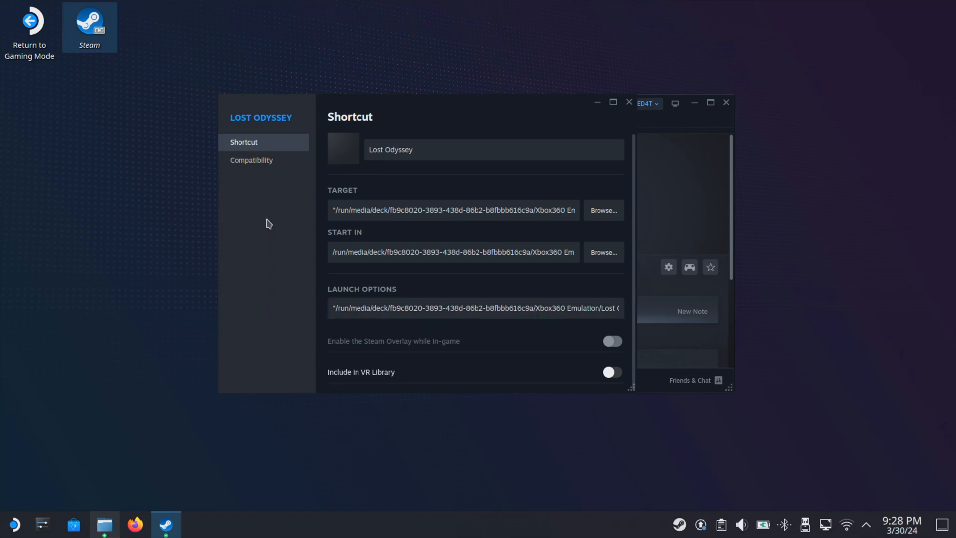
click(251, 160)
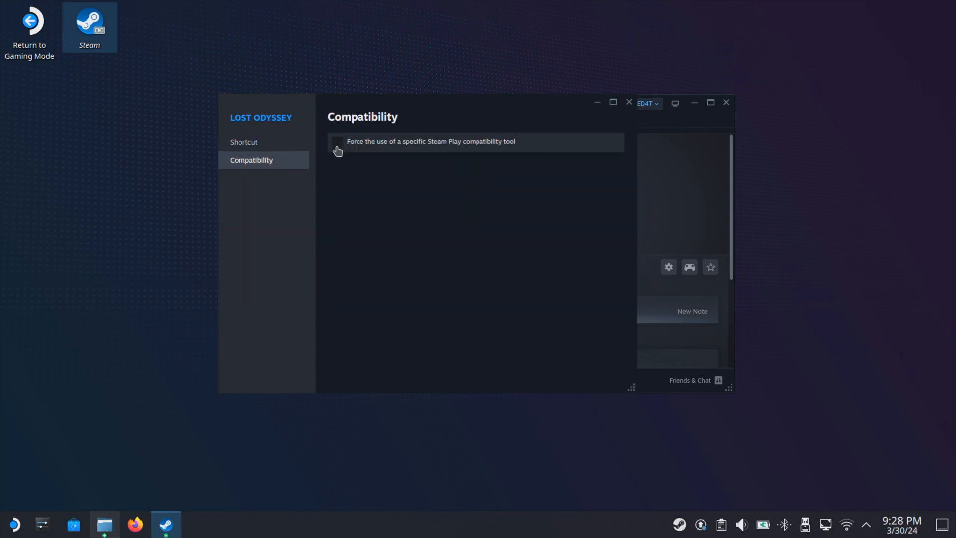
Force Lost Odyssey to run with Proton Experimental and close its properties.
click(338, 142)
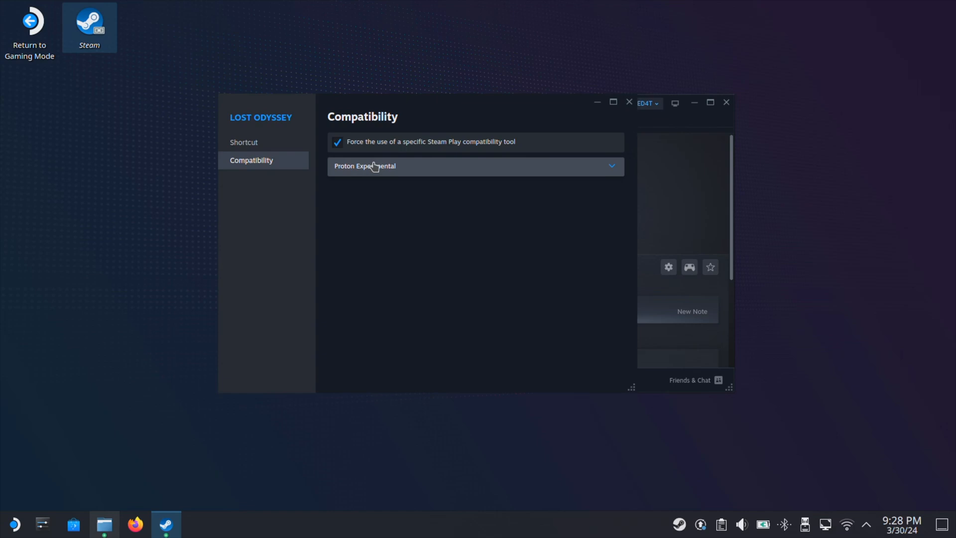
click(475, 166)
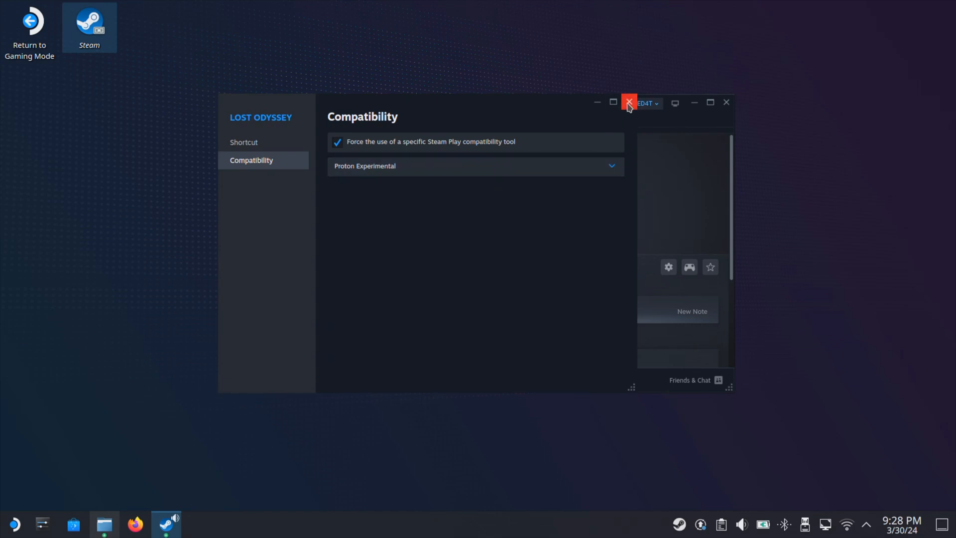
click(628, 102)
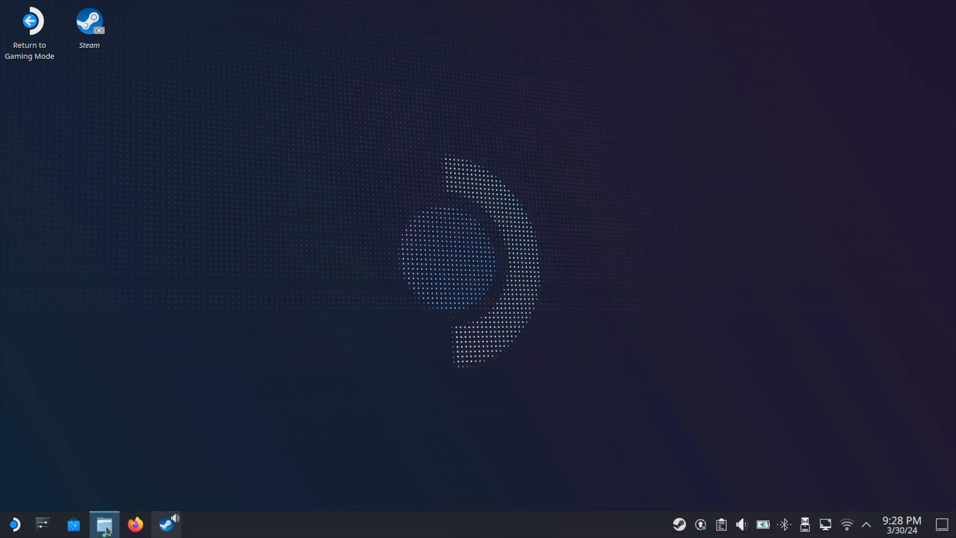
Rename xenia_canary.exe inside the Gears of War 3 folder to Gears of War 3.exe.
click(103, 524)
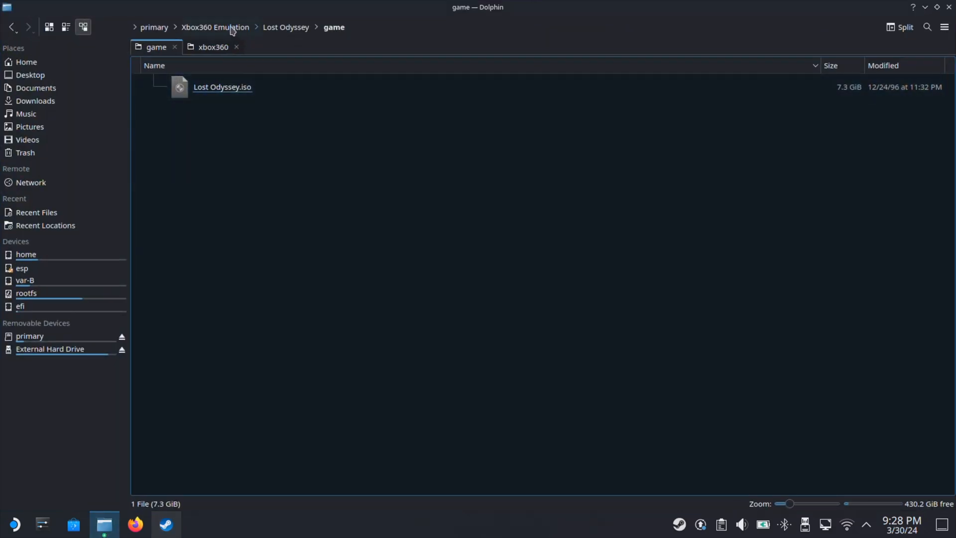
click(215, 26)
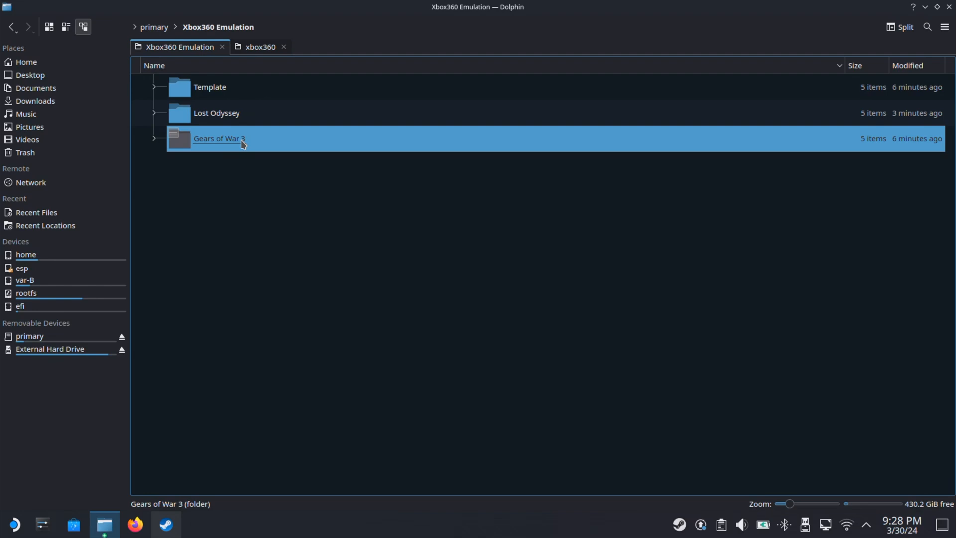
double_click(218, 139)
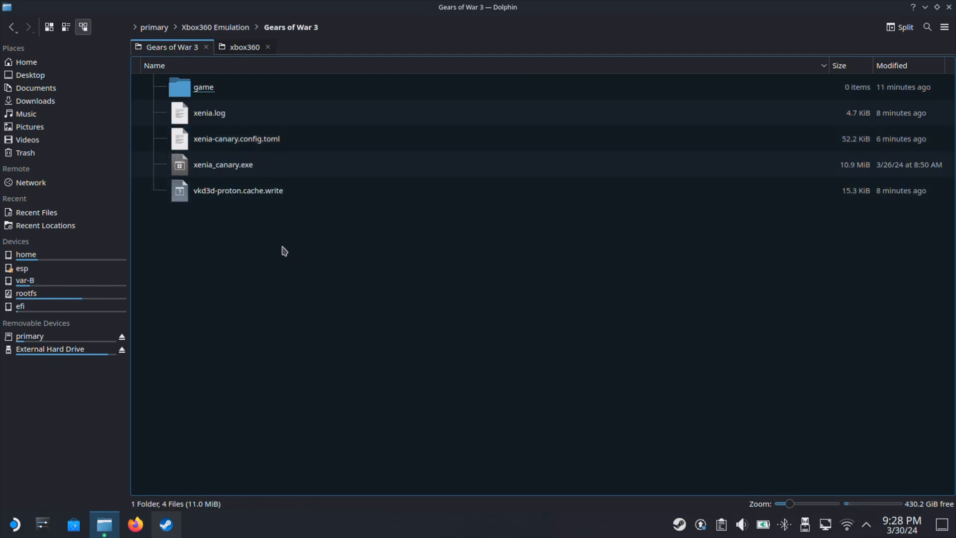
click(223, 164)
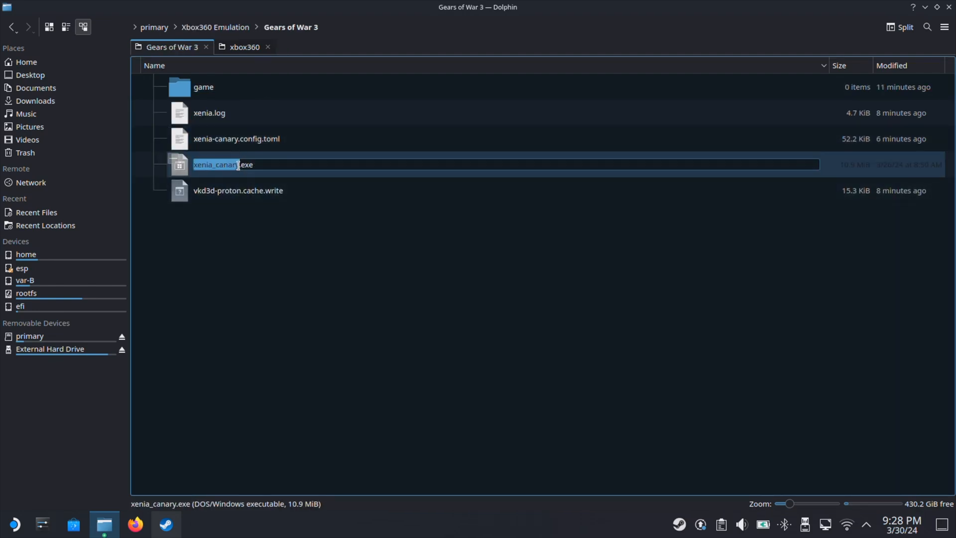
text(Gears of War 3.exe)
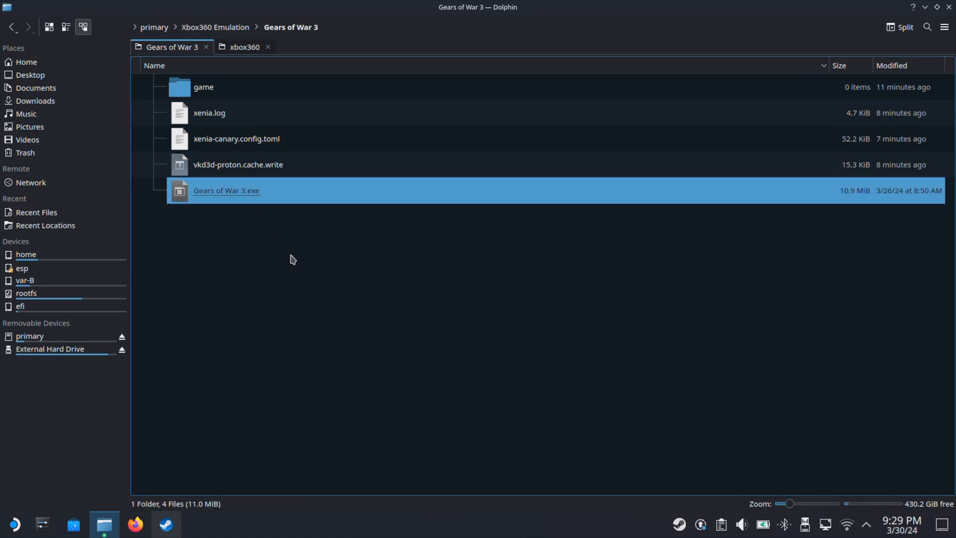
mouse_move(247, 197)
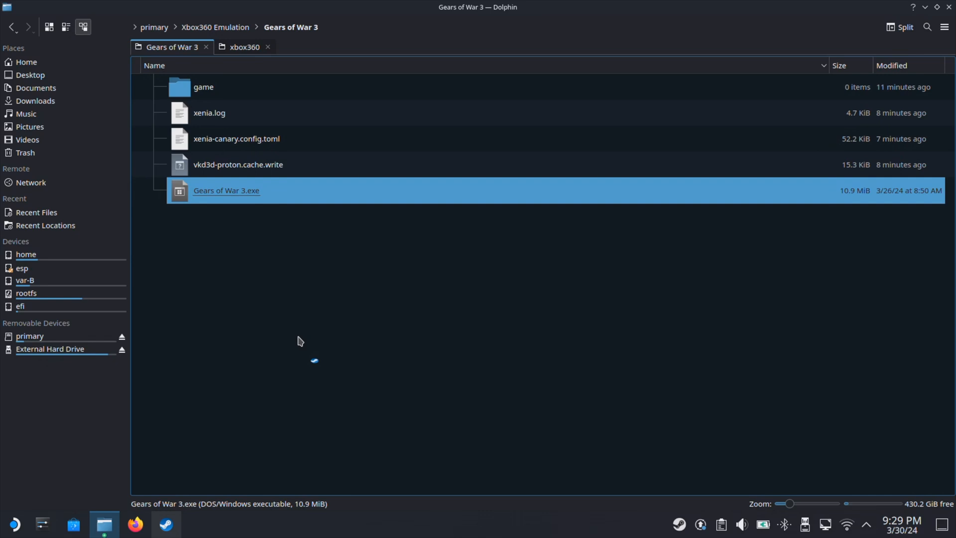
click(299, 341)
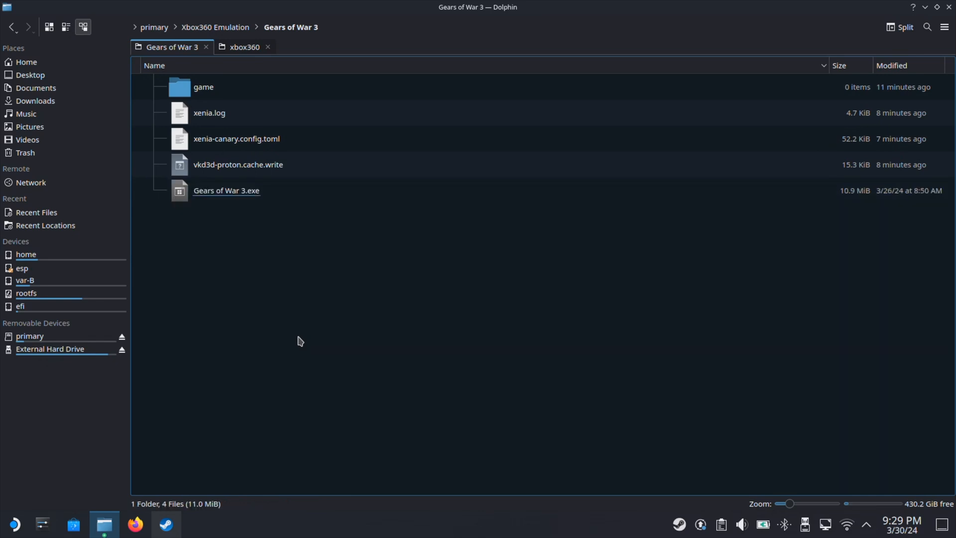
Paste Gears of War 3.iso from the xbox360 games folder into the game folder.
double_click(203, 87)
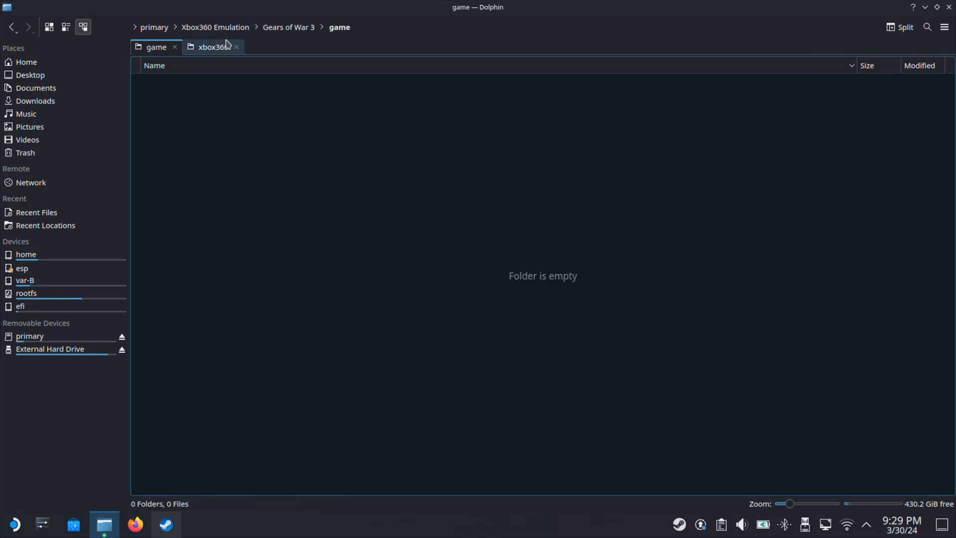
click(209, 47)
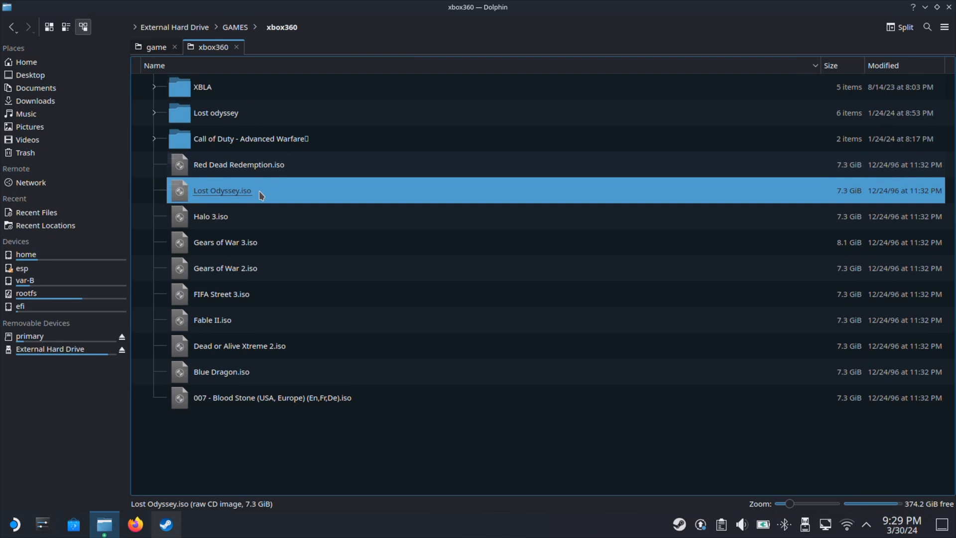
click(225, 242)
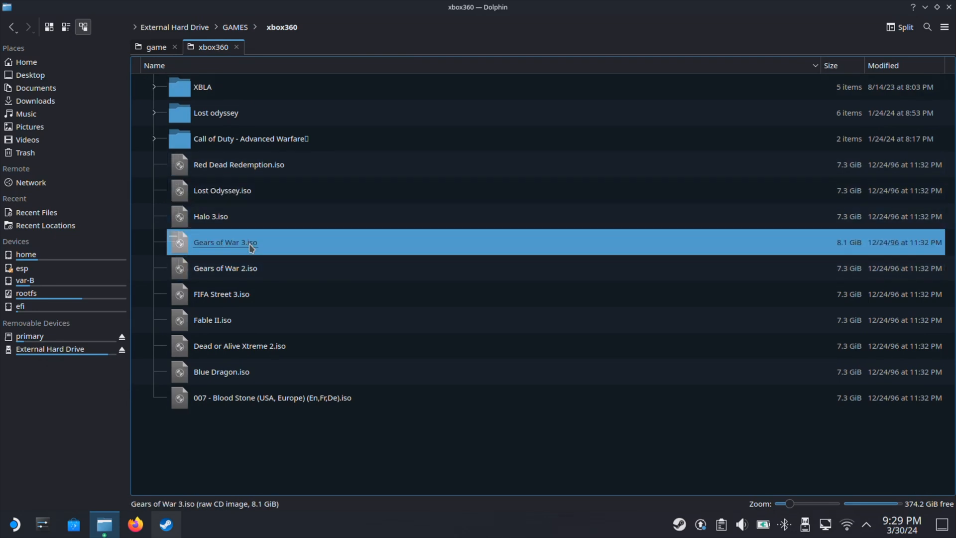
mouse_move(283, 308)
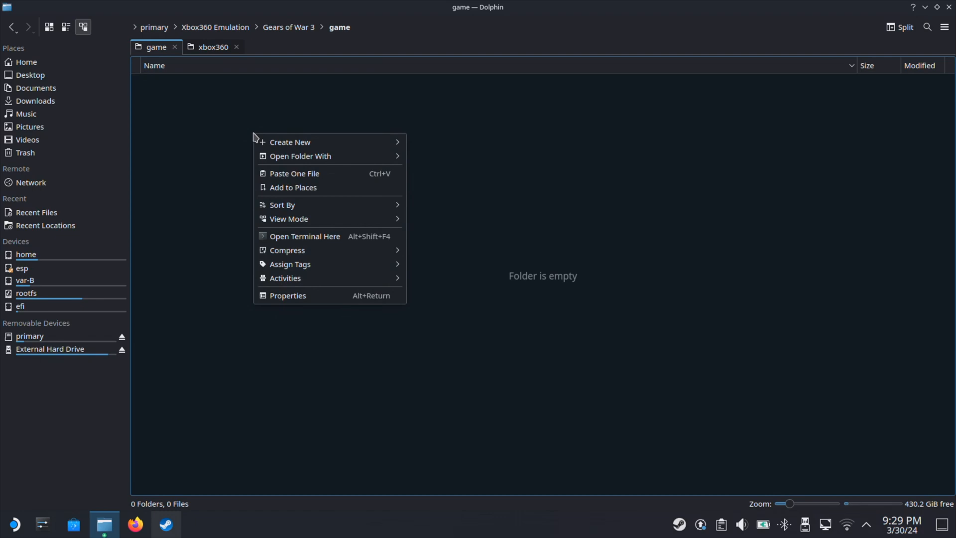
click(293, 174)
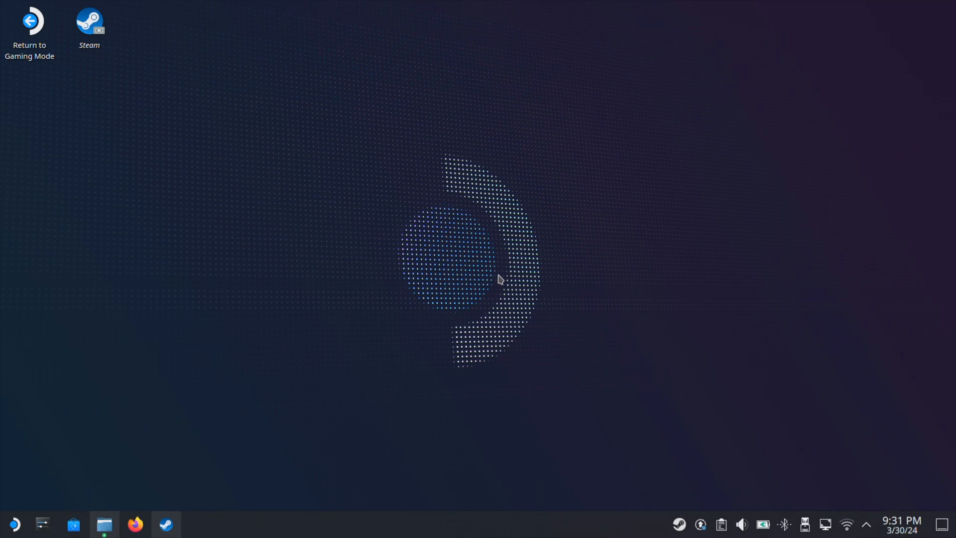
Paste the Gears of War 3 game path into the Gears of War 3.exe shortcut's launch options.
click(165, 523)
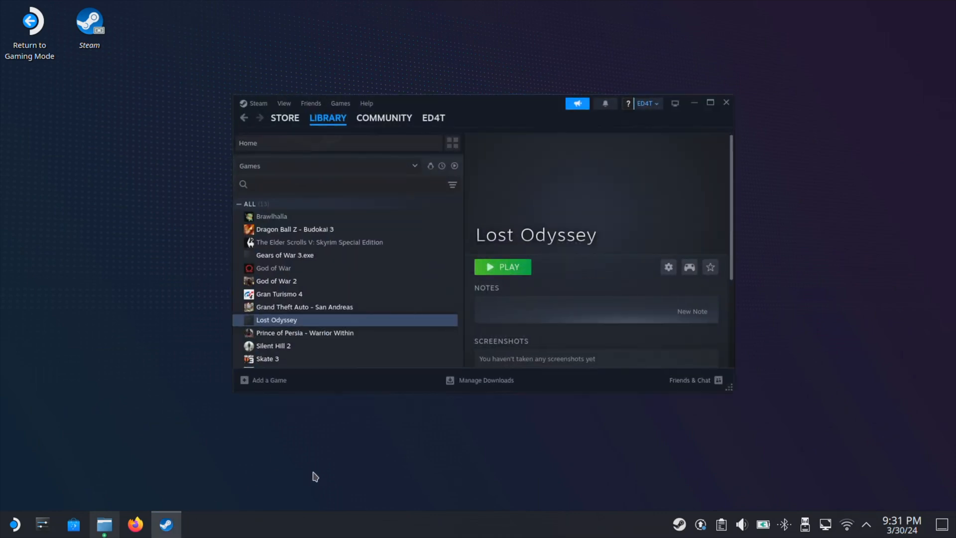
mouse_move(316, 268)
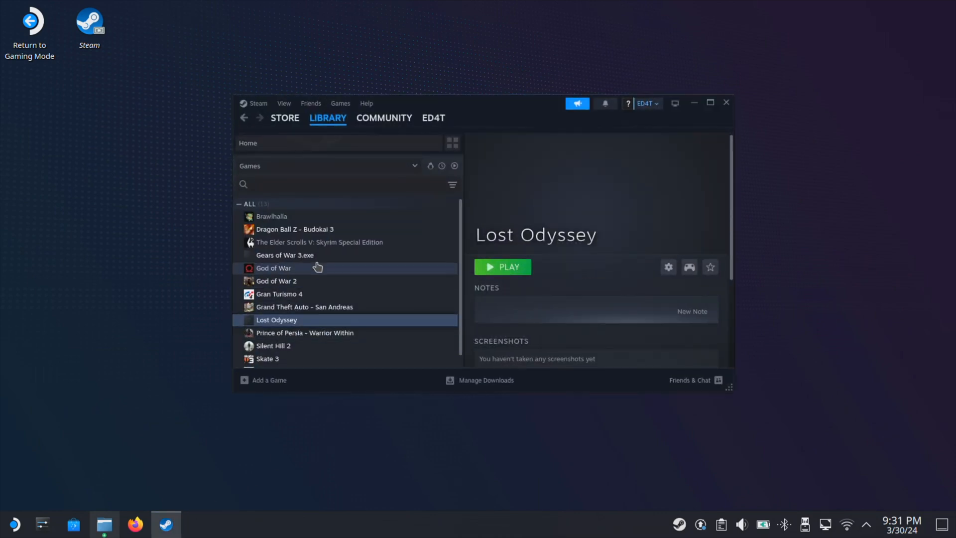
click(285, 255)
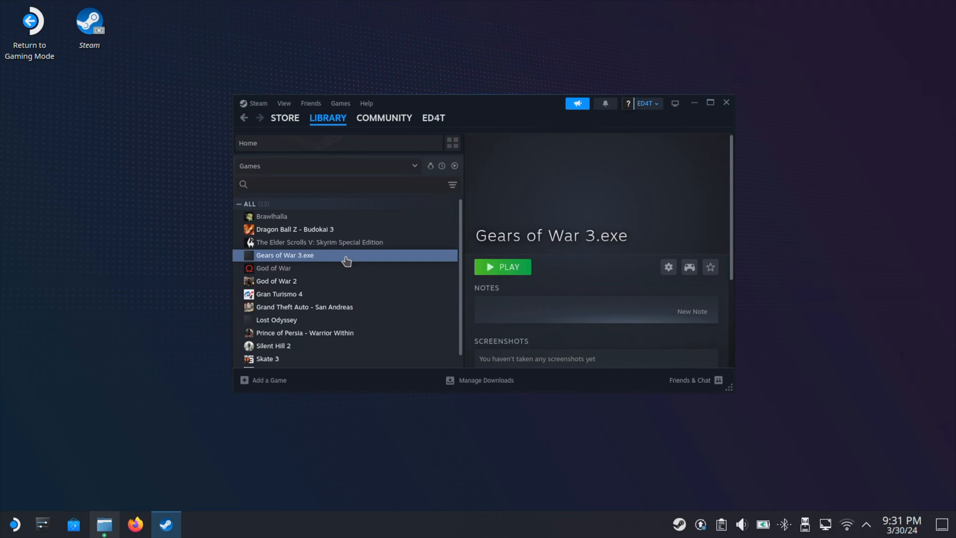
click(669, 267)
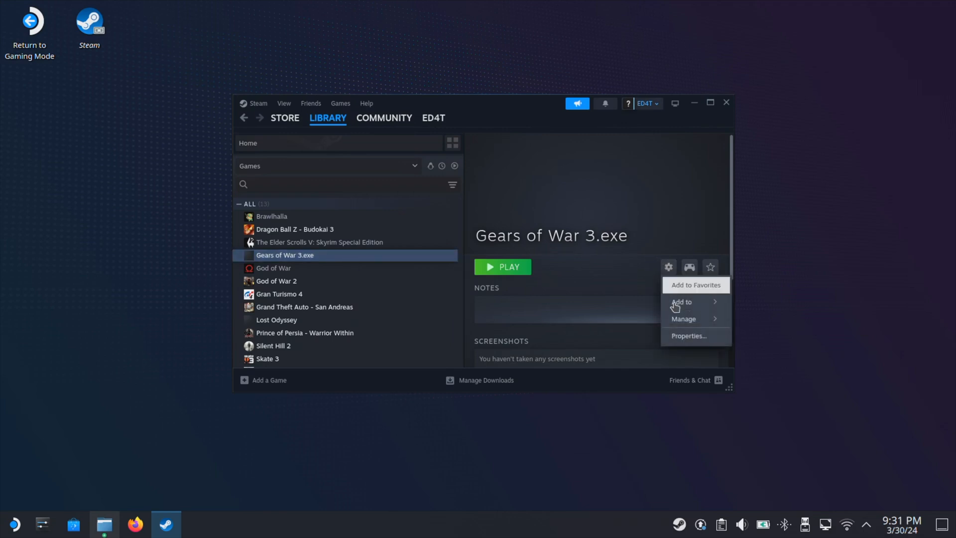
click(688, 336)
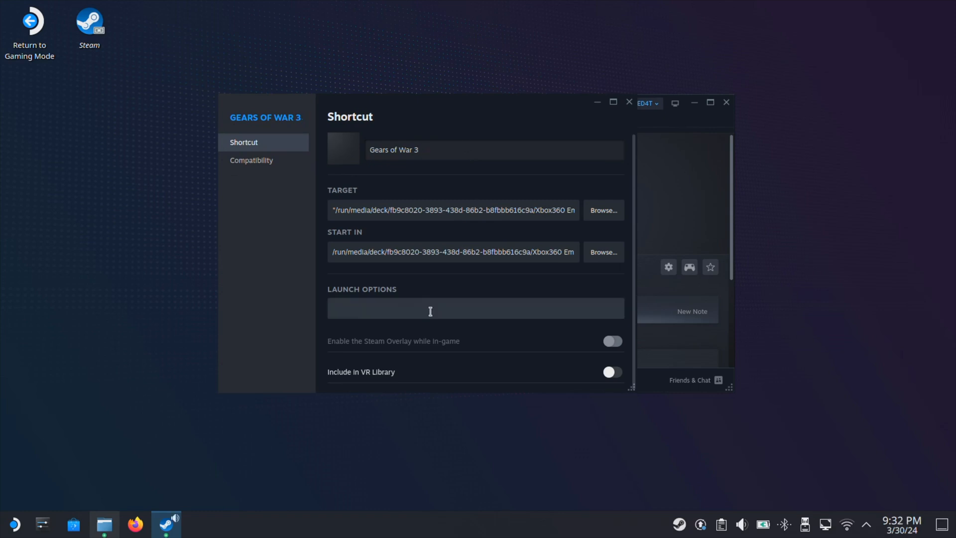
right_click(430, 308)
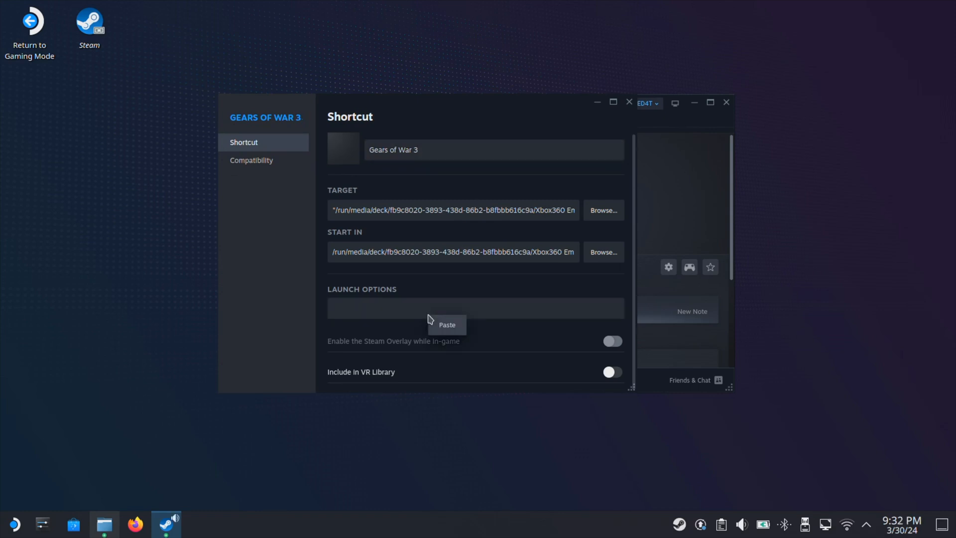
click(446, 325)
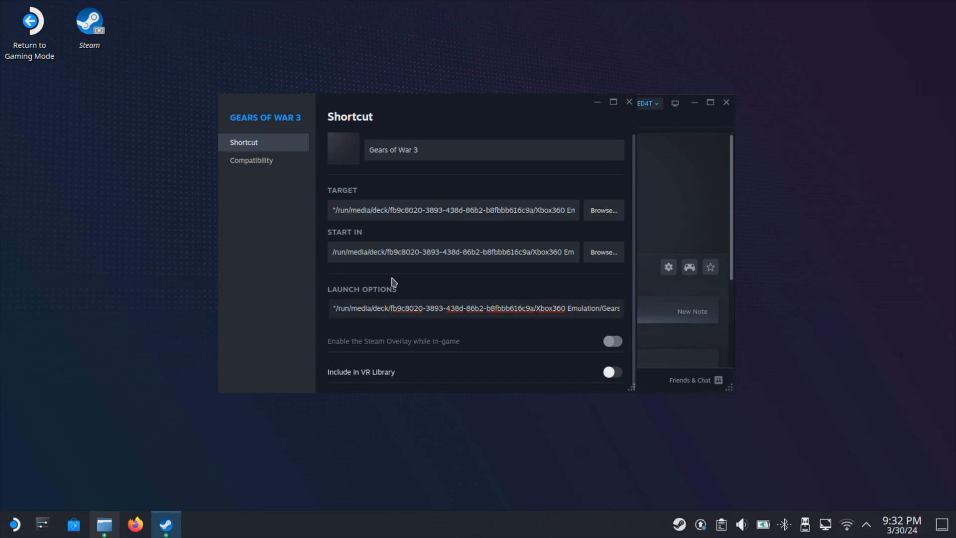
Force a specific compatibility tool for the renamed Gears of War 3 shortcut.
click(251, 160)
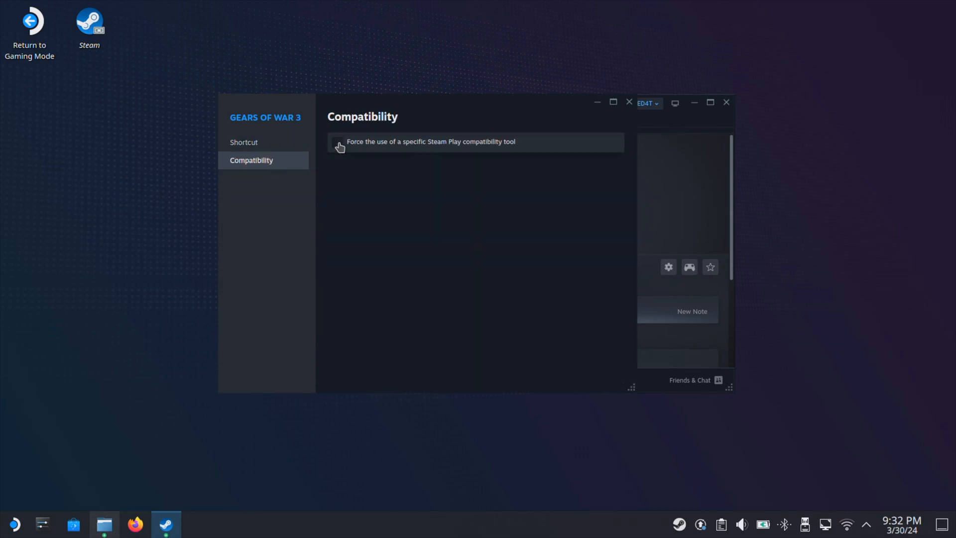
click(337, 141)
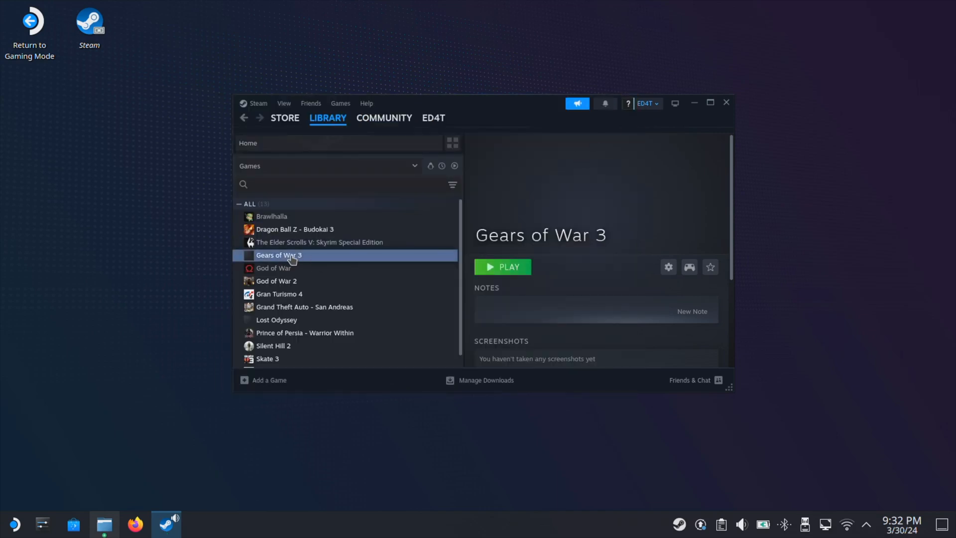
click(275, 320)
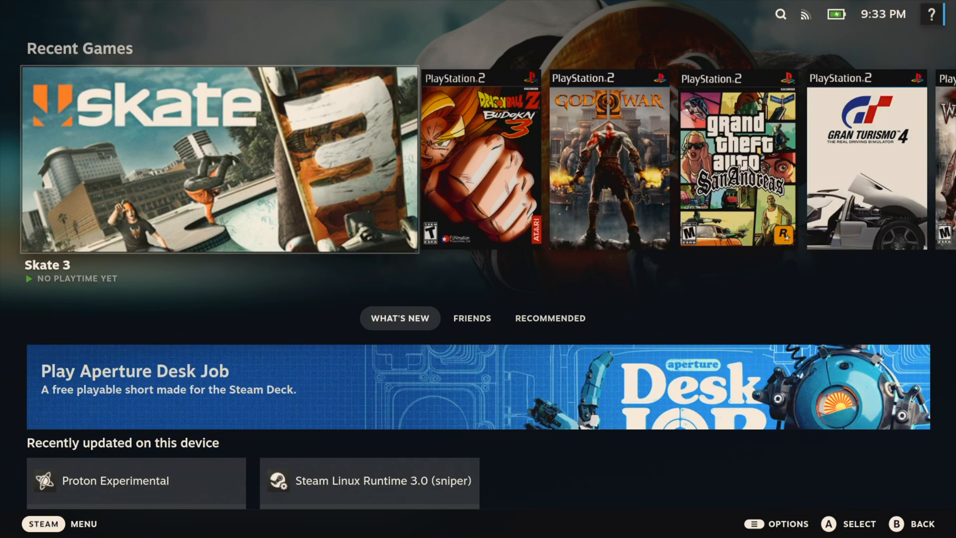
Apply Capsule and Hero artwork for Gears of War 3 and Capsule artwork for Lost Odyssey.
click(43, 523)
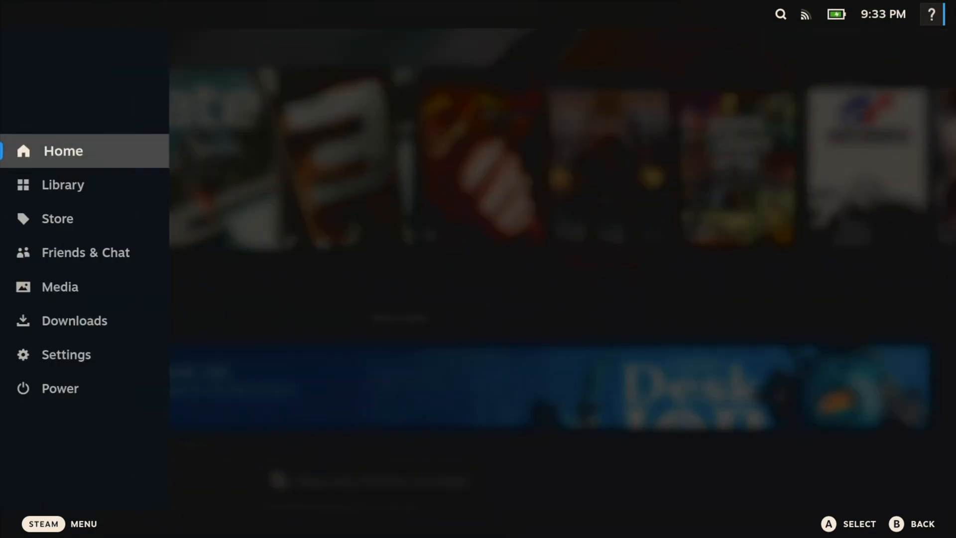
click(61, 185)
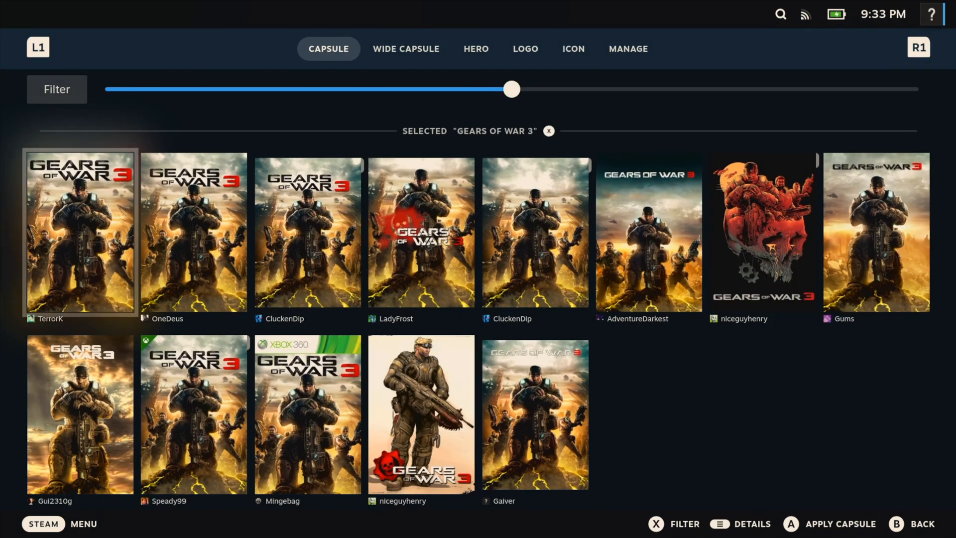
click(476, 48)
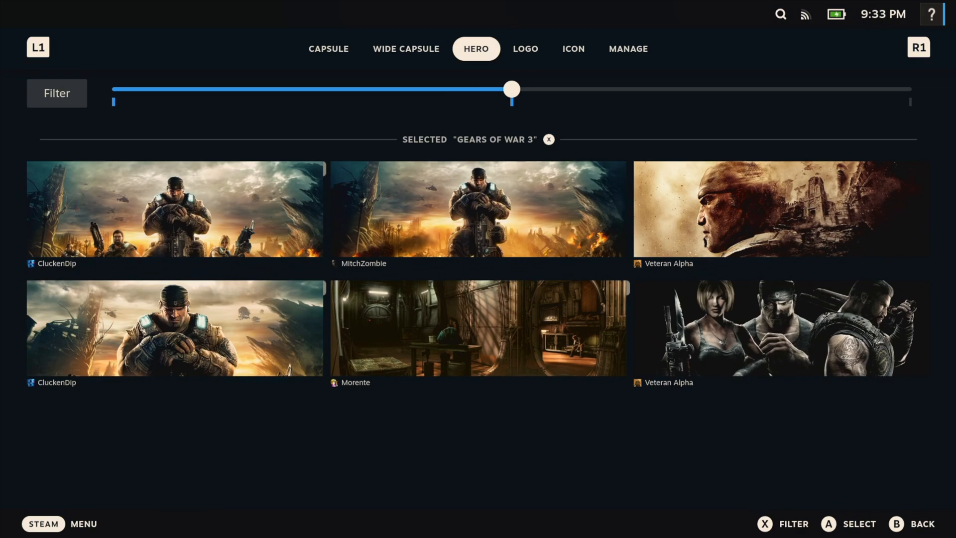
click(571, 48)
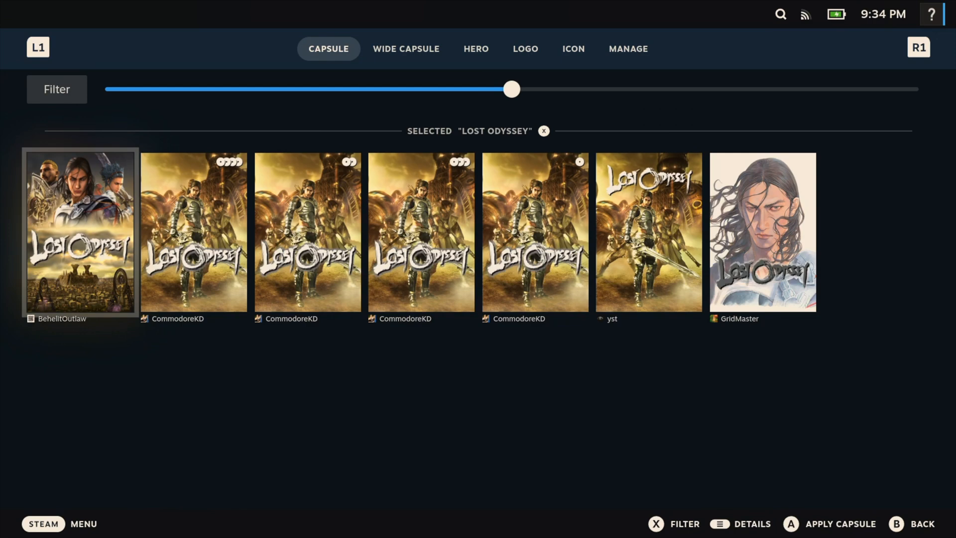
click(476, 49)
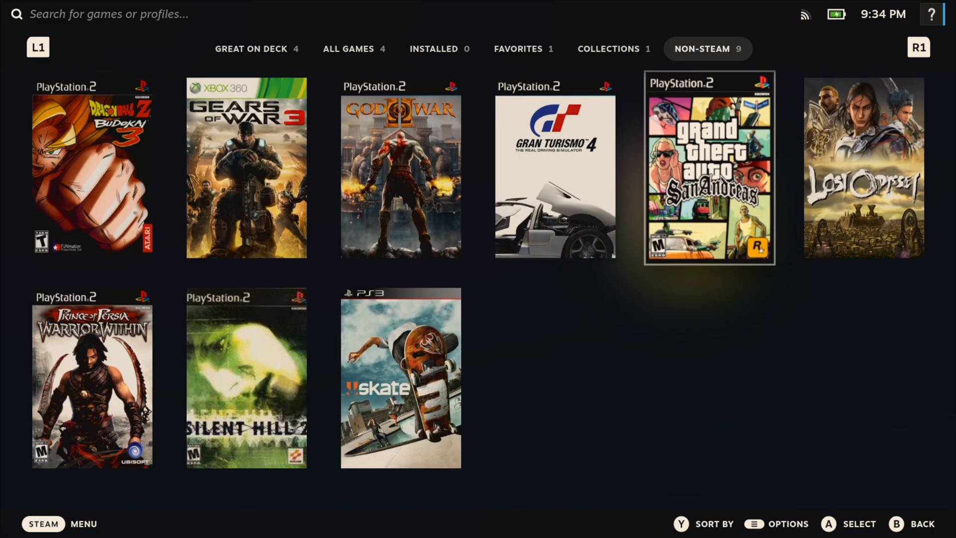
Launch Gears of War 3 in Xenia Canary and answer the emulator's disclaimer prompt.
click(864, 170)
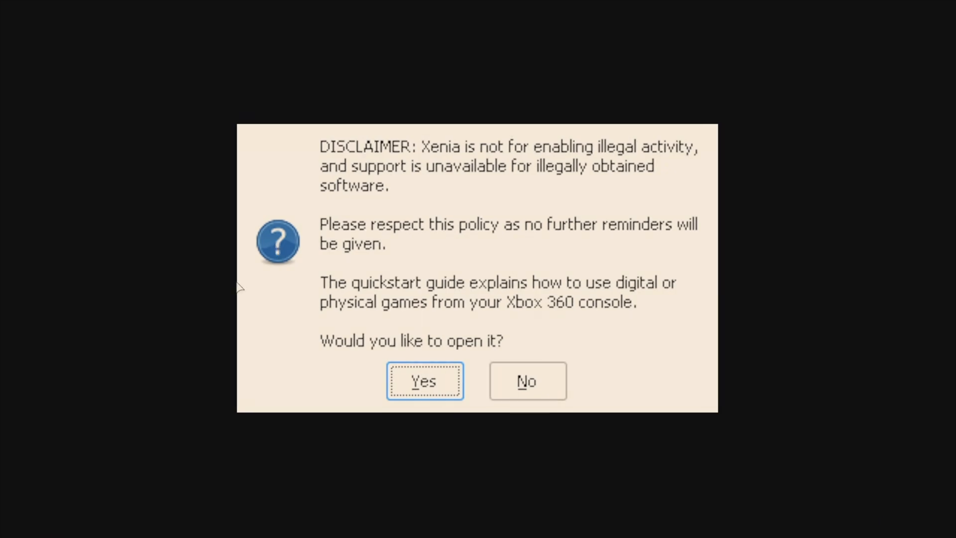
click(424, 380)
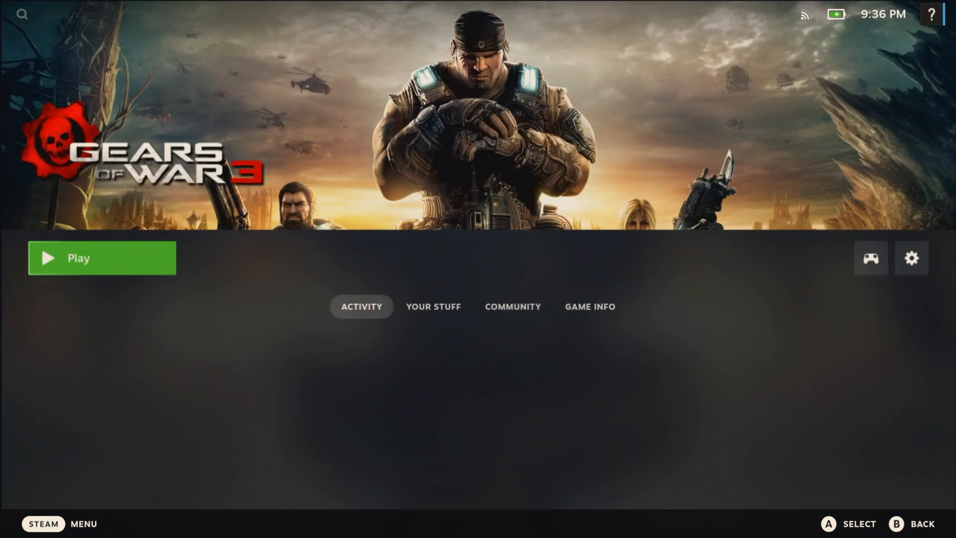
Launch Gears of War 3 again and answer Xenia's startup disclaimer.
click(102, 257)
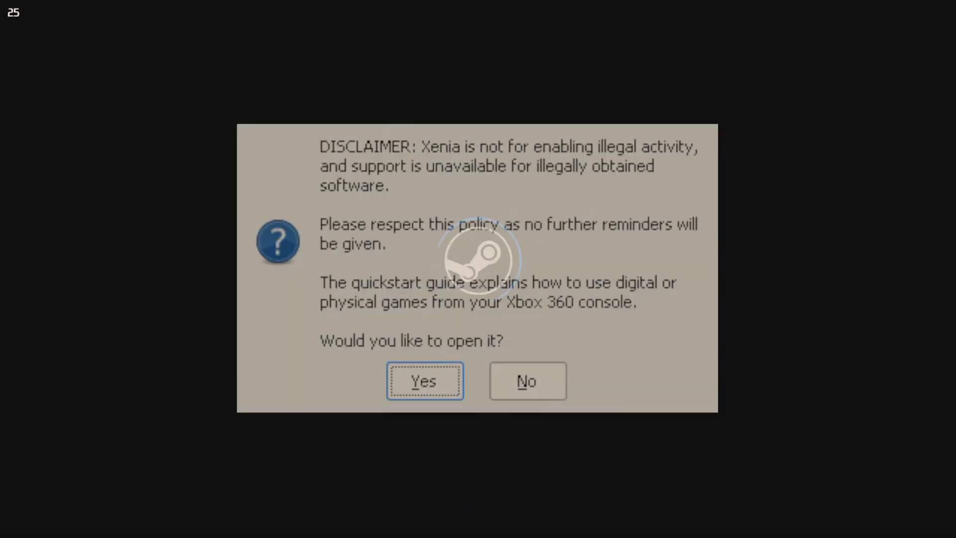
click(423, 381)
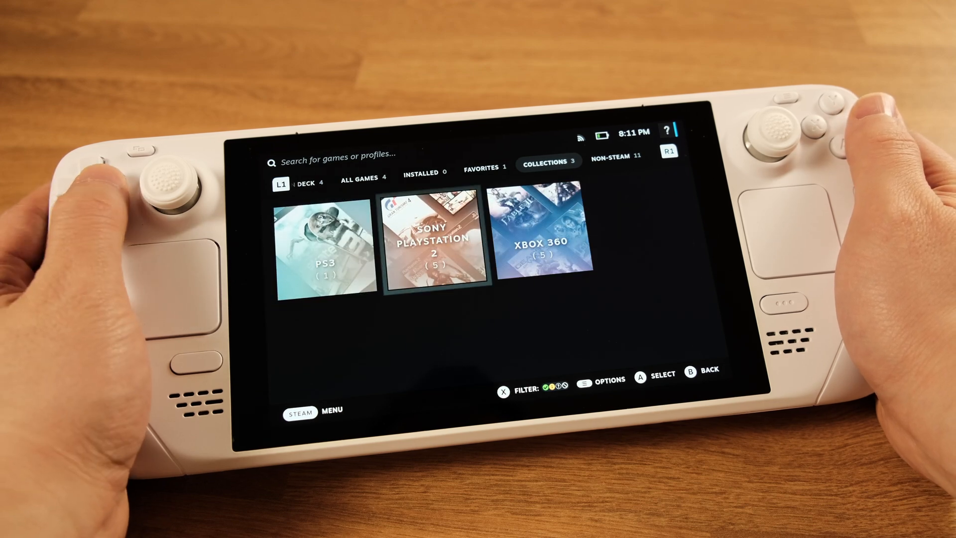
From the game's Options, choose Add to > New collection... to reach the naming dialog.
click(614, 157)
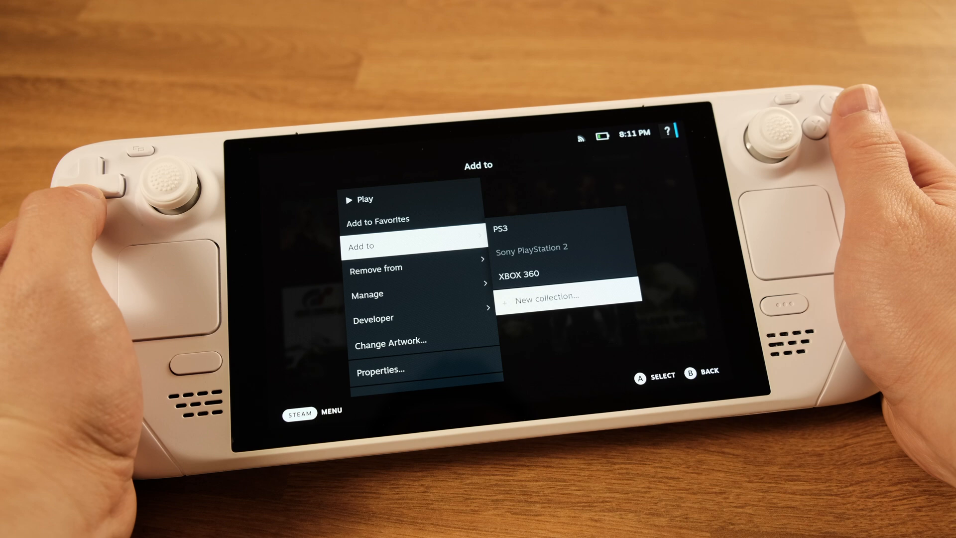
key(Up)
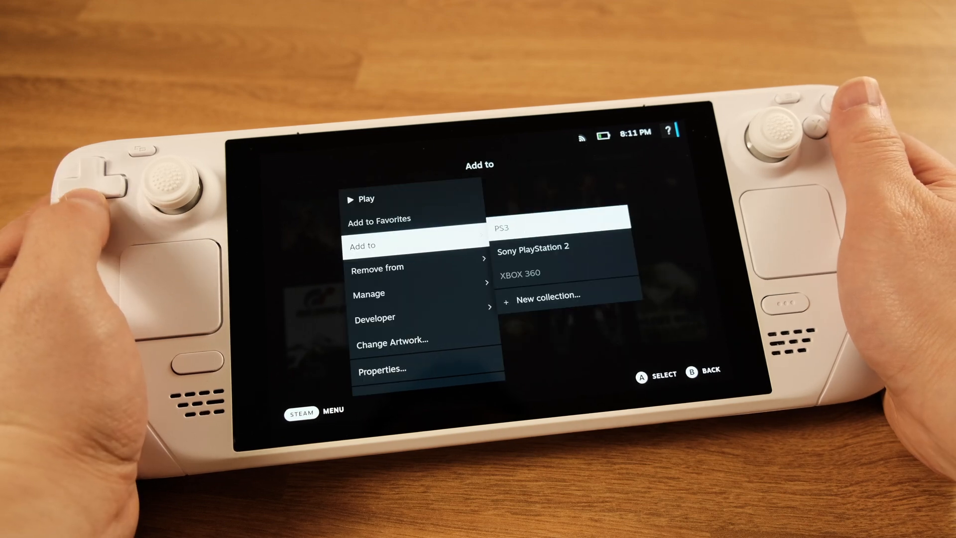
click(546, 300)
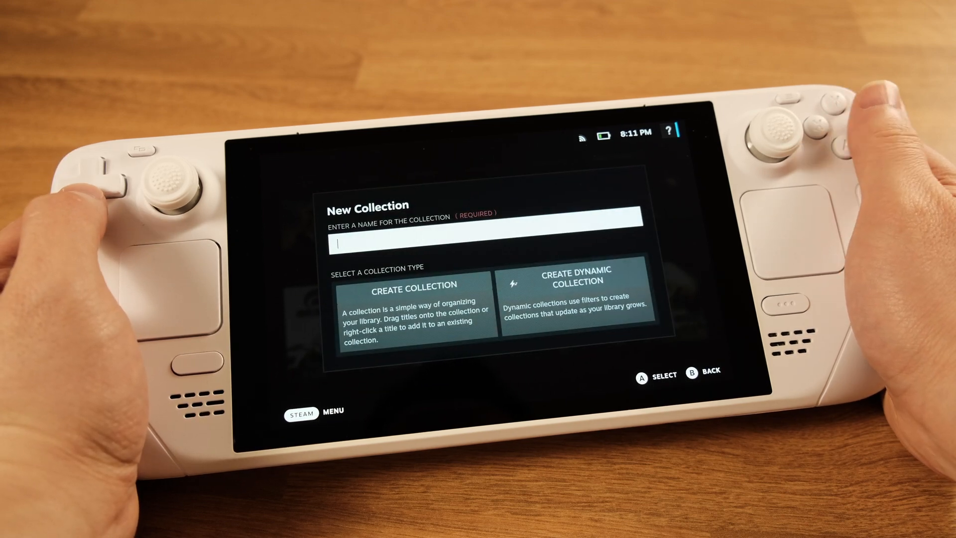